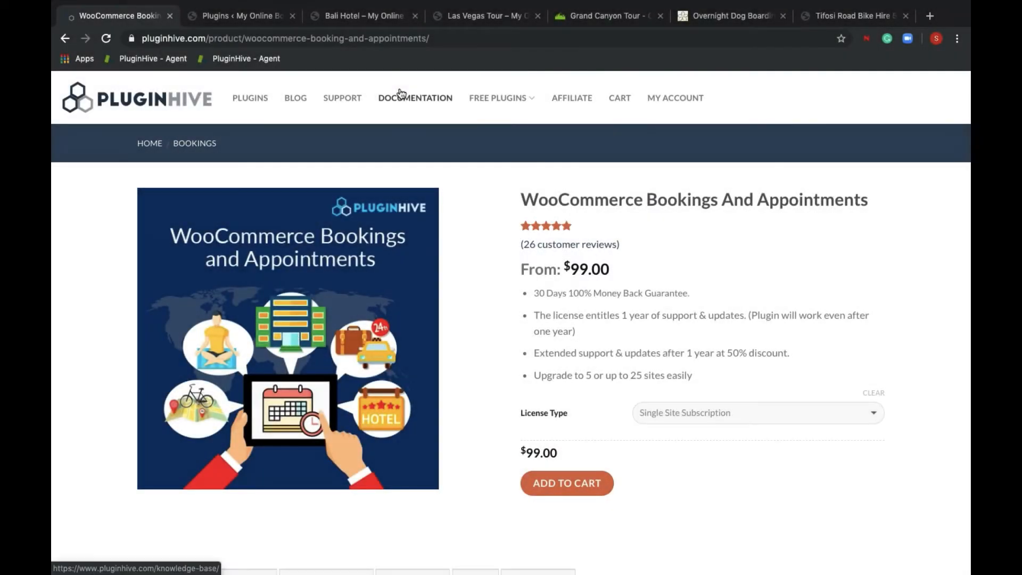
- Move from the Grand Canyon Tour page to the Tifosi Road Bike Hire 56cm (Large) page
click(606, 15)
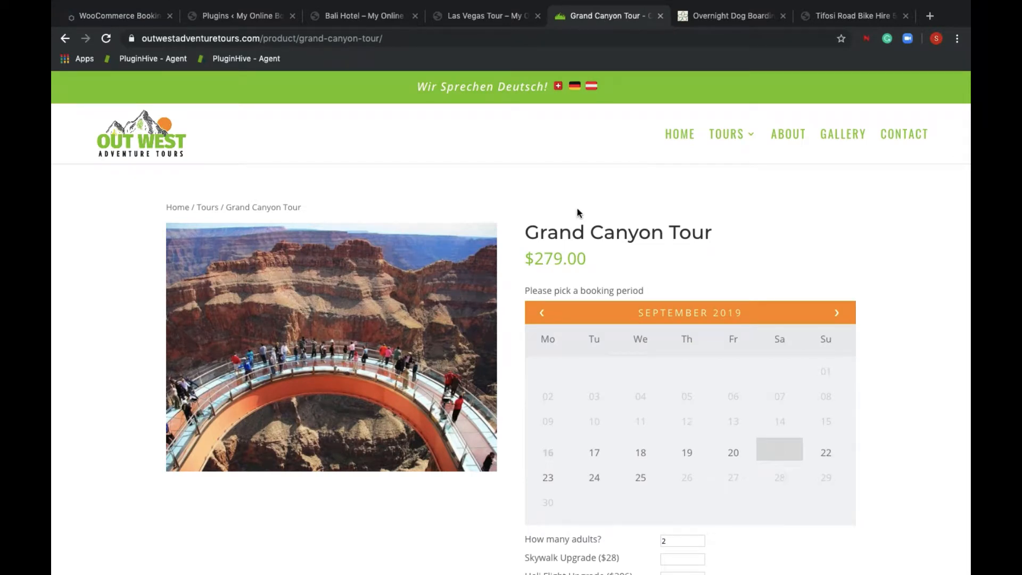
click(854, 16)
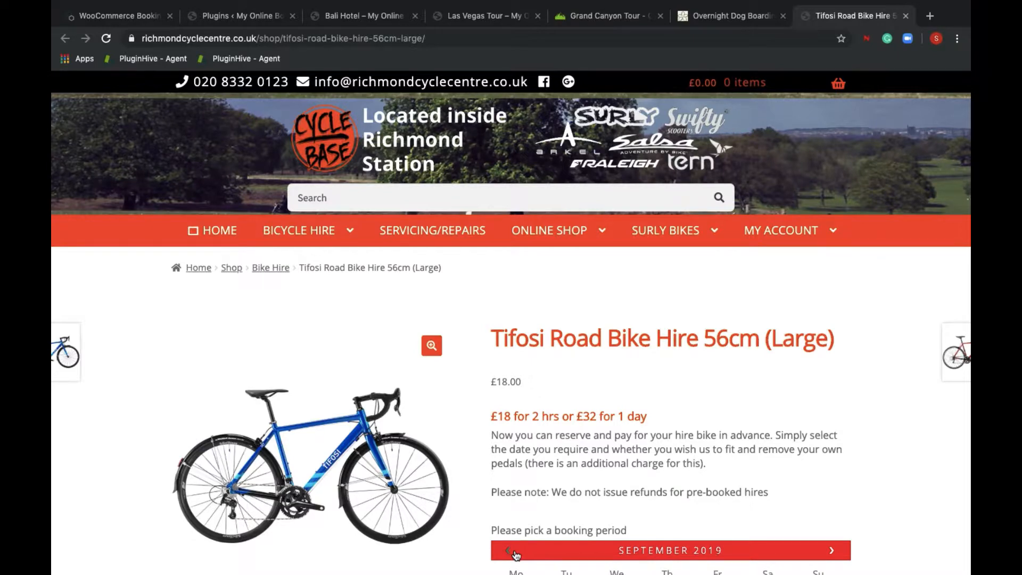
- Book the road bike for 19 September, 1:00–3:00 pm, with pedal fitting, for £23
scroll(down, 3)
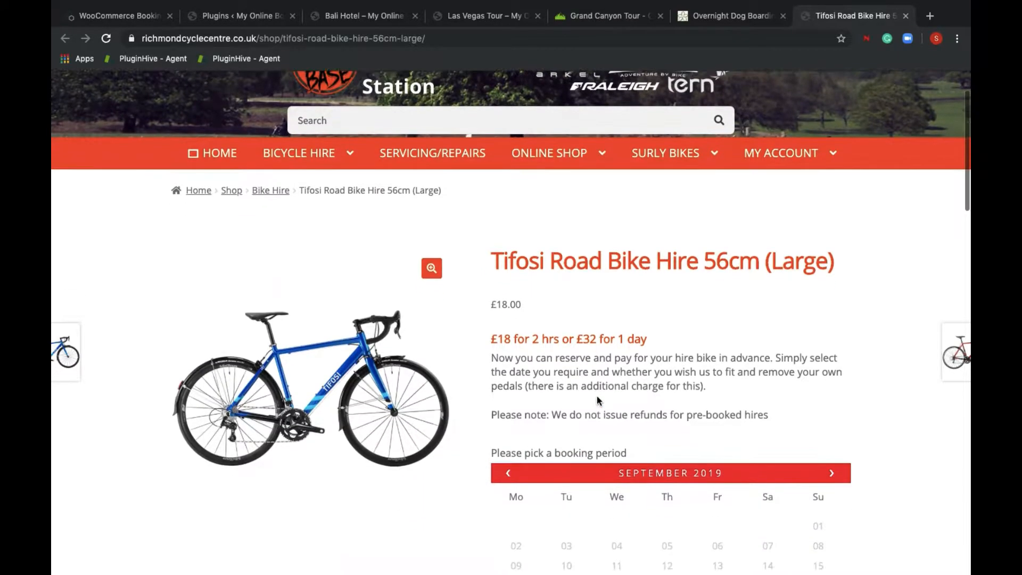
scroll(down, 3)
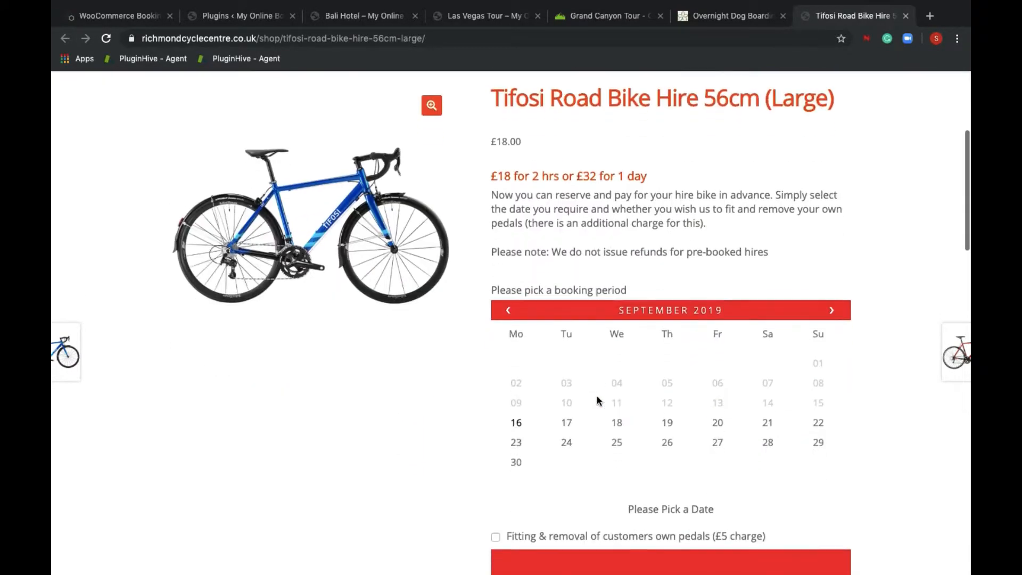
scroll(down, 3)
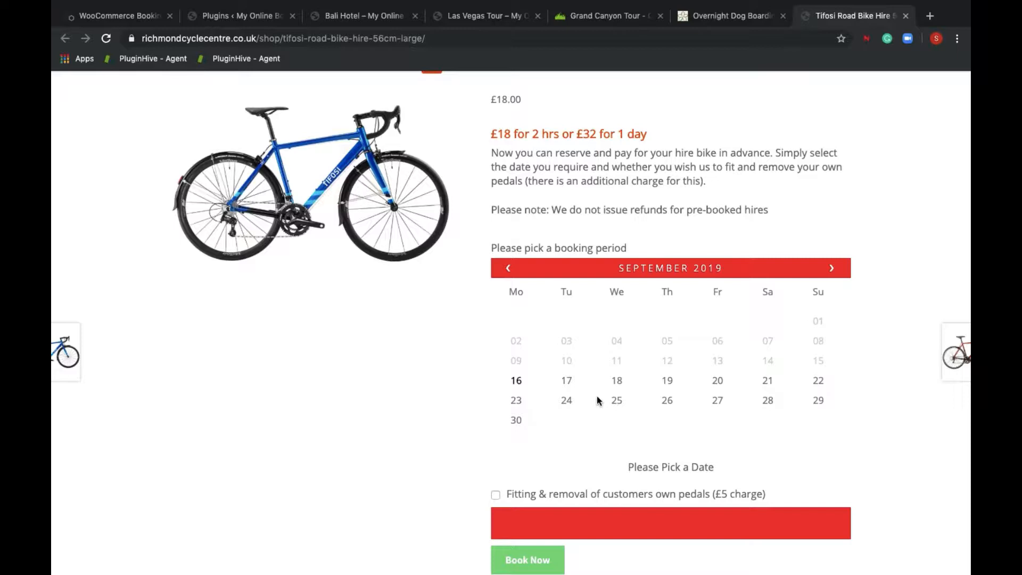
mouse_move(618, 383)
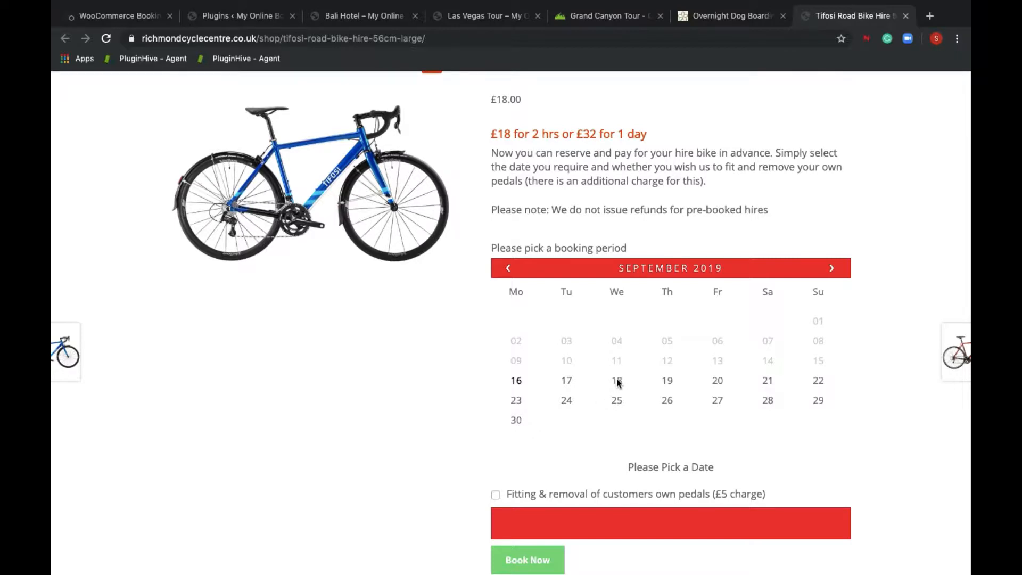
click(667, 380)
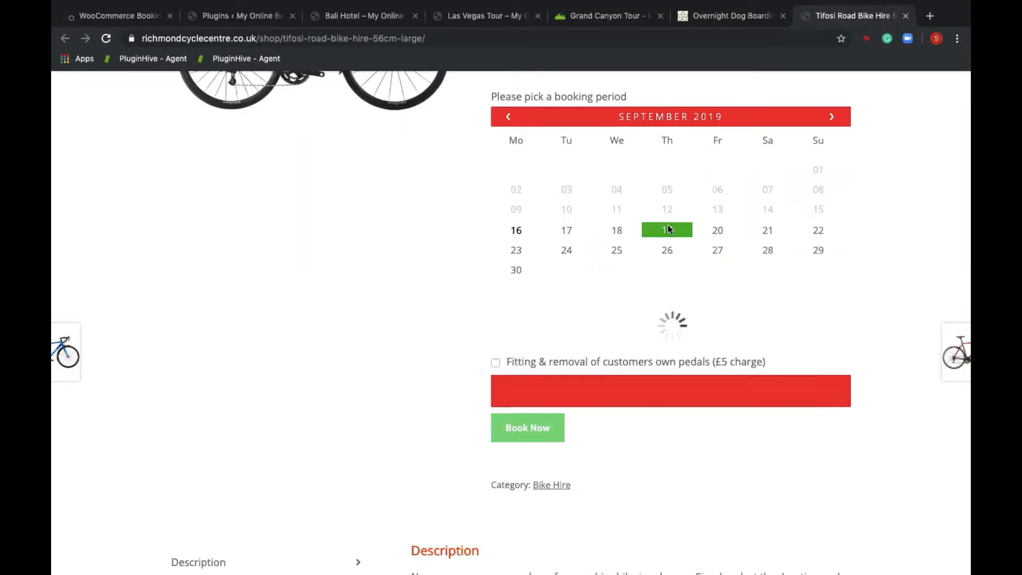
click(667, 229)
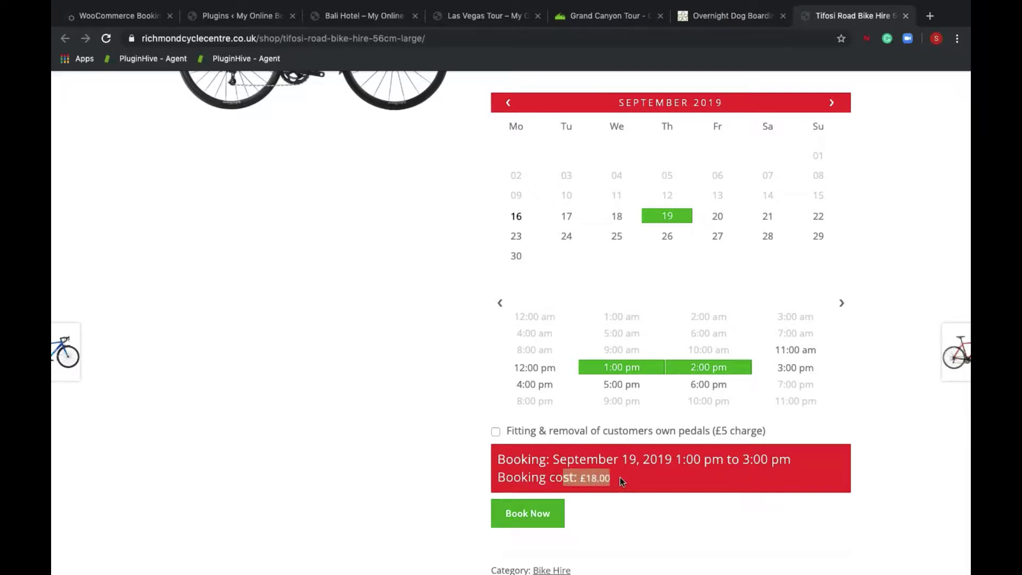
mouse_move(708, 437)
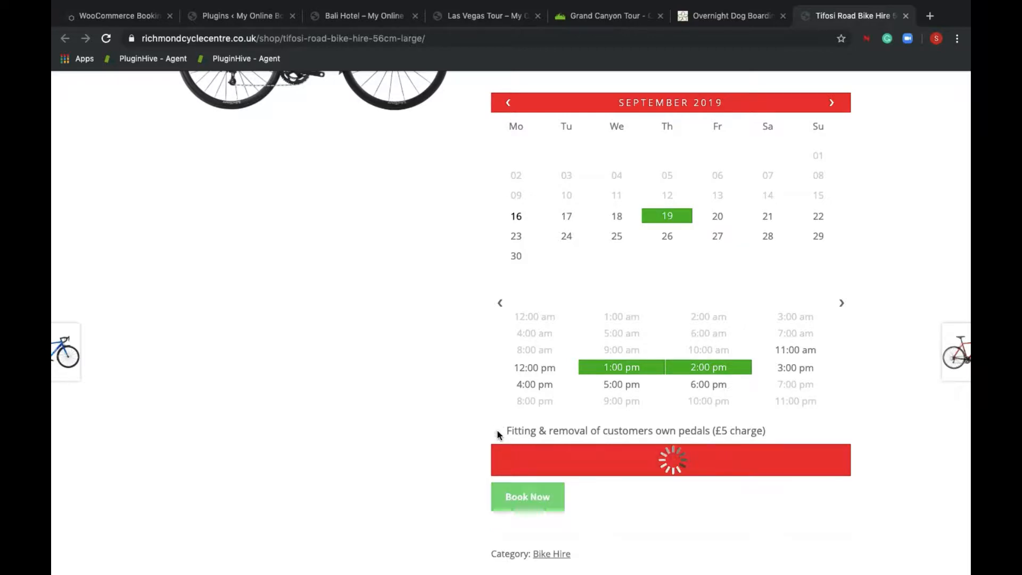
click(496, 431)
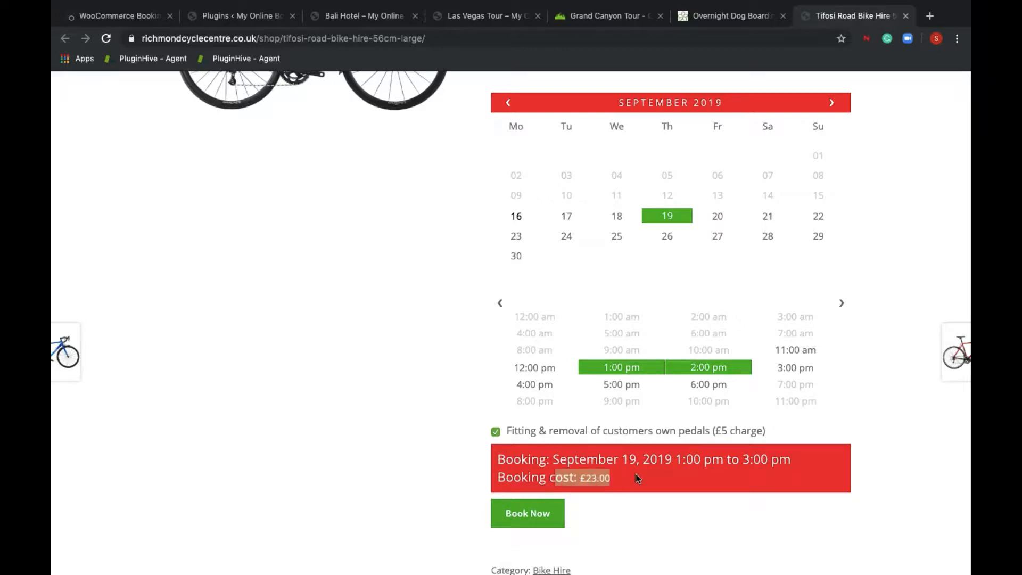
scroll(up, 3)
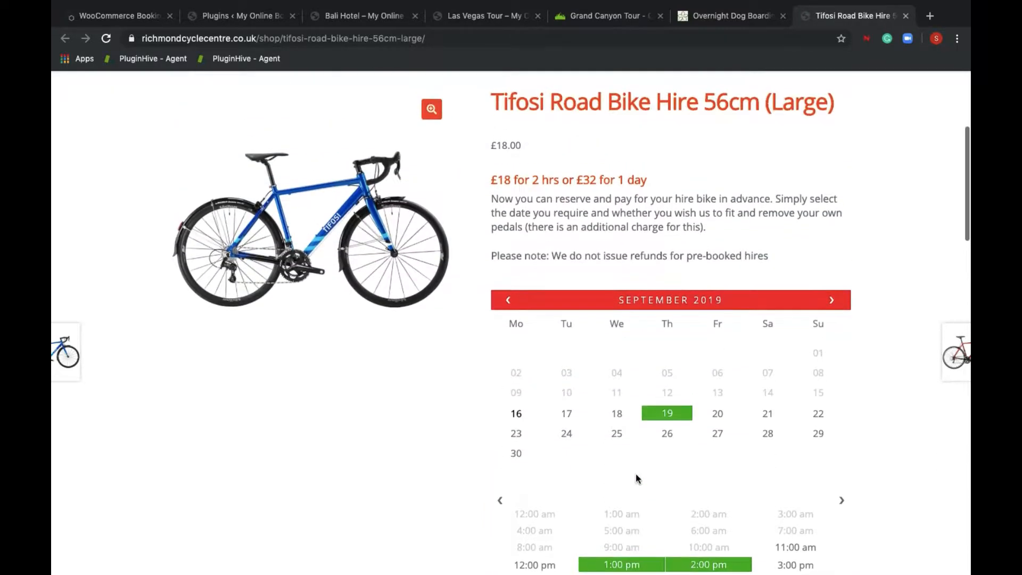
scroll(down, 3)
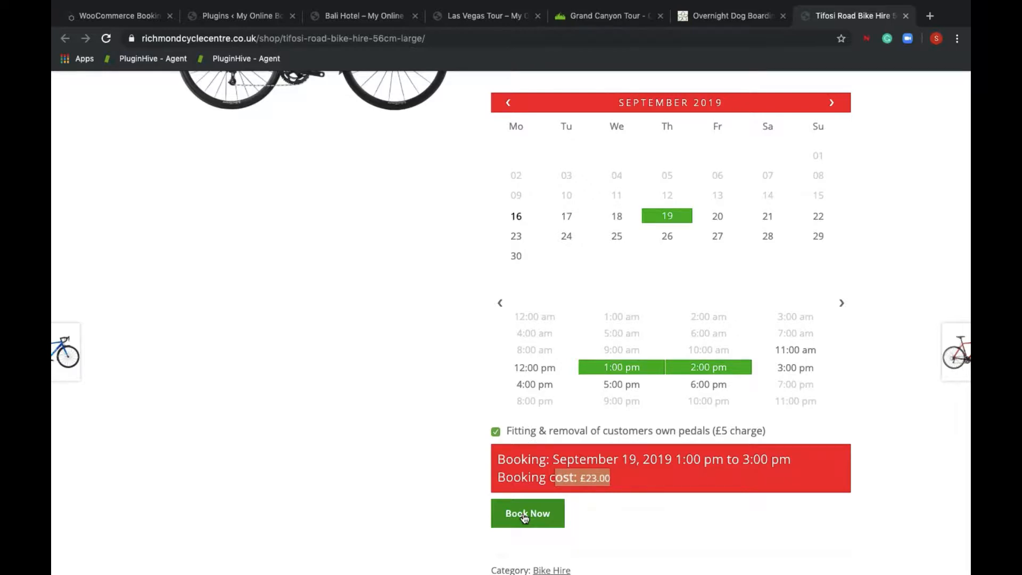
click(606, 15)
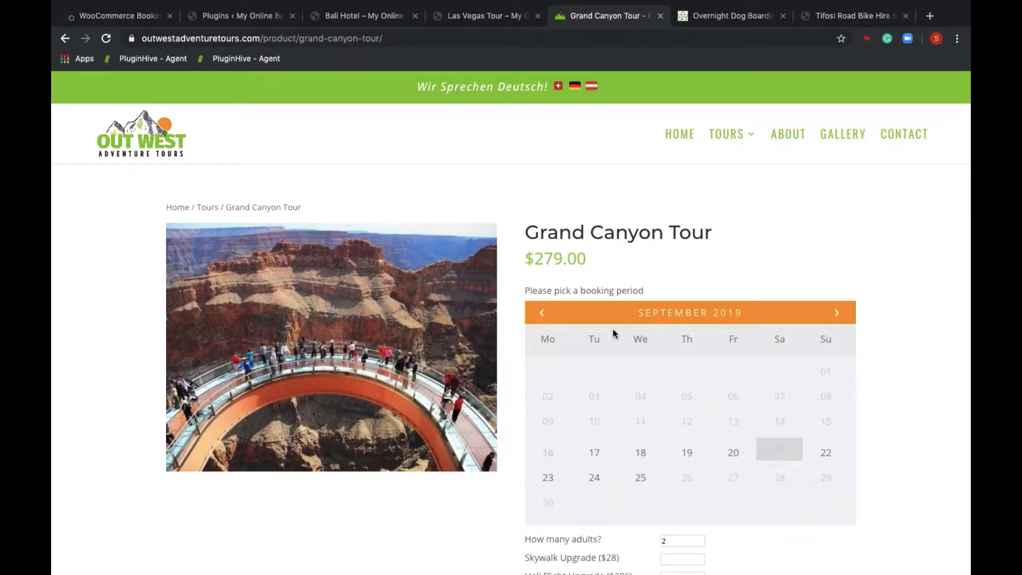
- Choose 19 September, 5 adults, one heli flight and Ham & Cheese Sandwich, totalling $1,601
click(686, 453)
text(5)
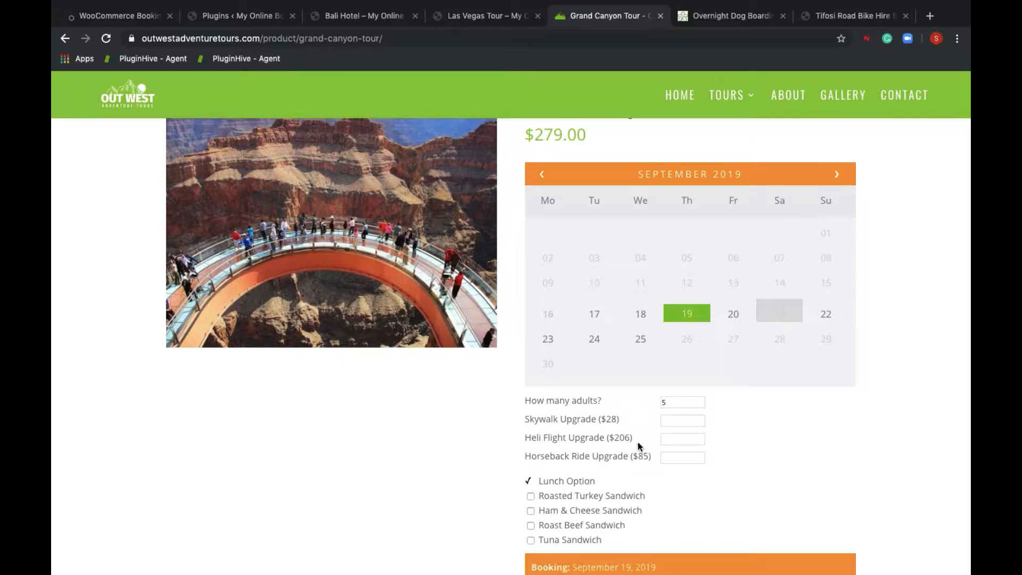
scroll(down, 3)
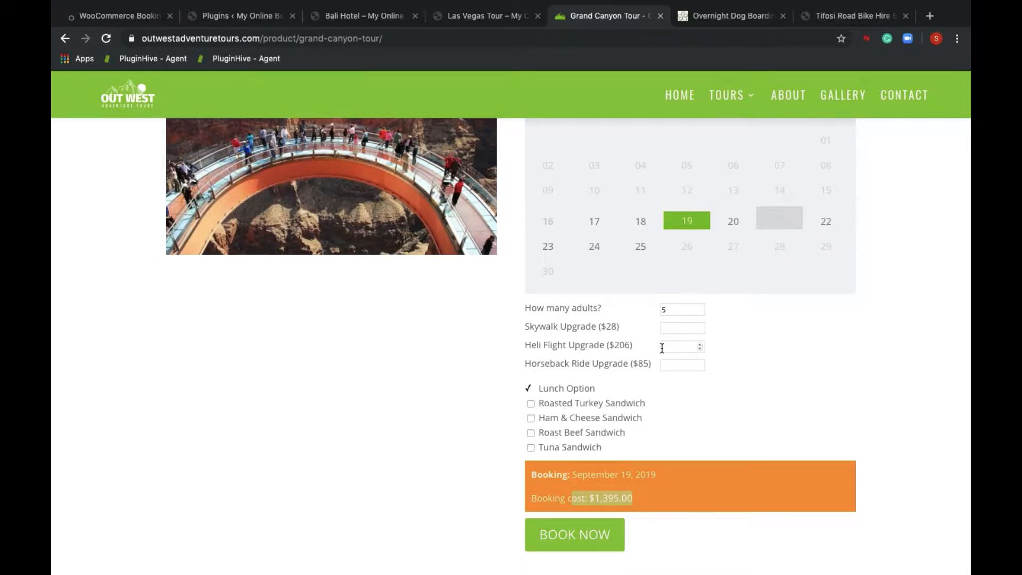
click(574, 534)
text(1)
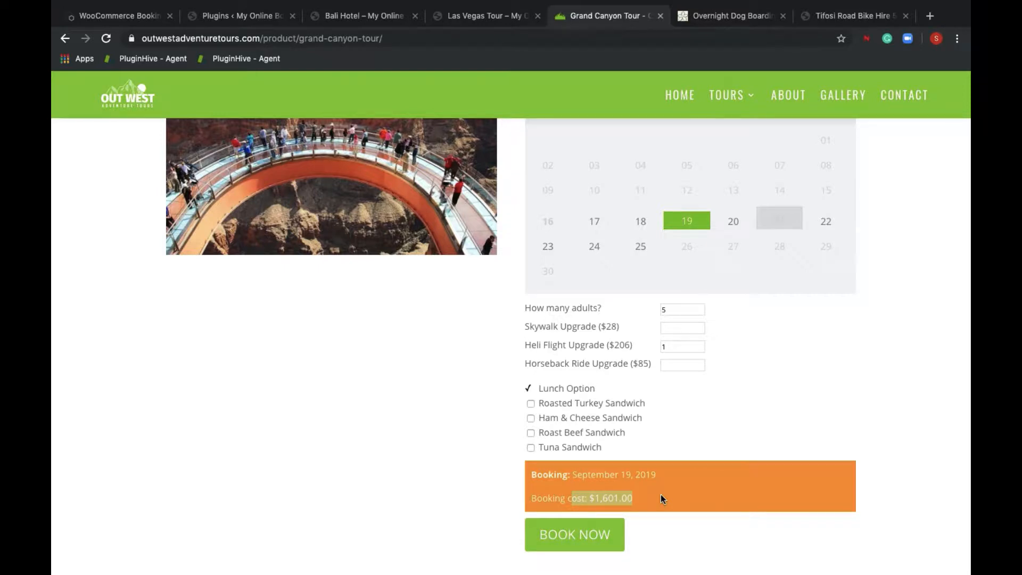
mouse_move(555, 386)
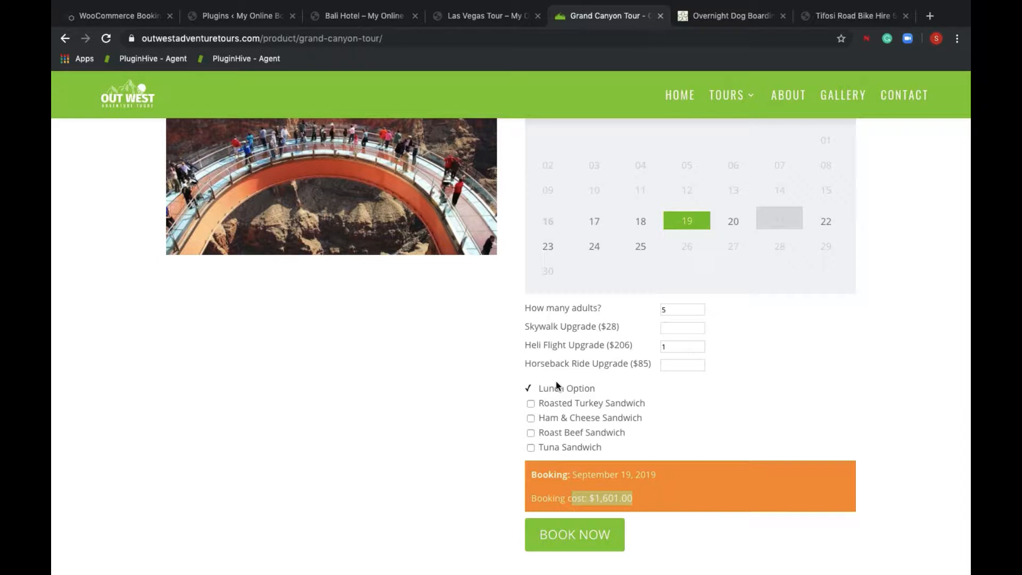
mouse_move(563, 410)
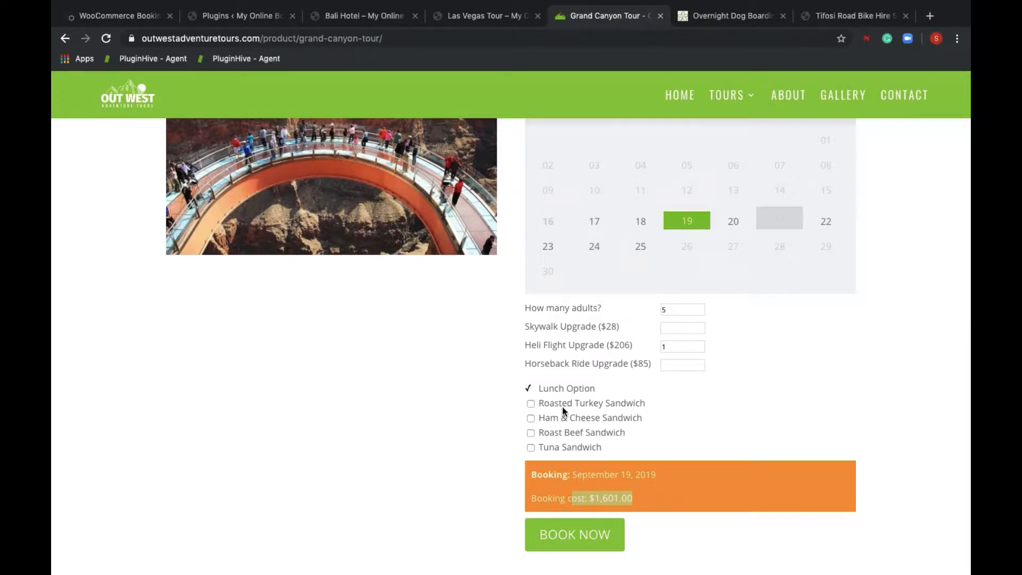
mouse_move(554, 422)
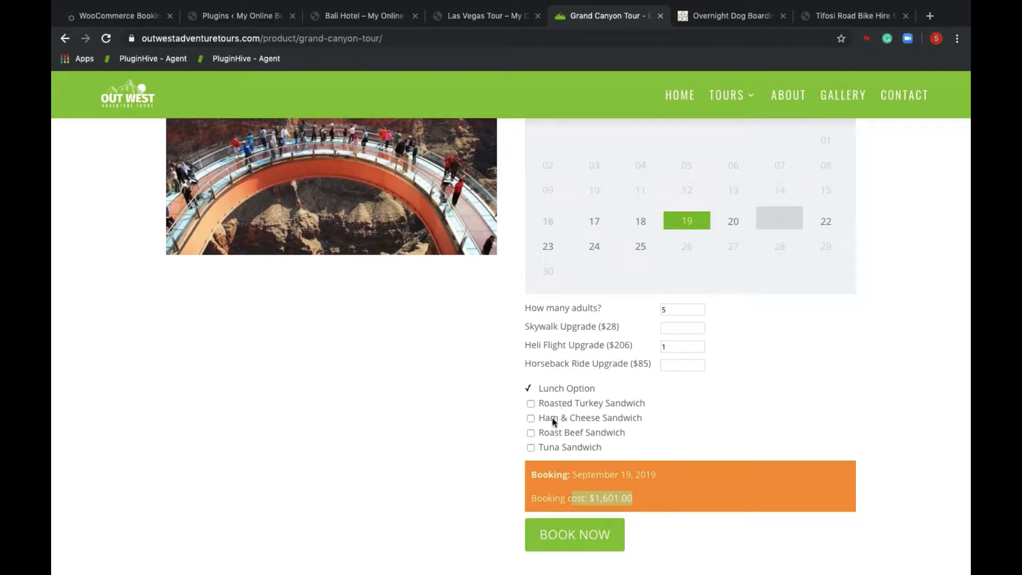
click(530, 418)
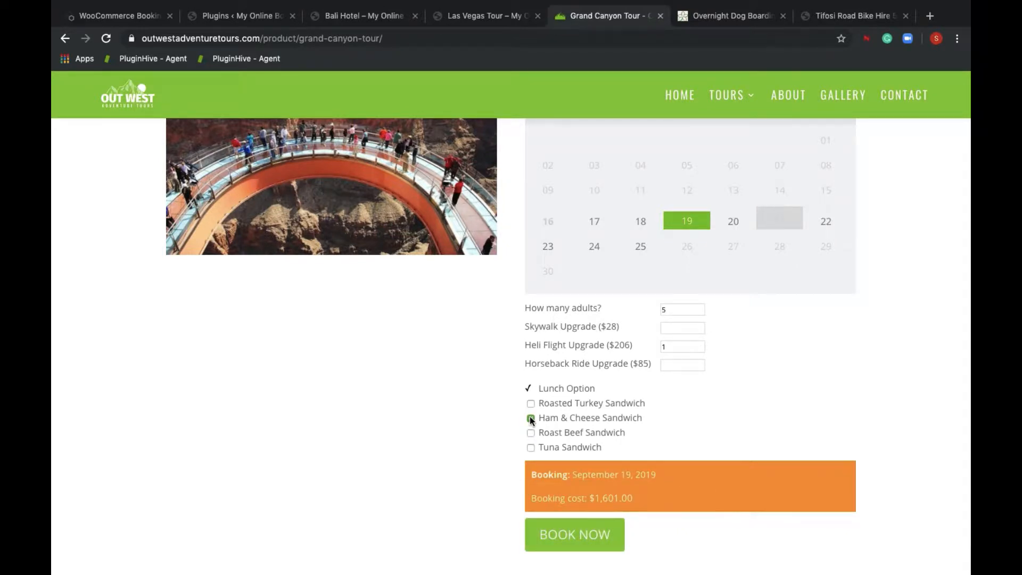
click(530, 418)
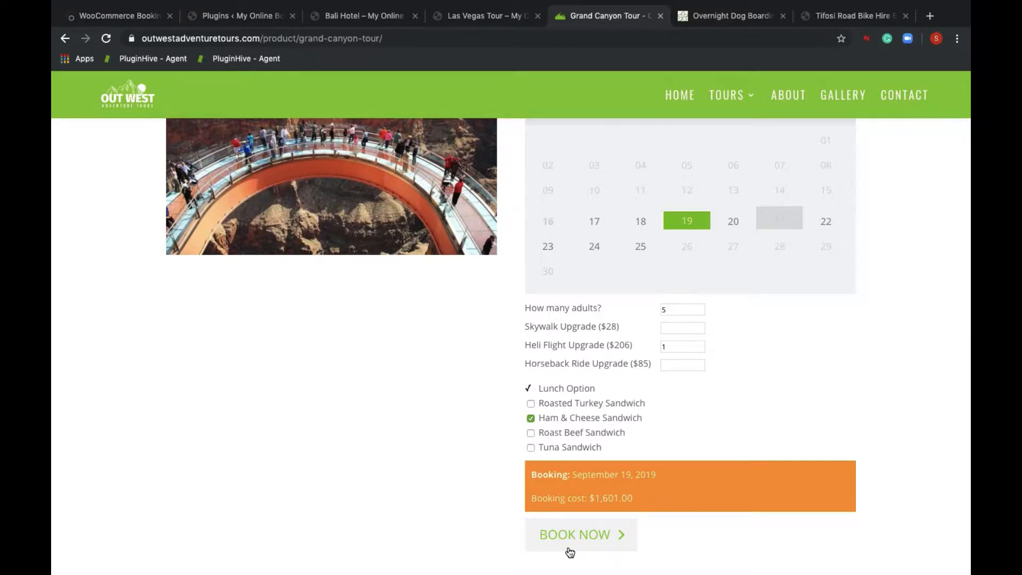
mouse_move(55, 273)
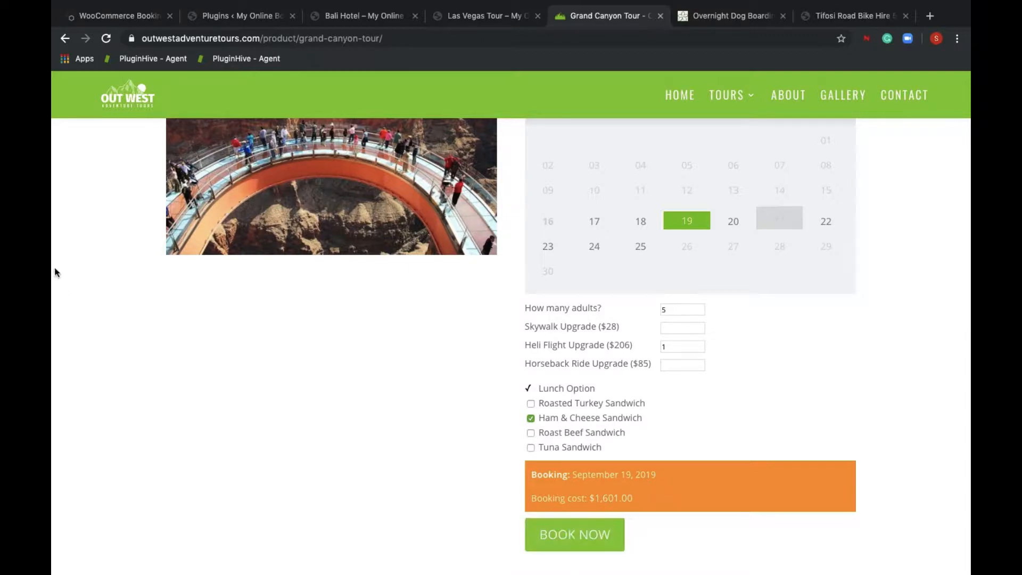
click(117, 15)
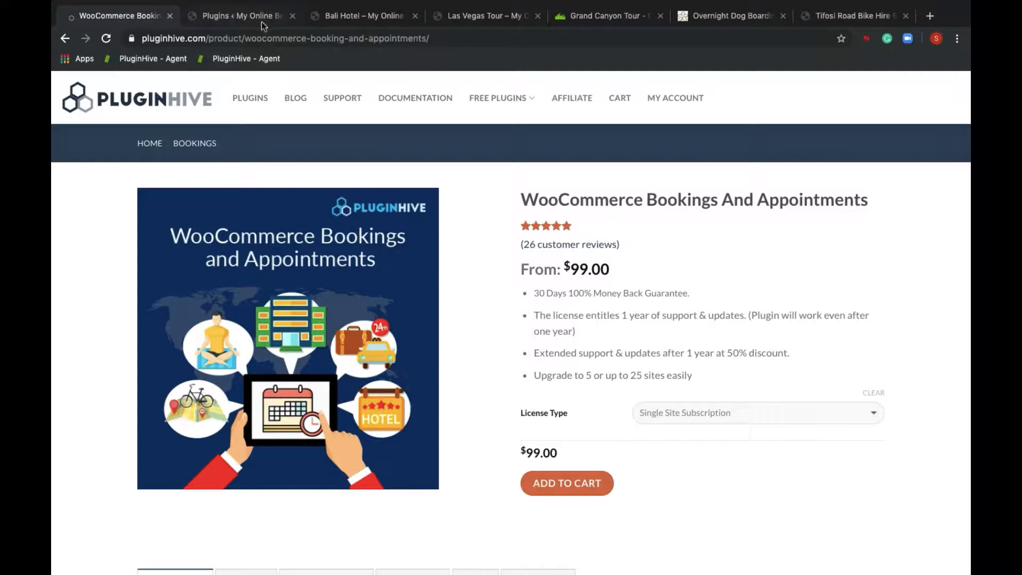
- Scroll through the Bali Hotel booking page, then move to the Las Vegas Tour page
click(362, 16)
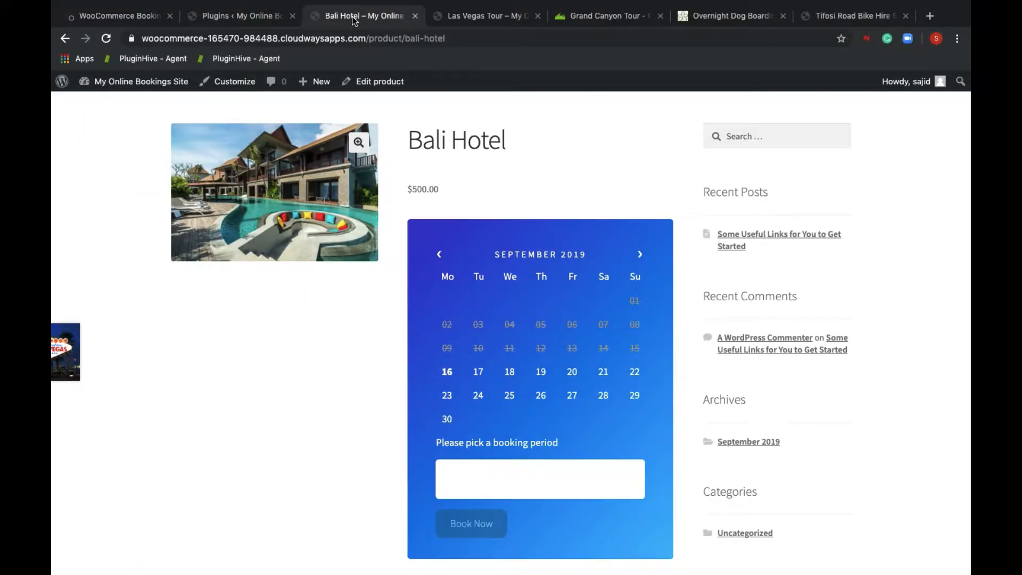
mouse_move(404, 161)
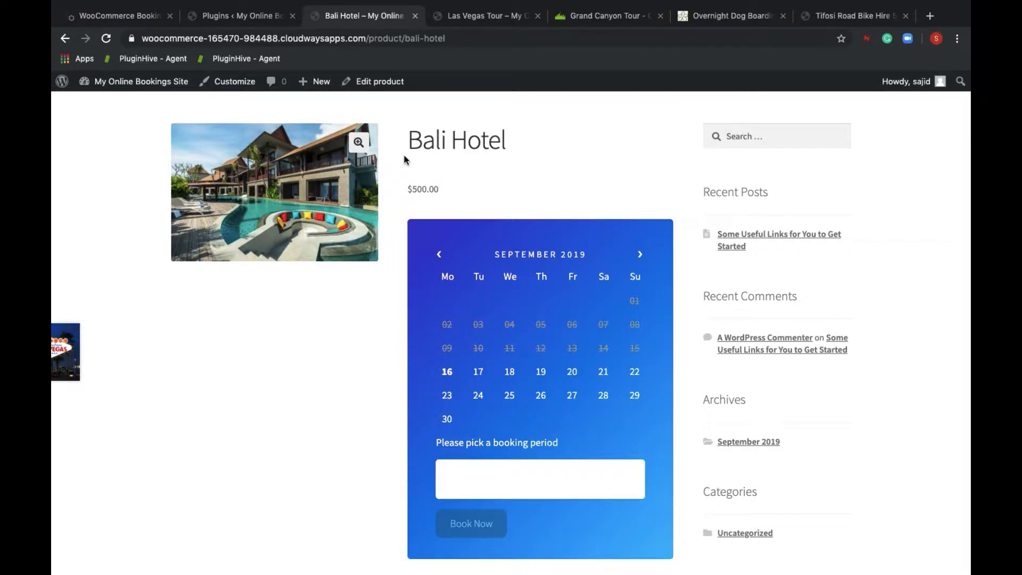
scroll(up, 3)
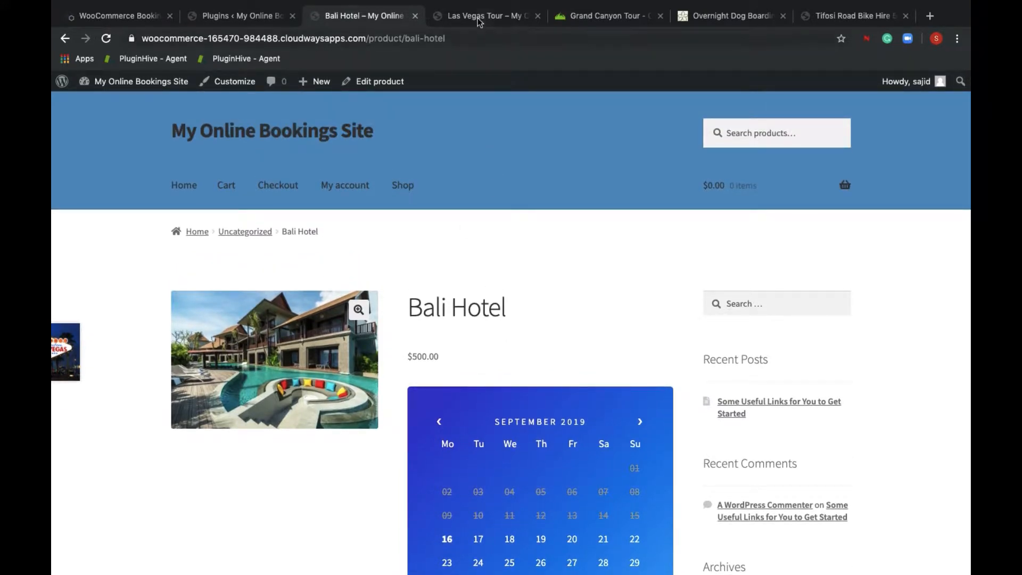
click(486, 16)
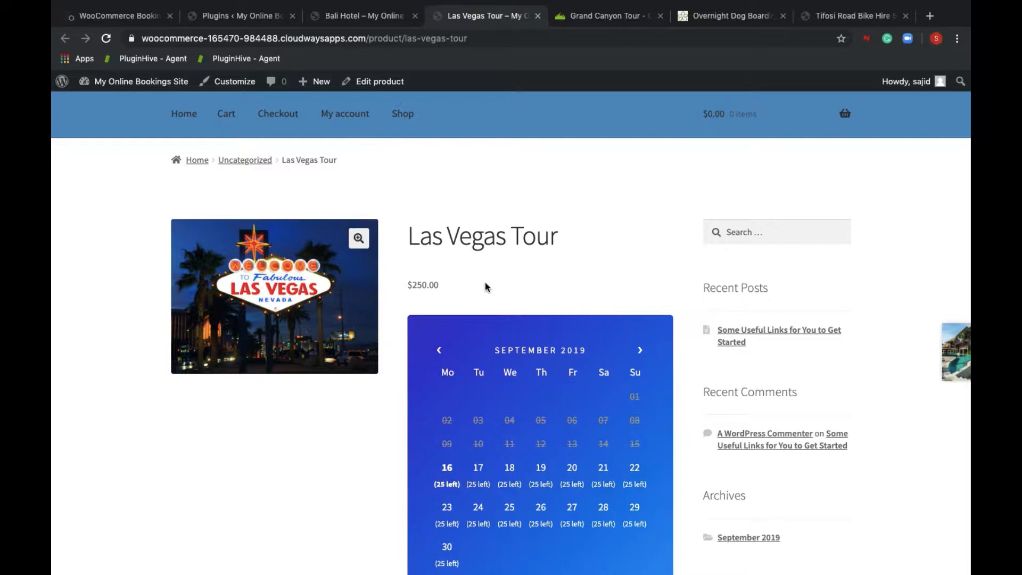
- Set the 17 September Las Vegas Tour to 2 adults, 1 child and a Tour Guide
scroll(down, 3)
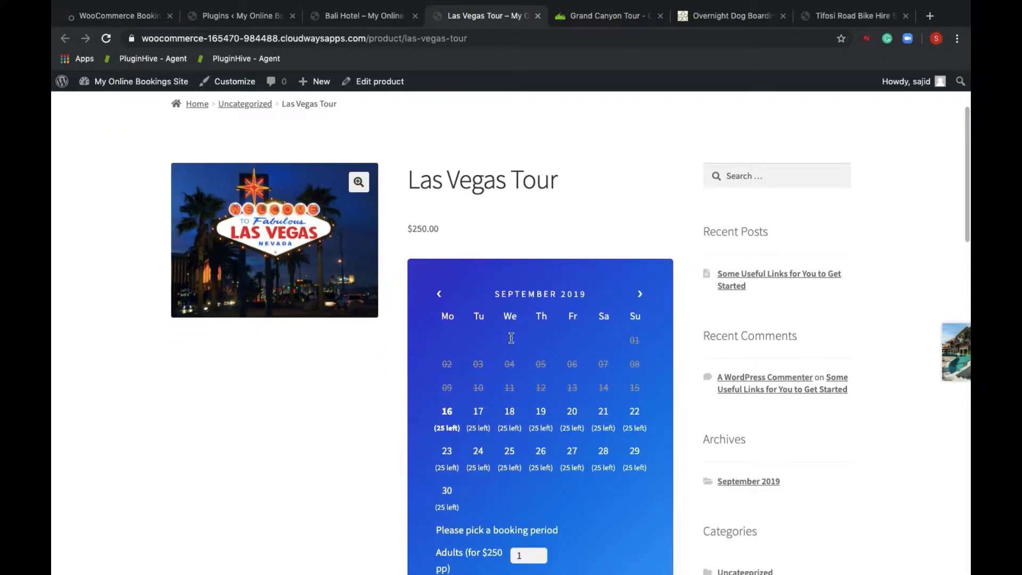
mouse_move(509, 355)
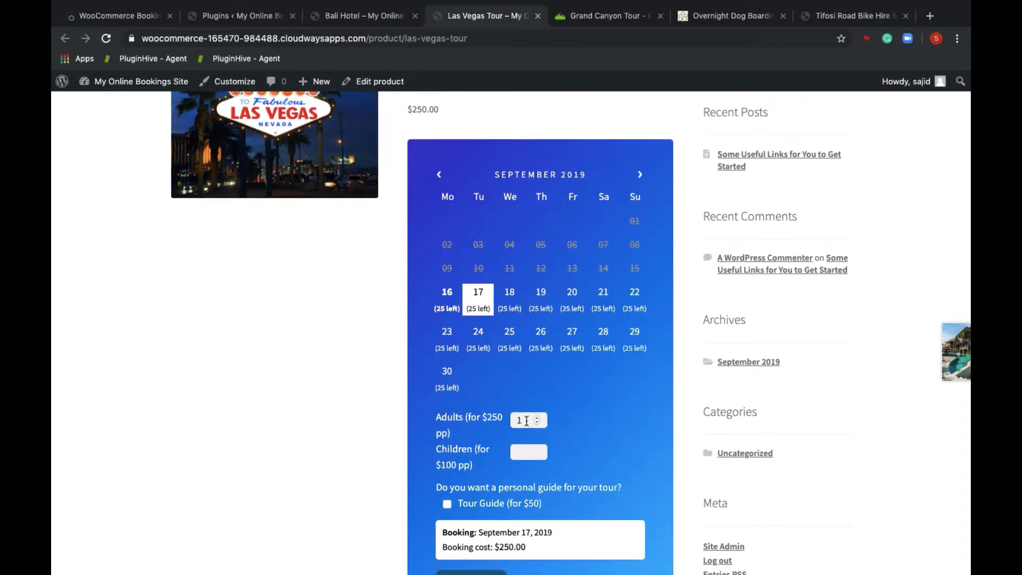
click(537, 417)
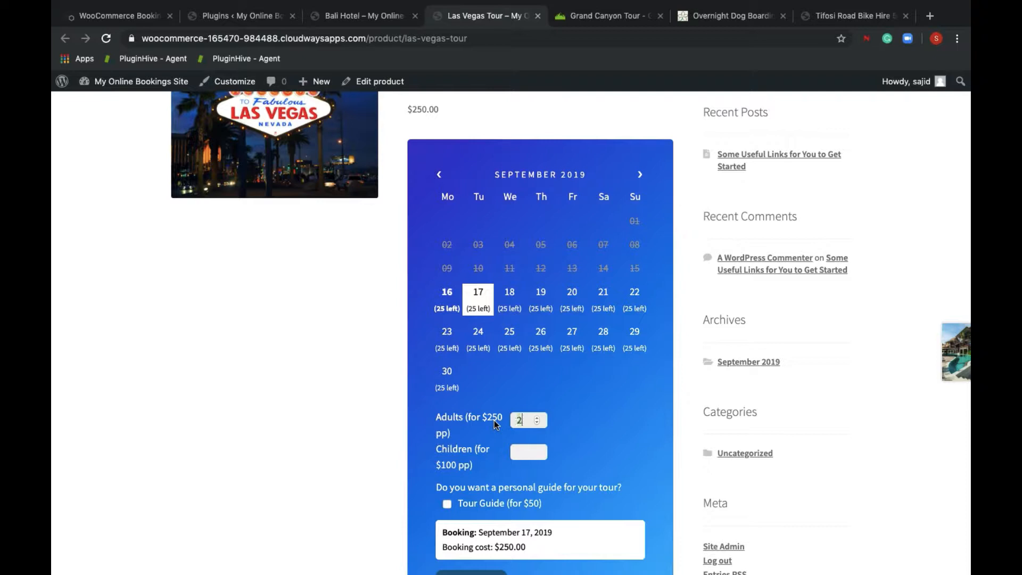
click(536, 416)
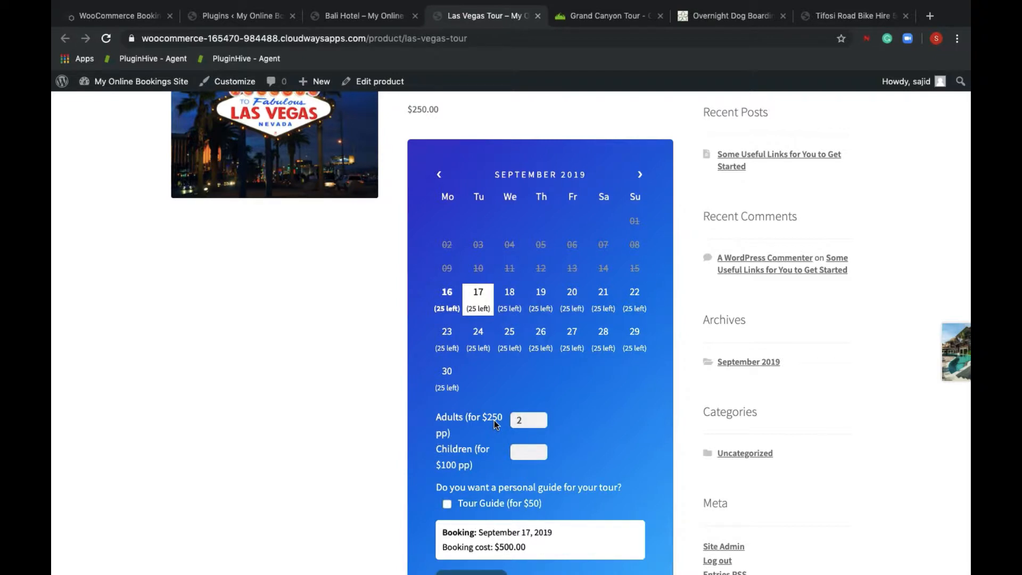
click(528, 452)
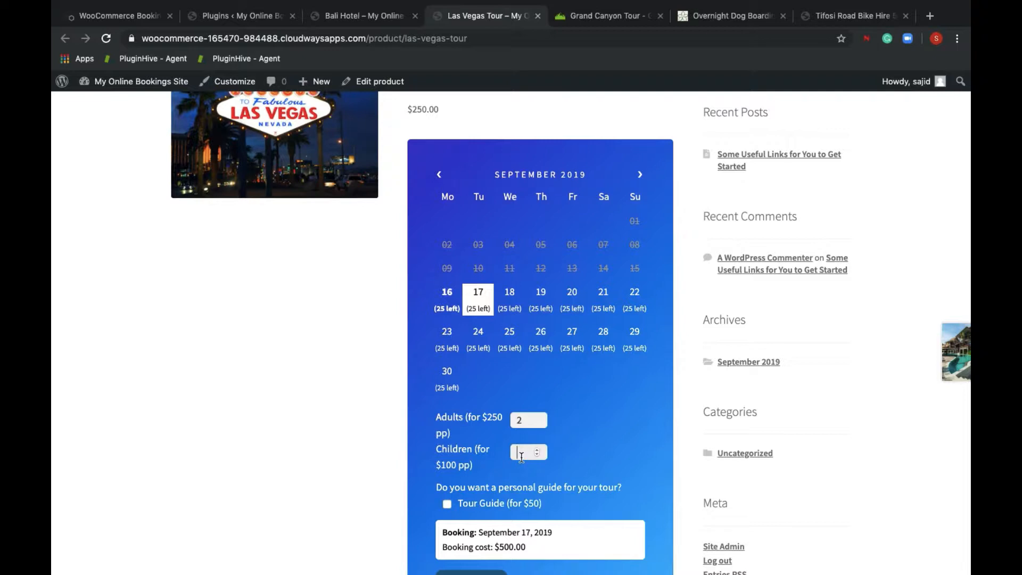
click(536, 449)
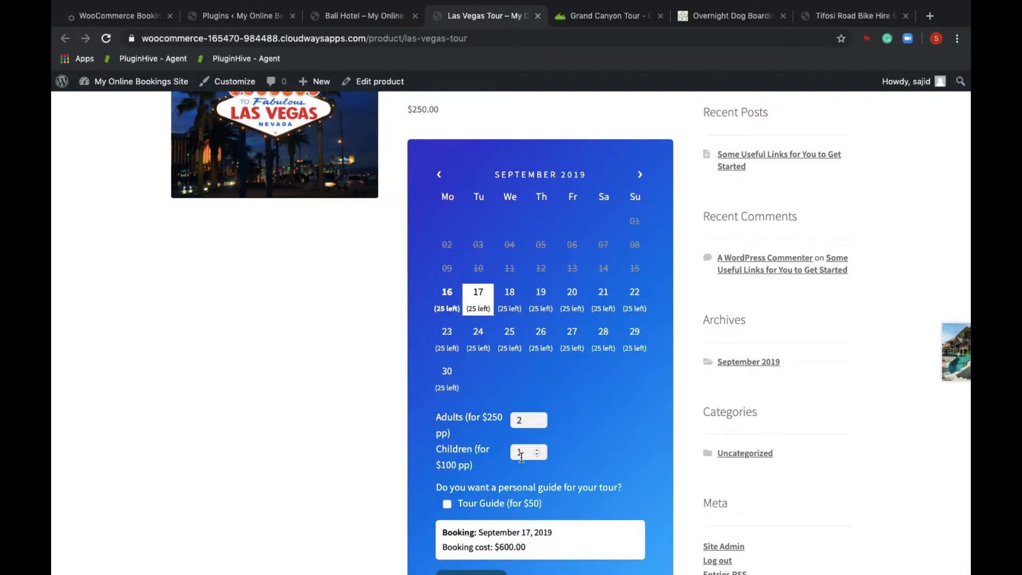
click(447, 502)
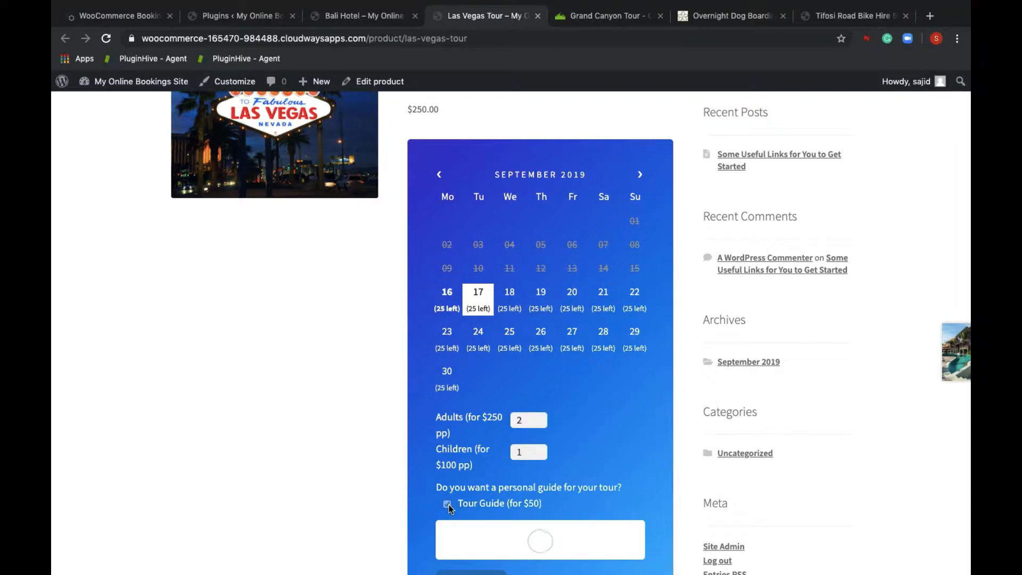
click(447, 503)
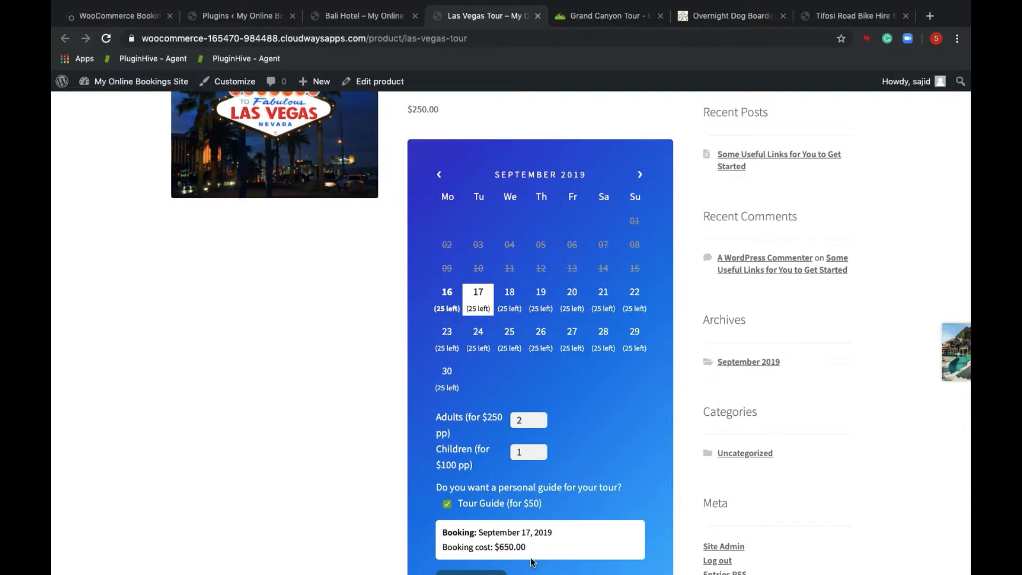
- Book the $650 tour and go on to the cart
scroll(down, 3)
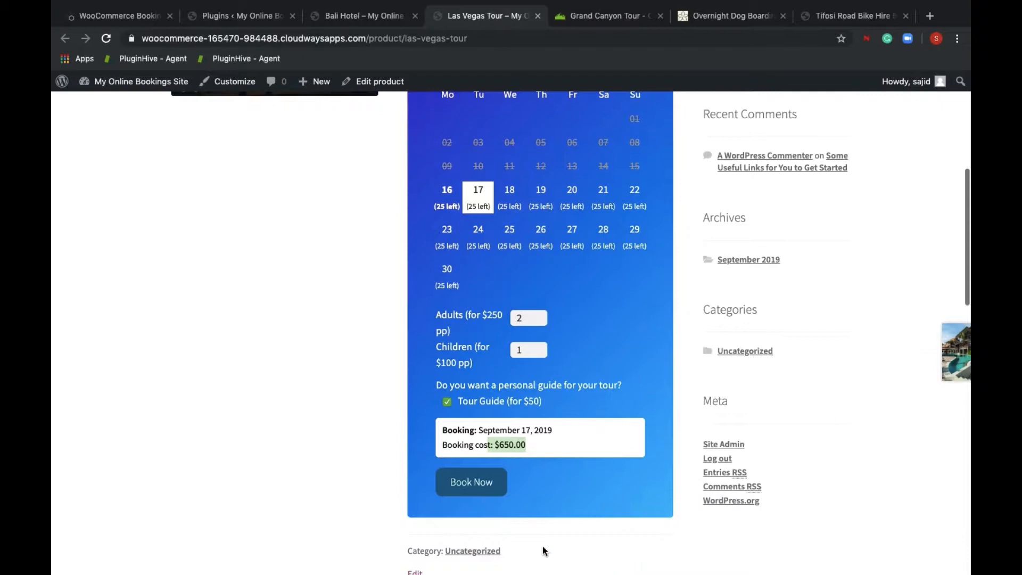
click(470, 481)
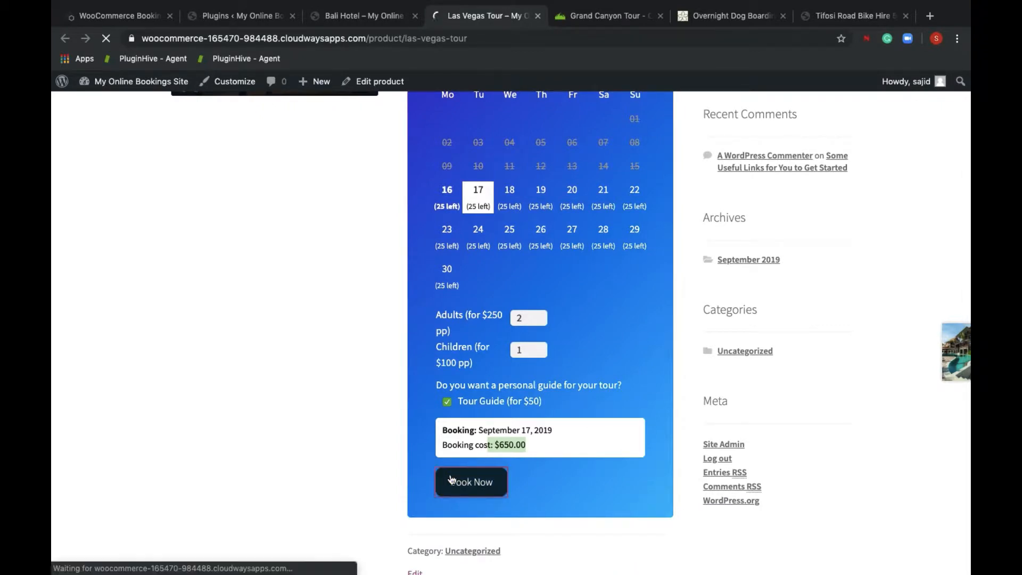
click(471, 482)
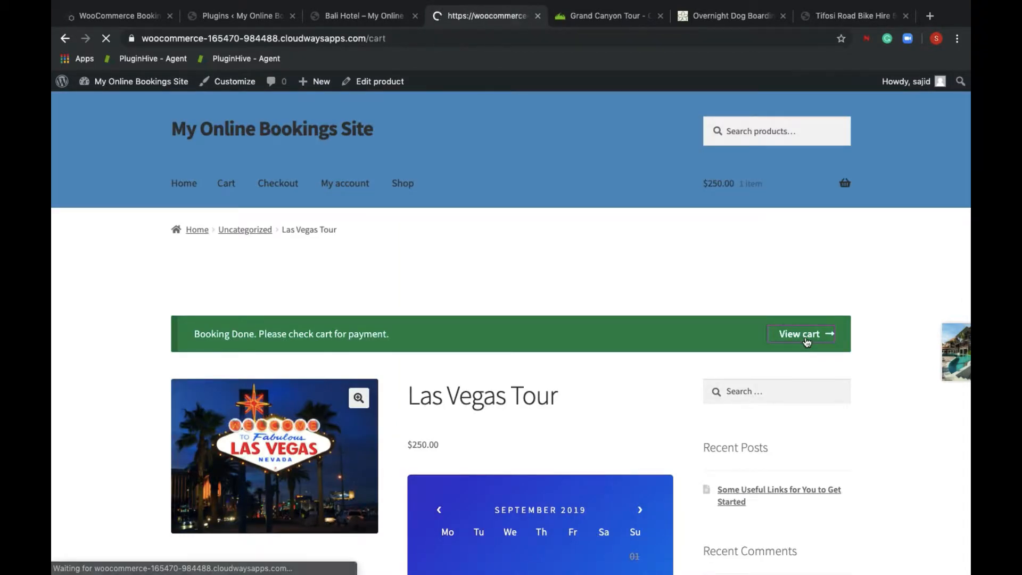
- View the cart holding the $650 Las Vegas Tour and proceed to checkout
click(800, 334)
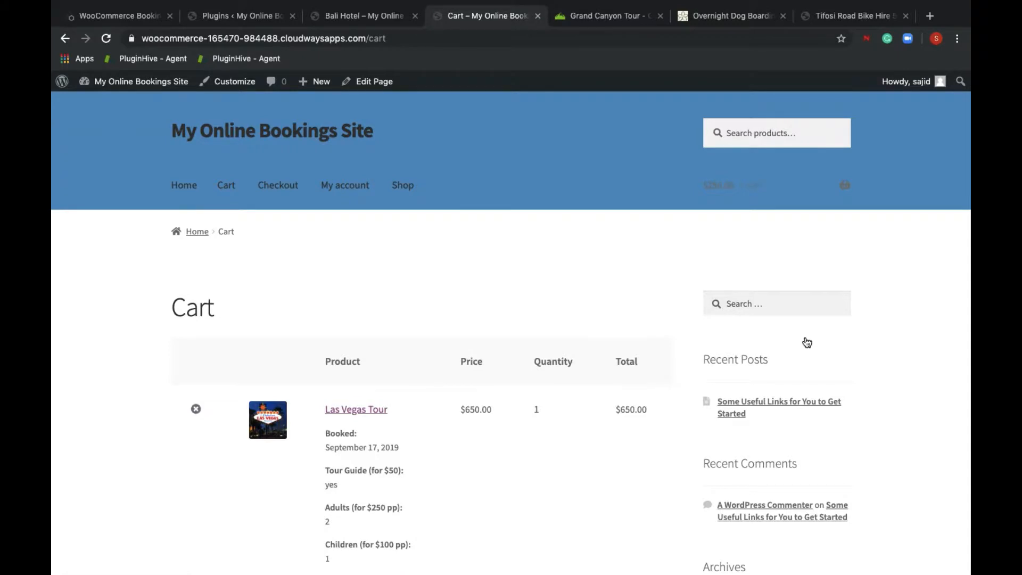
scroll(down, 3)
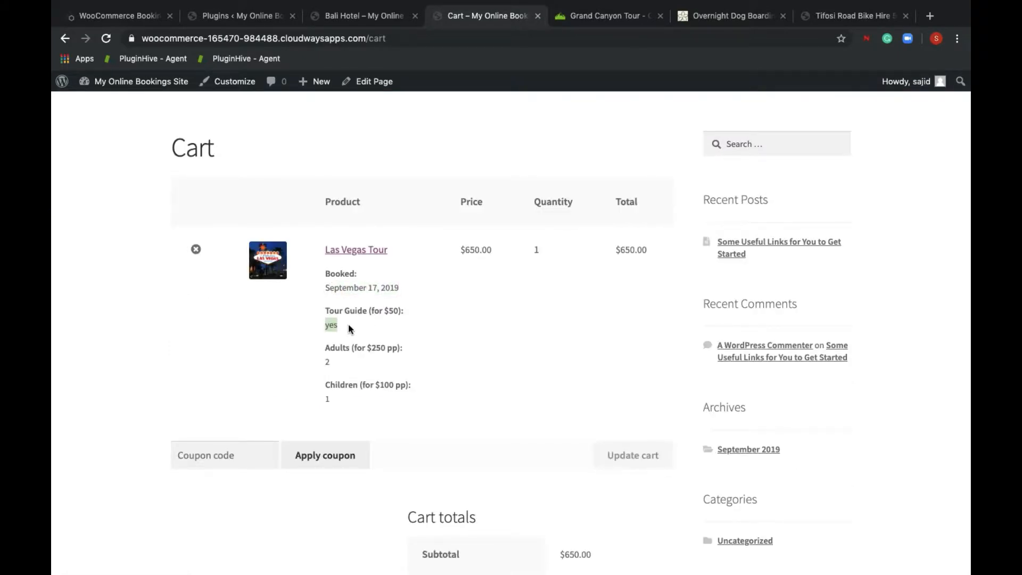
scroll(down, 3)
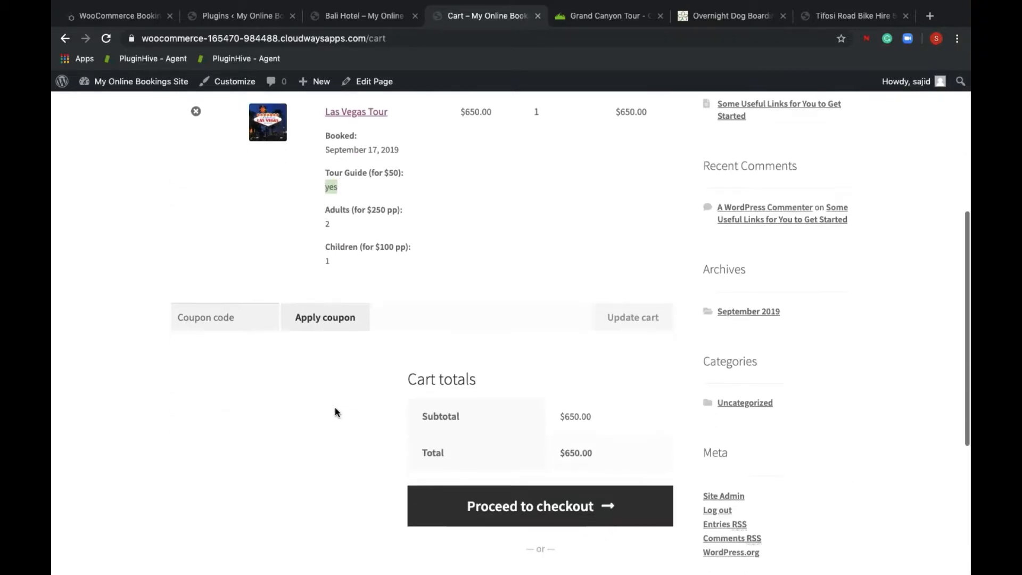
click(539, 505)
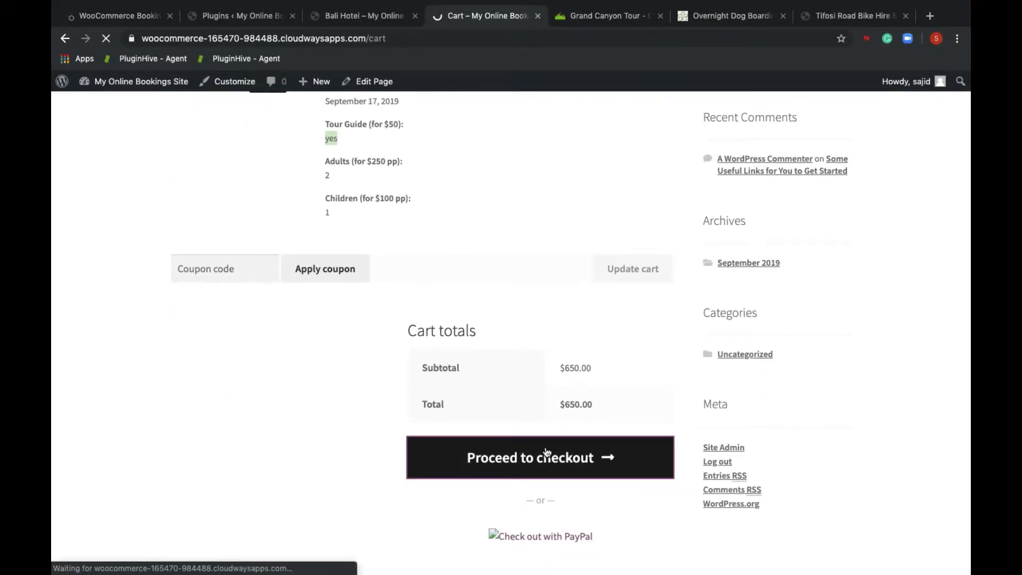
- Place order #113 using Direct bank transfer
click(540, 457)
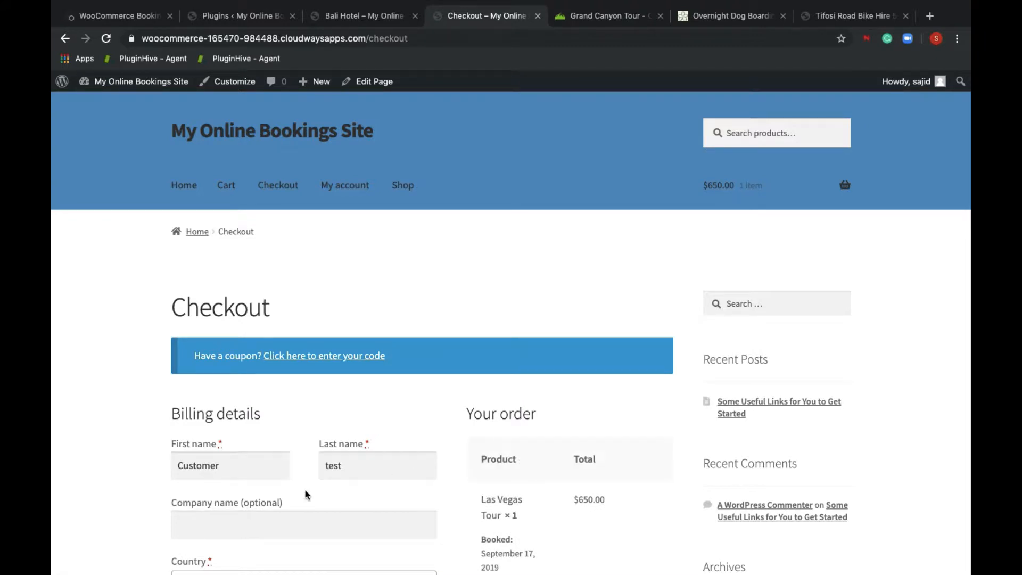
scroll(down, 3)
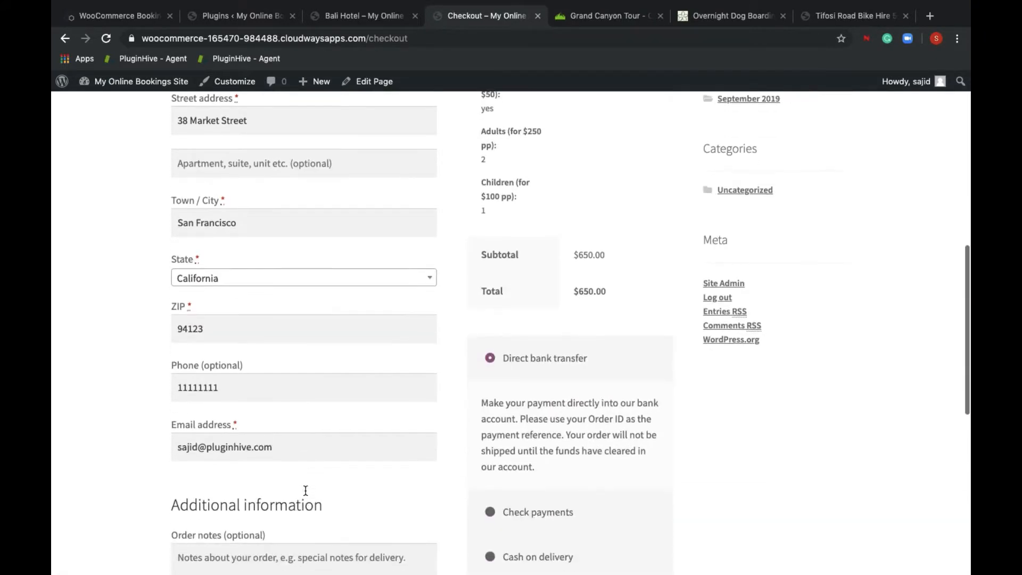
scroll(down, 3)
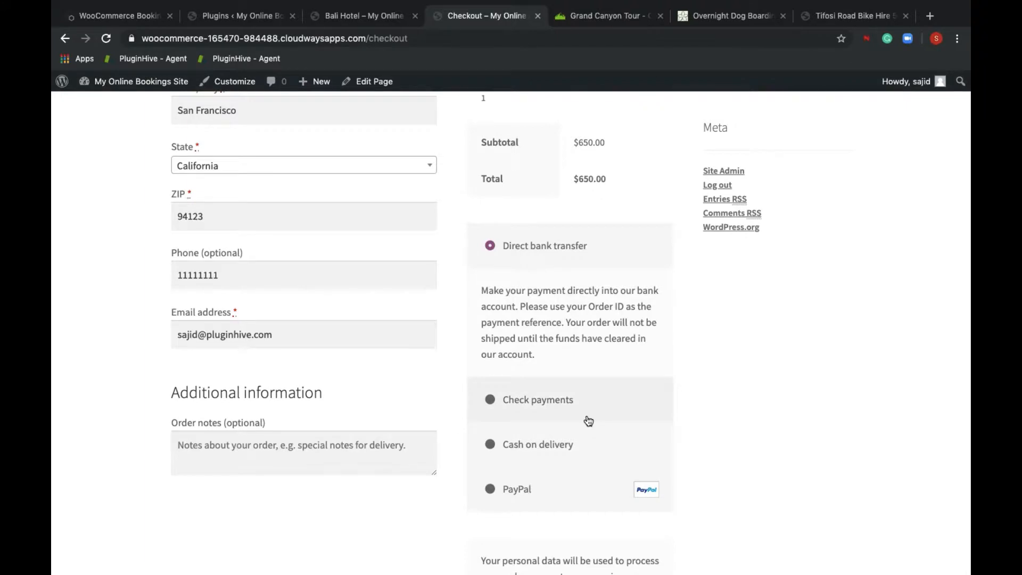
scroll(down, 3)
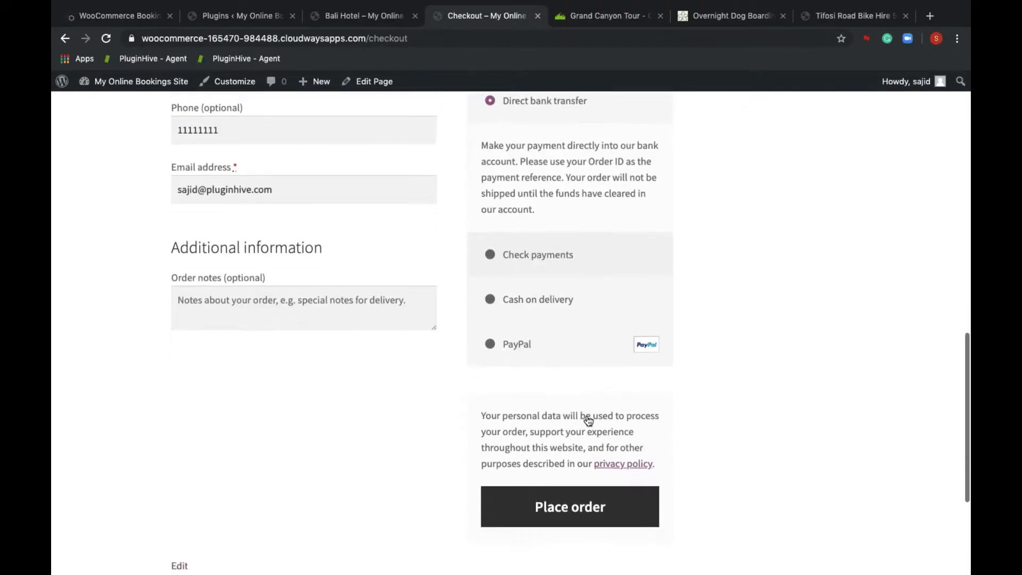
click(569, 506)
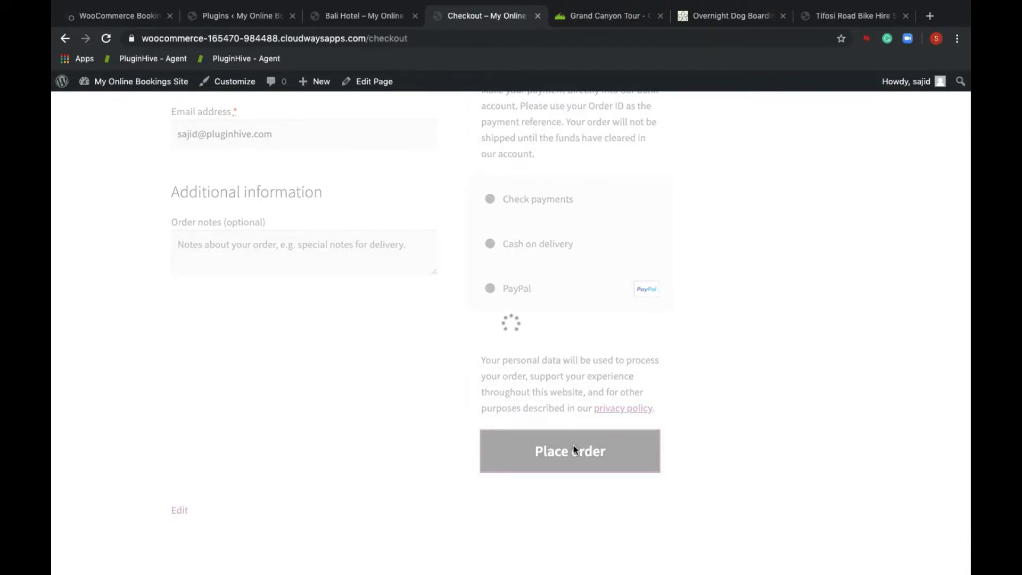
click(569, 450)
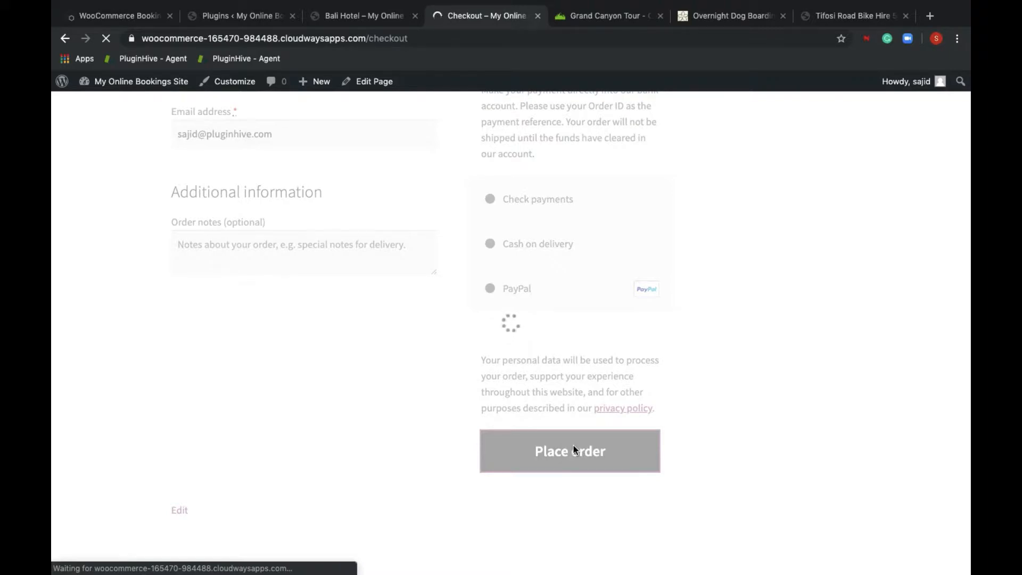
click(569, 450)
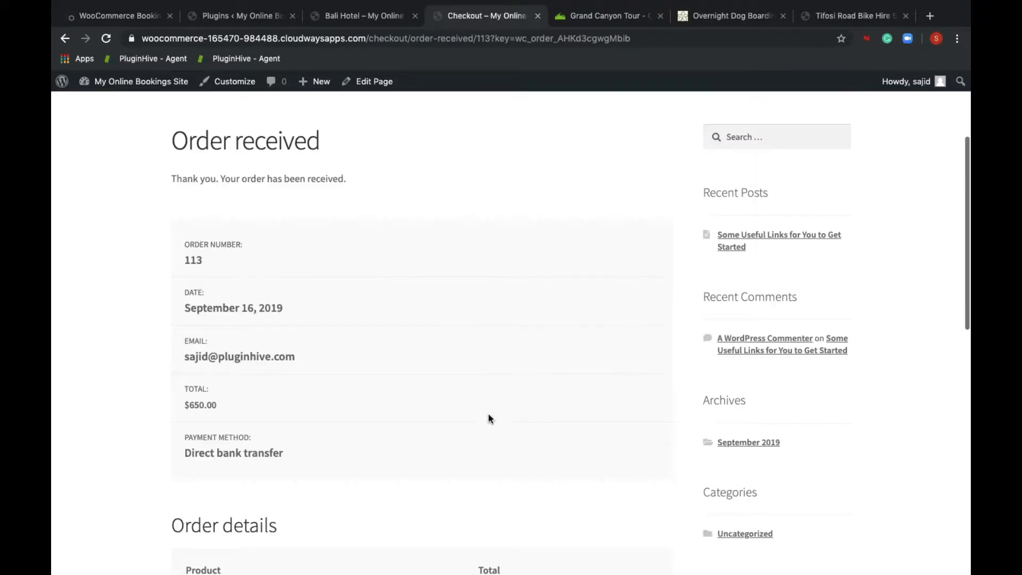
scroll(down, 3)
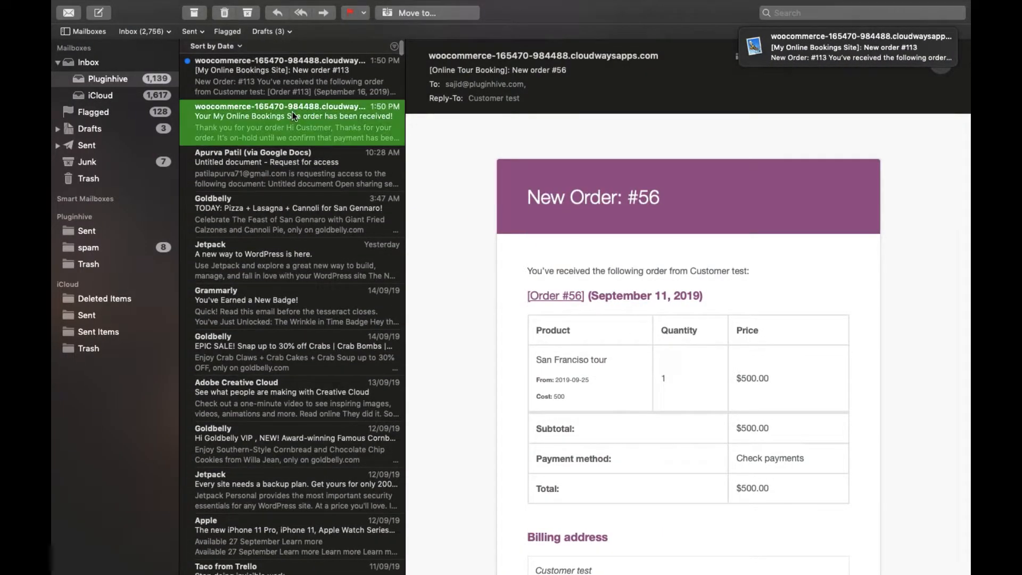
- Read the 'Your order has been received' email and the 'New order #113' email
click(293, 122)
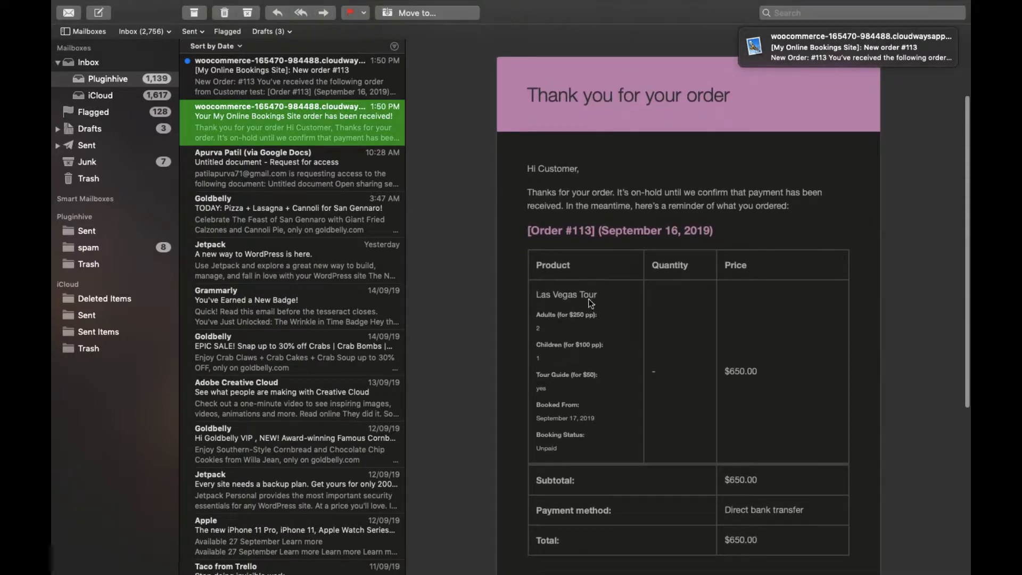
mouse_move(547, 371)
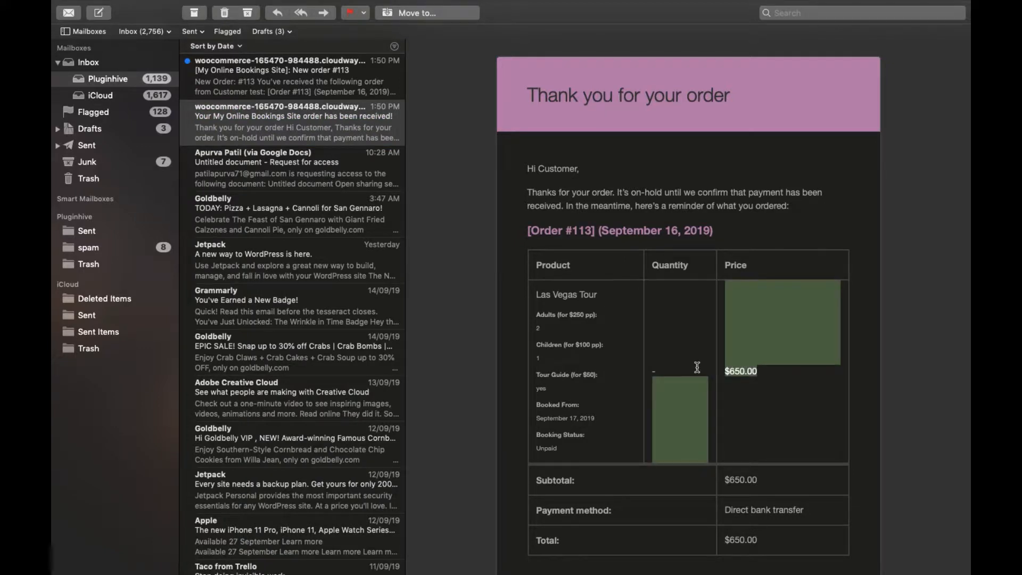
click(293, 75)
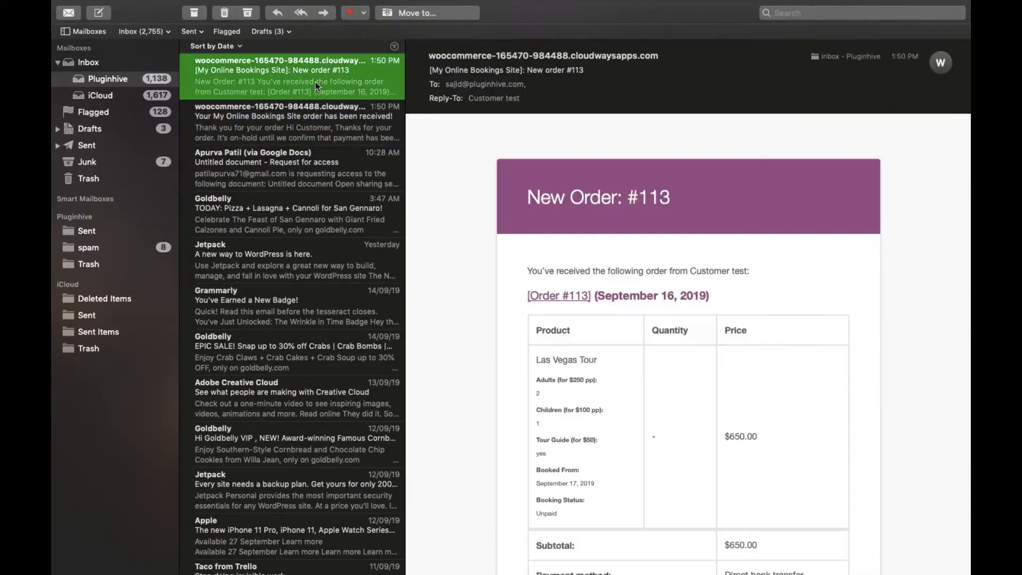
scroll(down, 3)
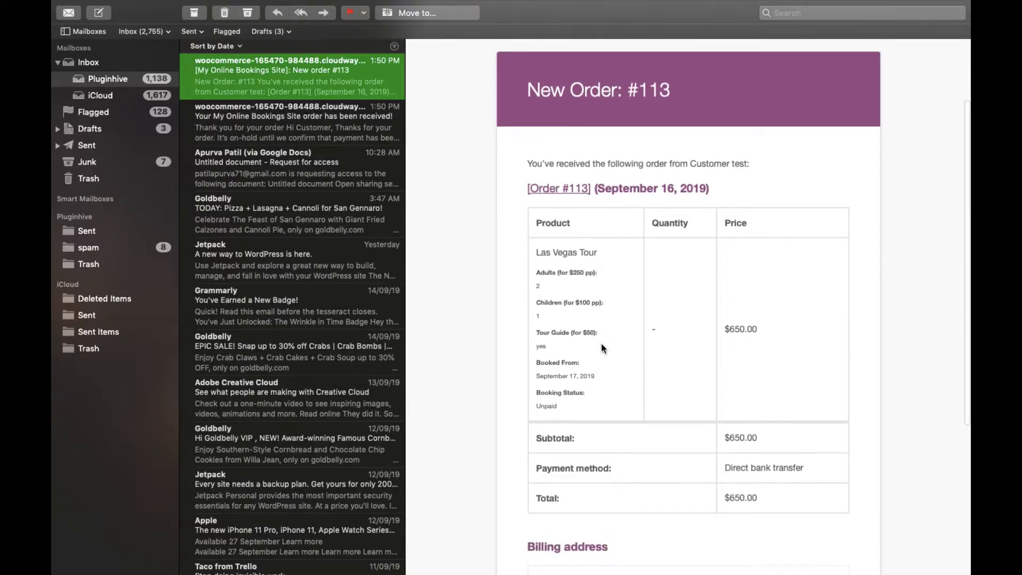
scroll(down, 3)
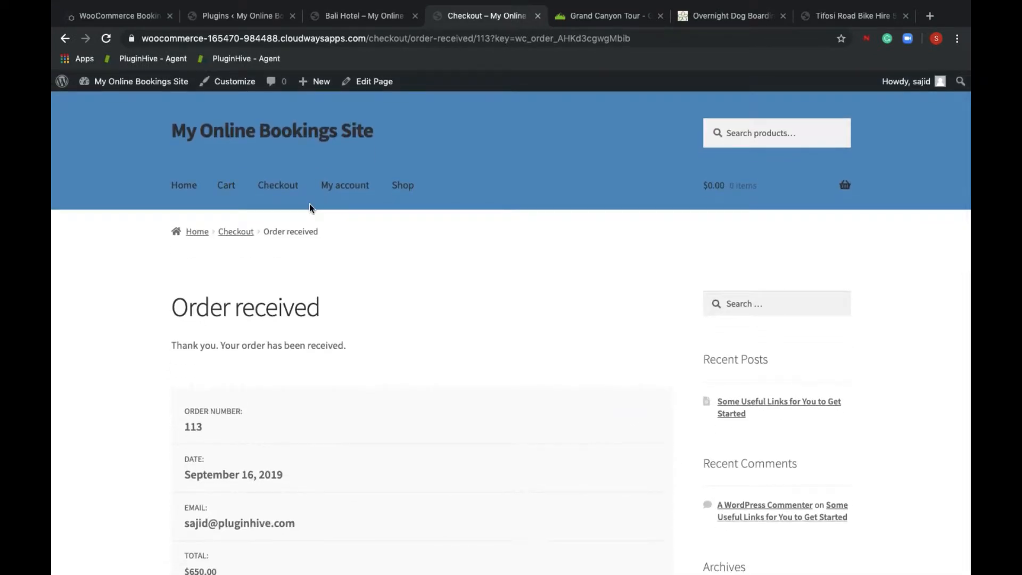
- Open Bookings in WordPress admin and view un-paid order #113's details
click(241, 15)
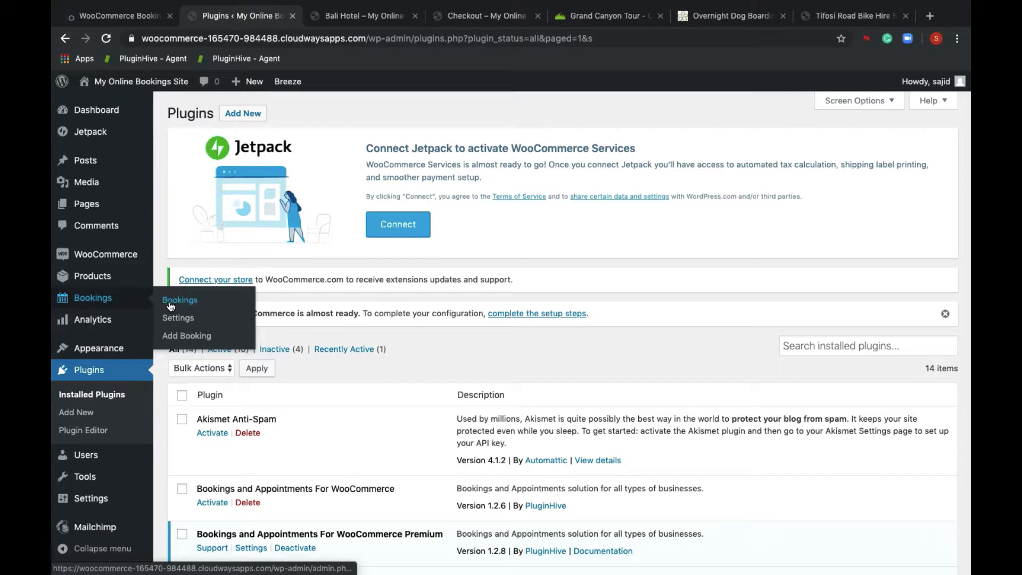
click(179, 299)
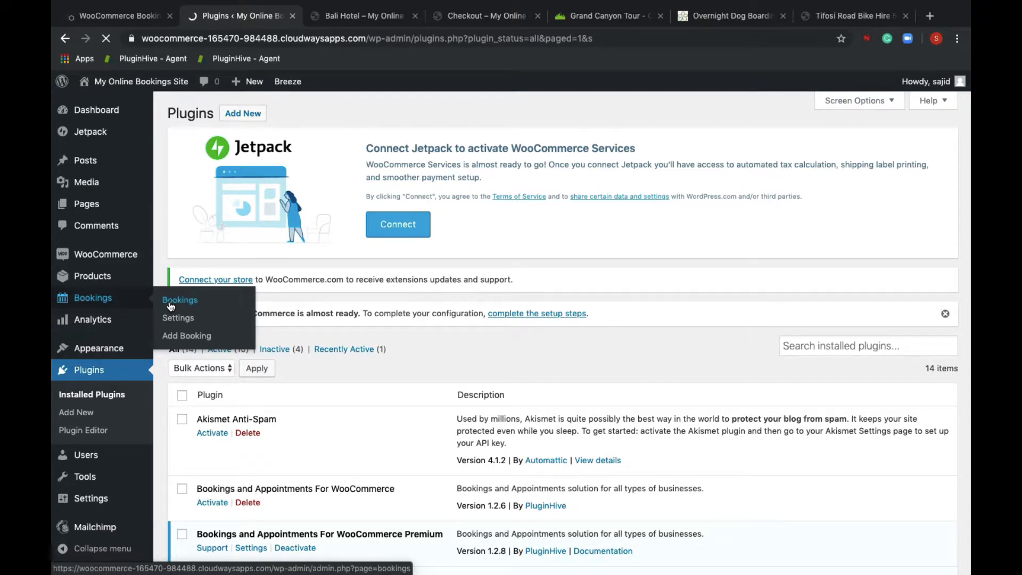
click(179, 299)
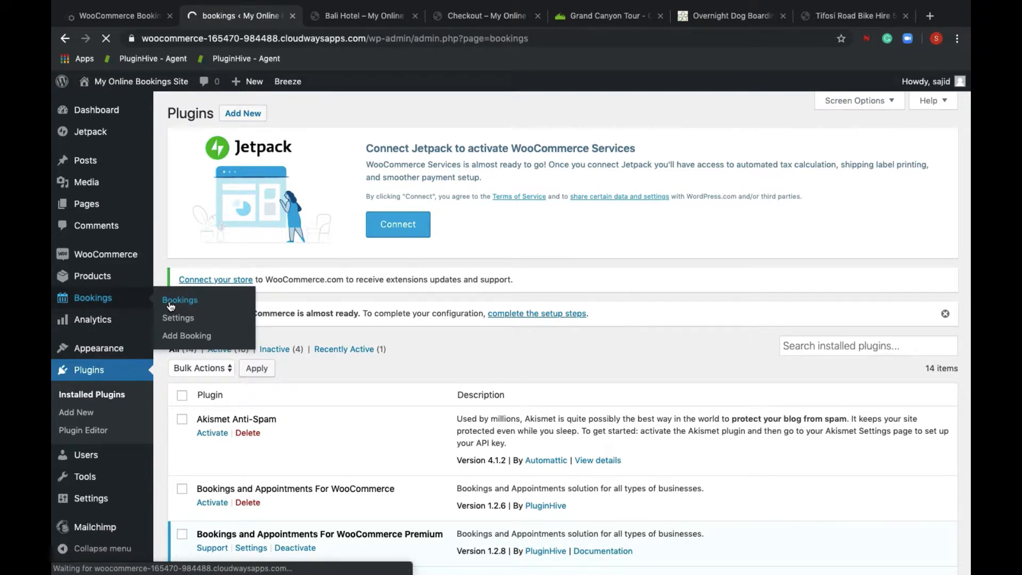
click(179, 300)
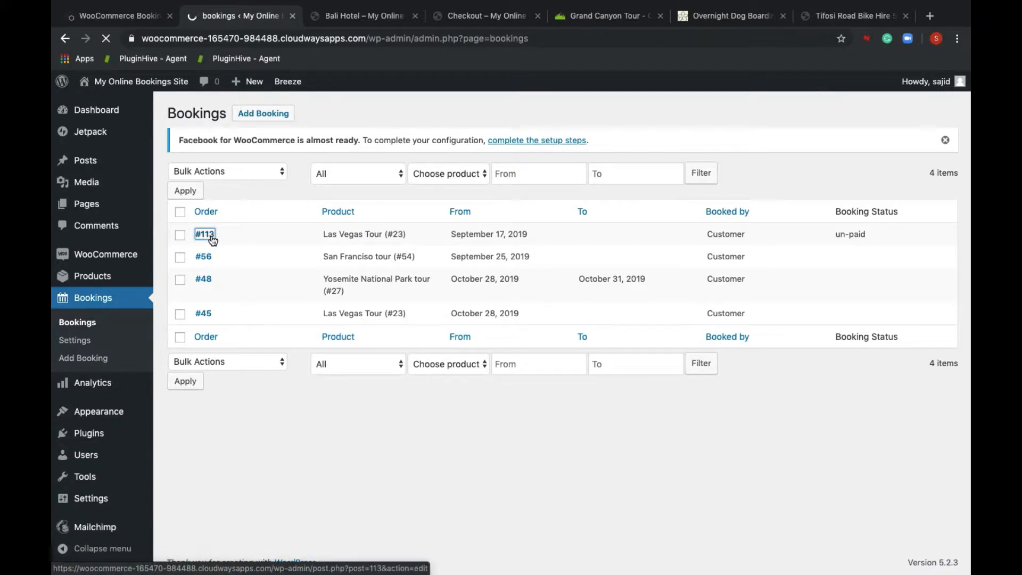
click(204, 234)
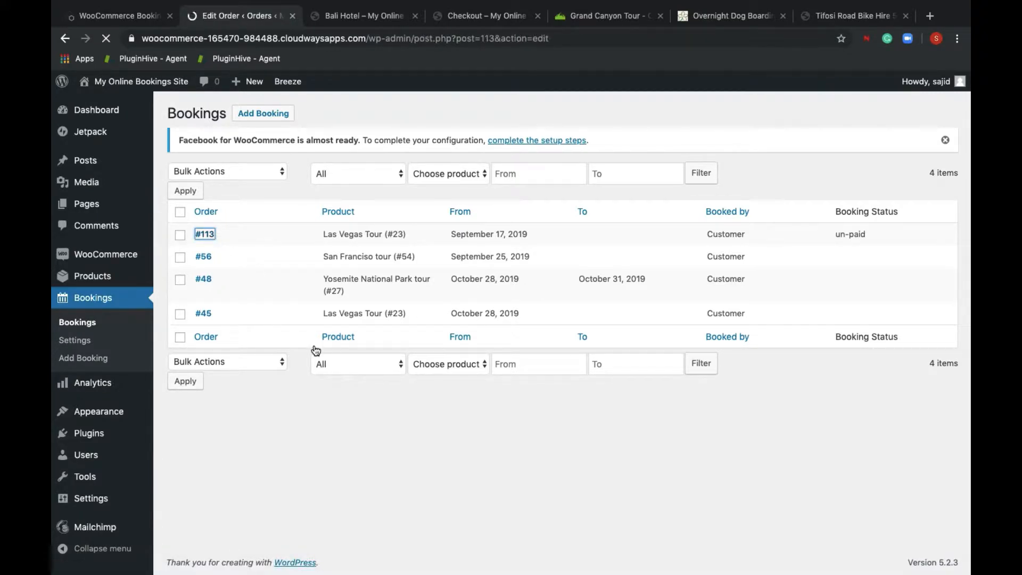
click(204, 234)
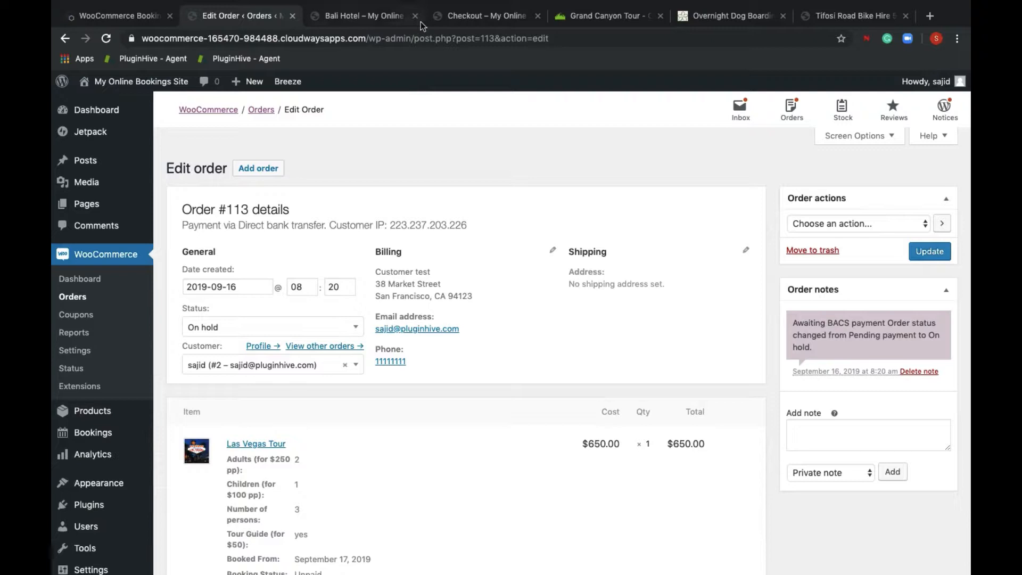
- From the order received page, open the Las Vegas Tour product editor
click(486, 15)
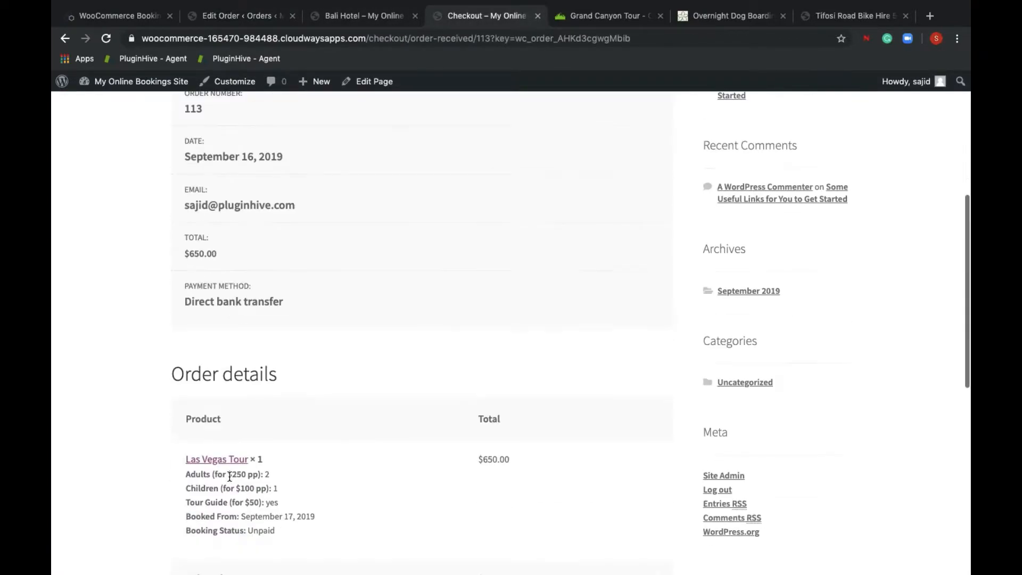
click(217, 458)
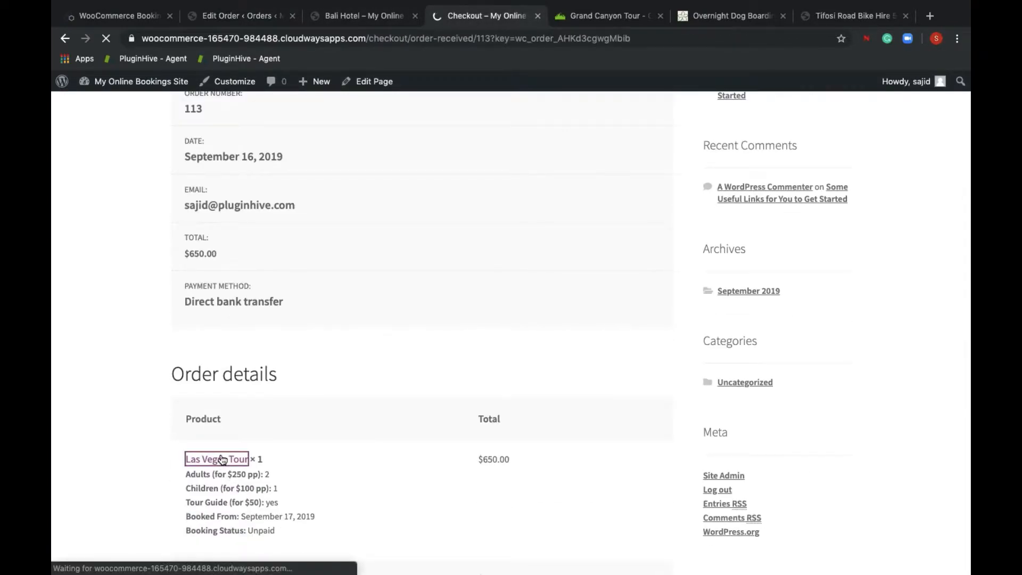
click(216, 458)
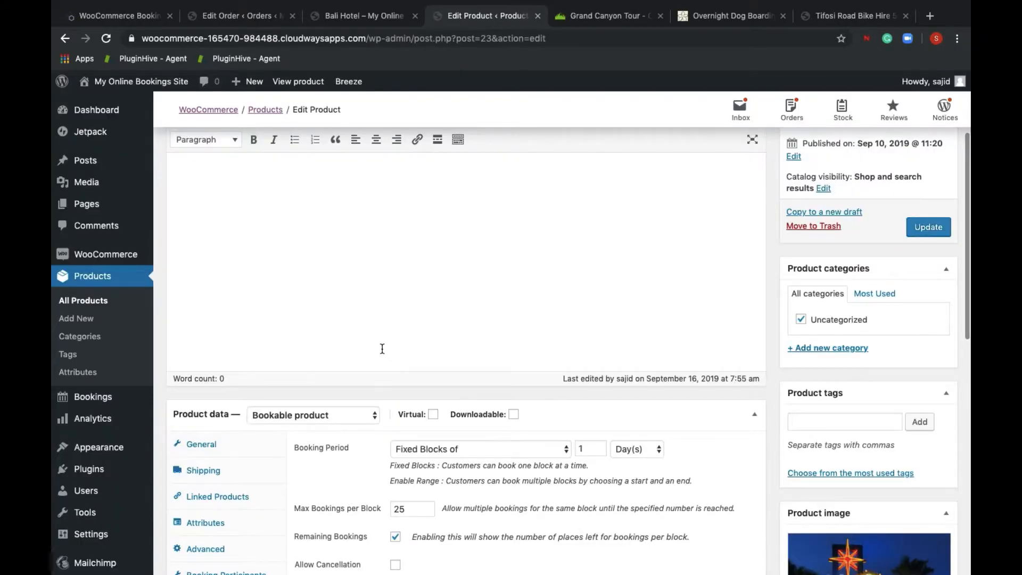
mouse_move(292, 370)
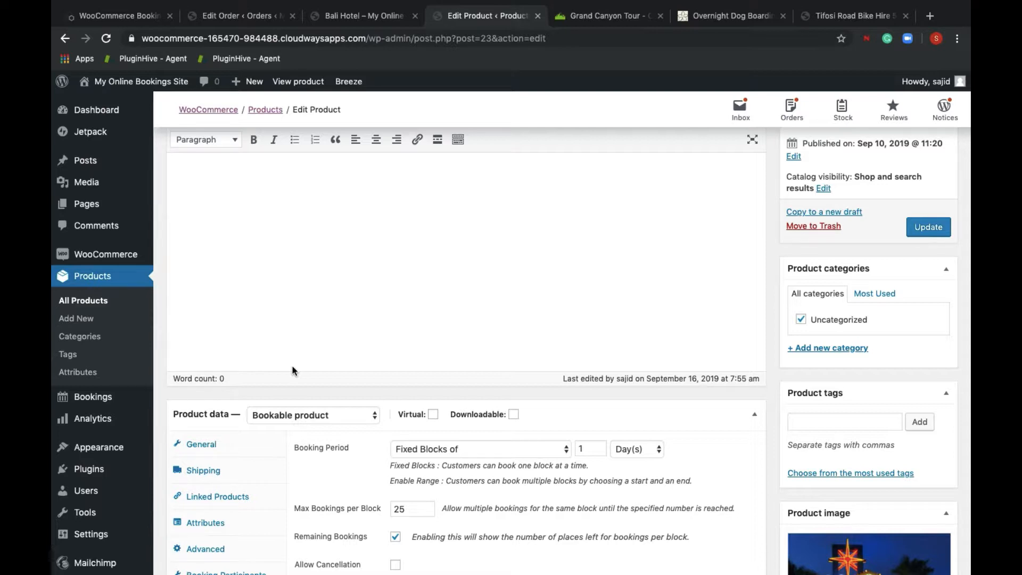
- Check max bookings per block (25), display cost (250) and the $50 Tour Guide resource
scroll(down, 3)
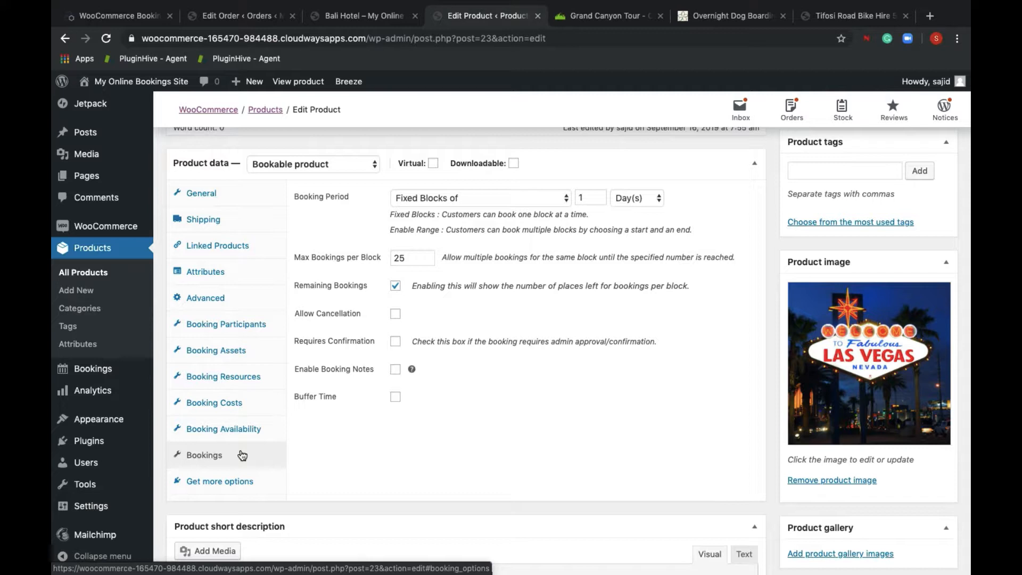
mouse_move(482, 208)
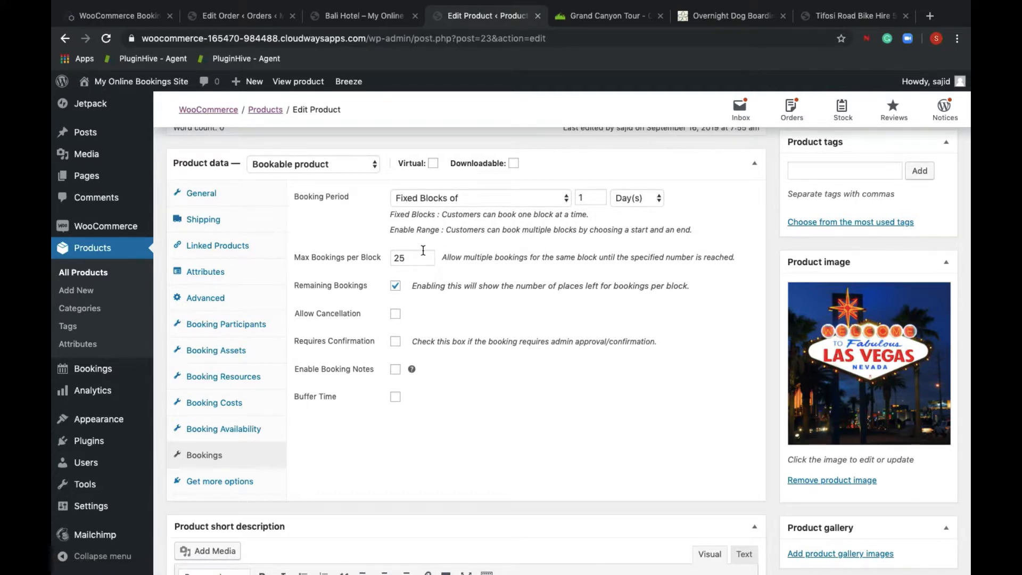
click(412, 258)
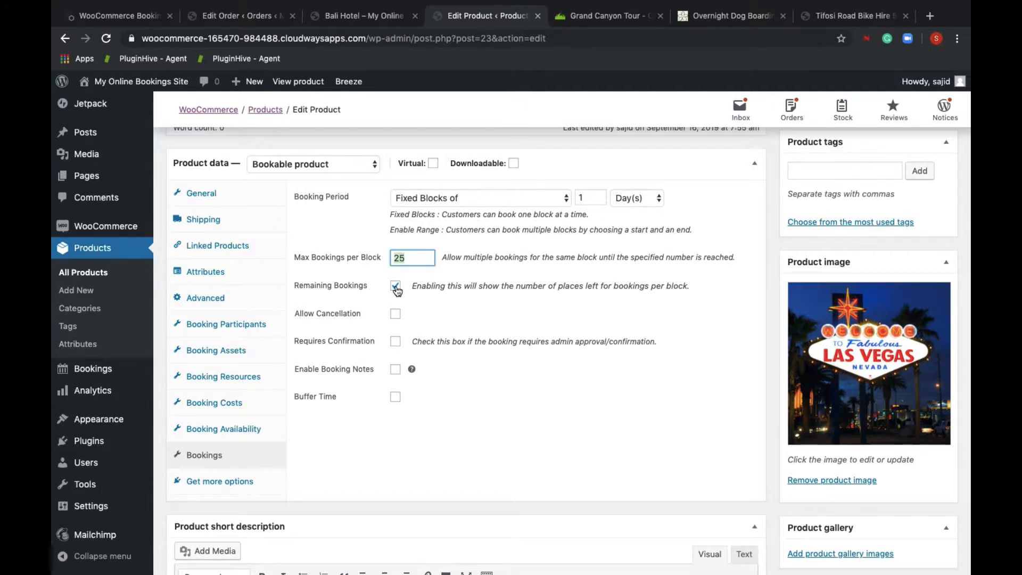
click(395, 285)
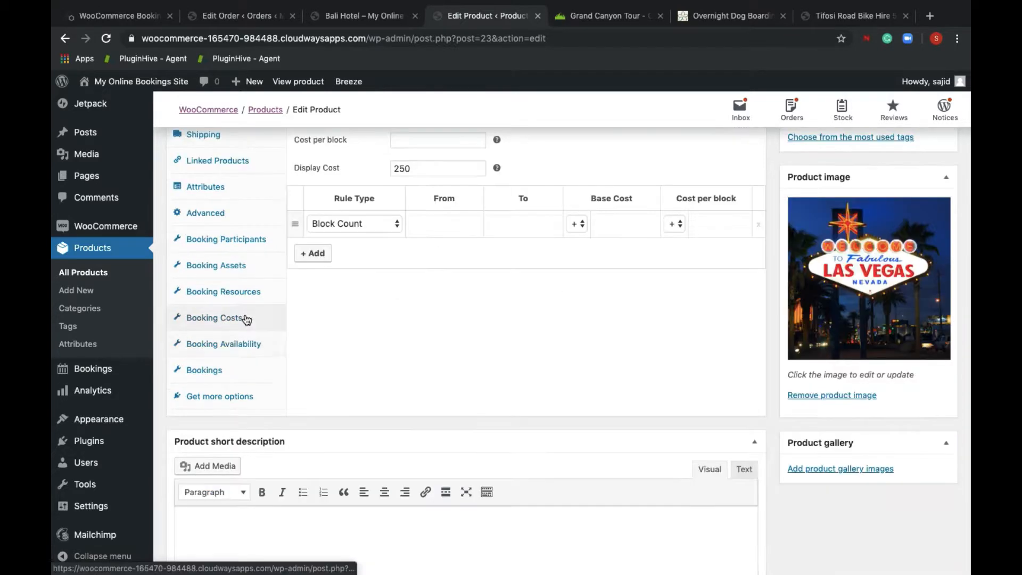
scroll(up, 3)
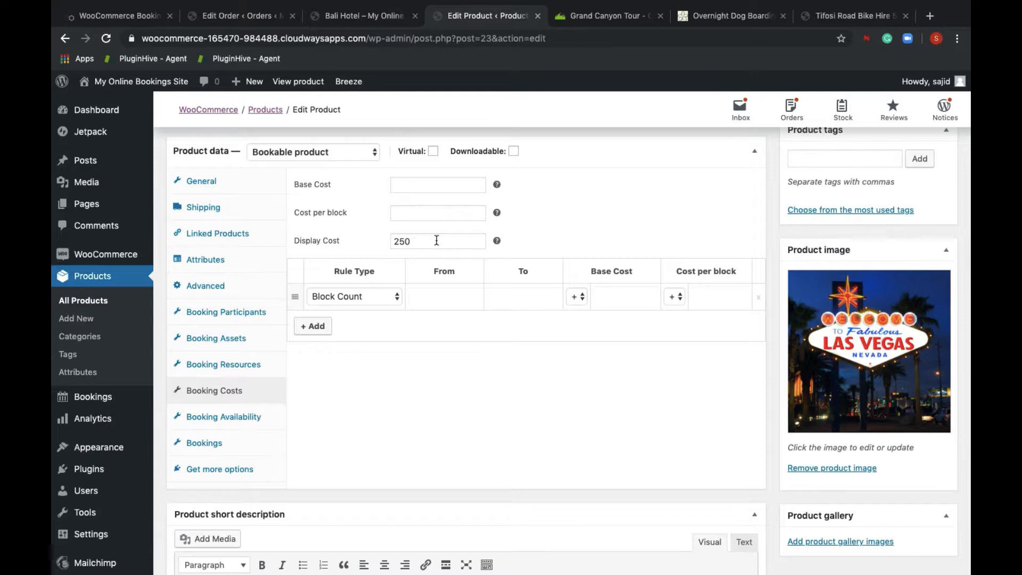
click(436, 240)
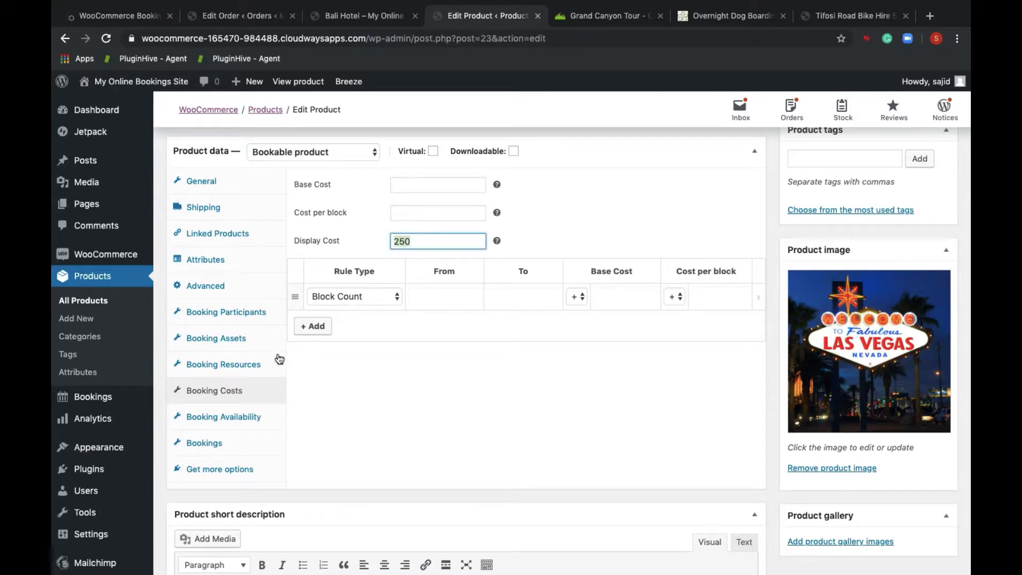
click(223, 363)
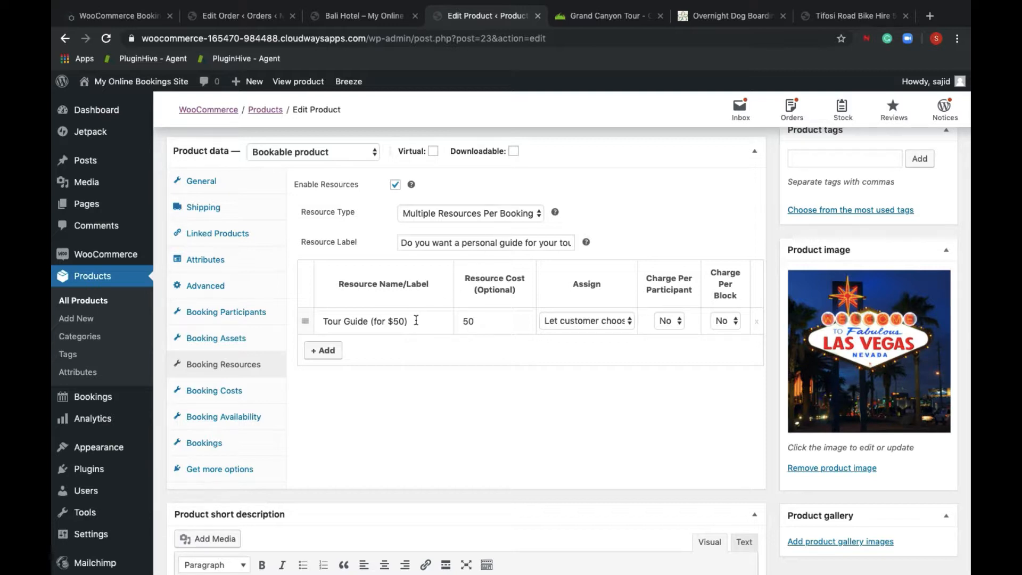
- Check participant costs (adults 250, children 100), then return to the Bali Hotel page
click(226, 311)
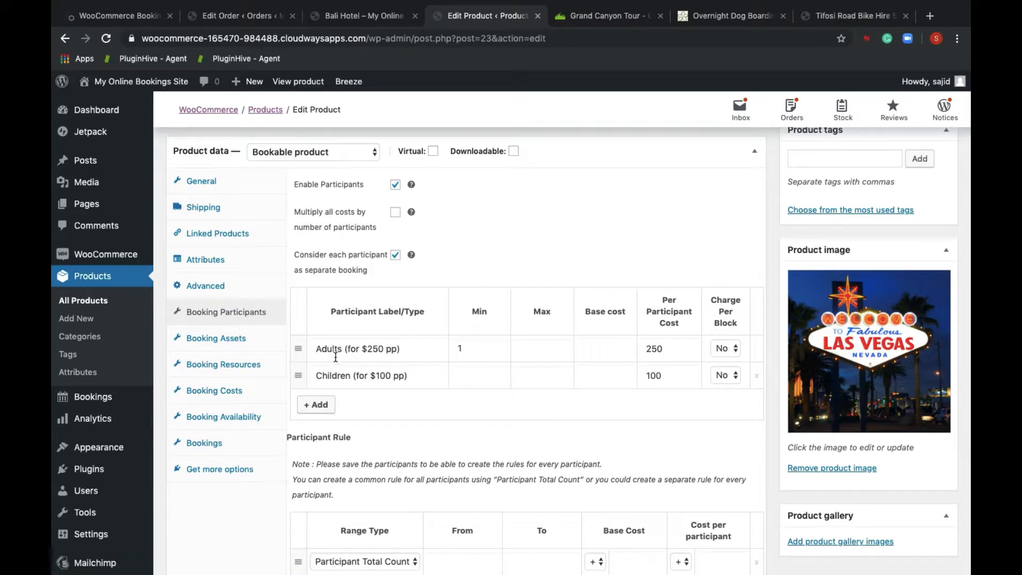
mouse_move(417, 391)
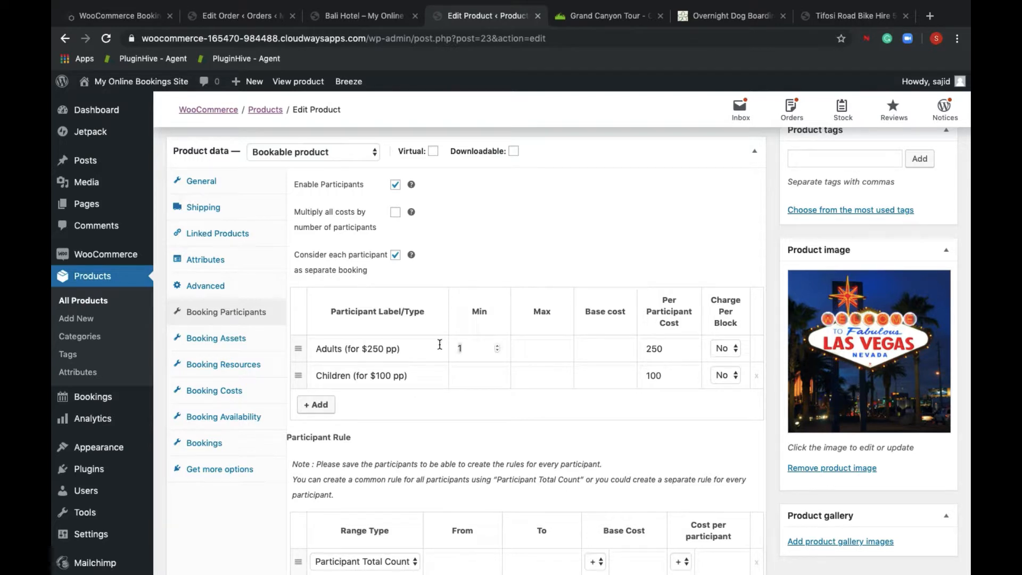
mouse_move(666, 340)
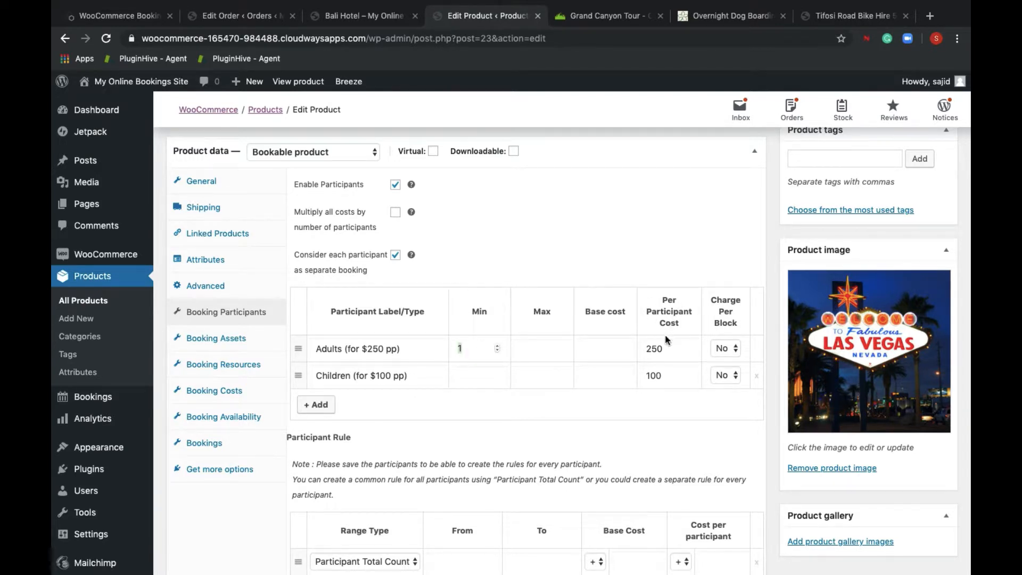
click(653, 348)
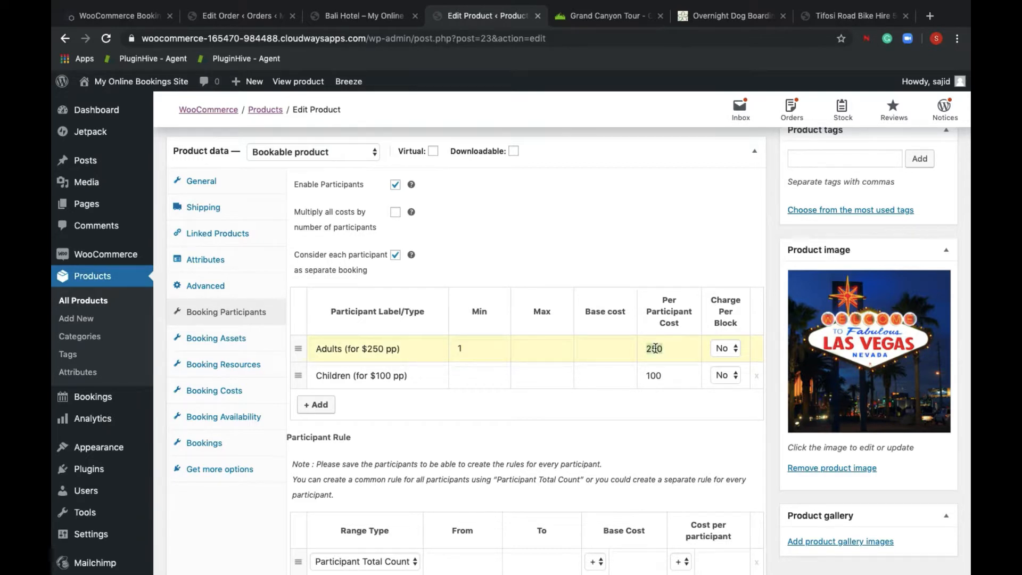
click(360, 16)
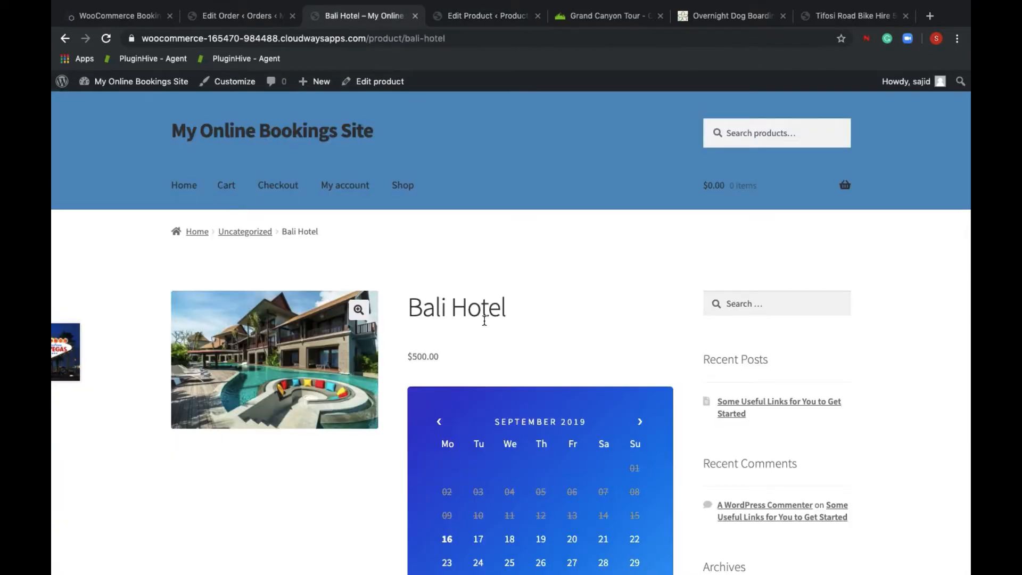
- Try an October 5–9 stay in the Bali Hotel booking calendar
scroll(down, 3)
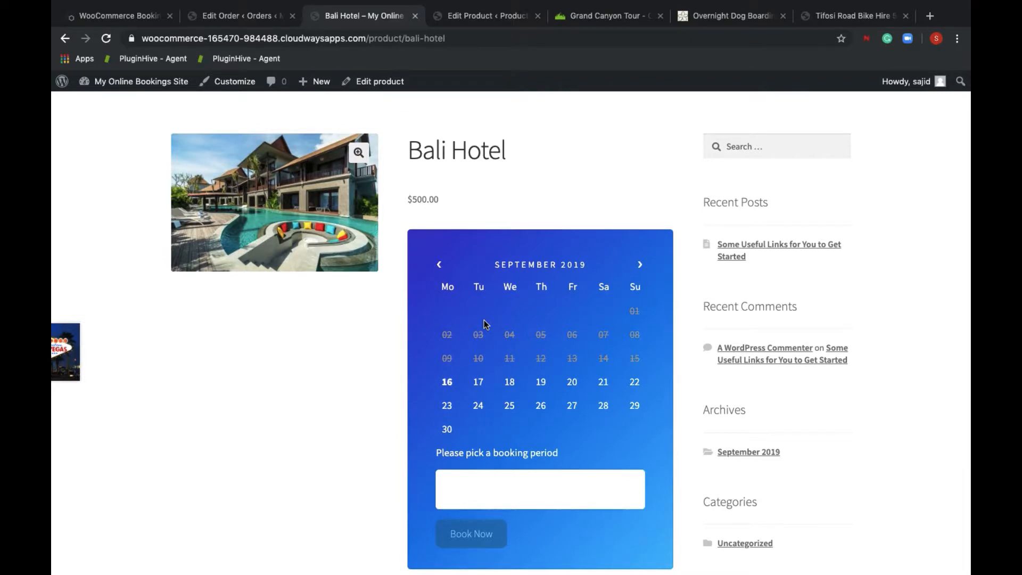
click(639, 264)
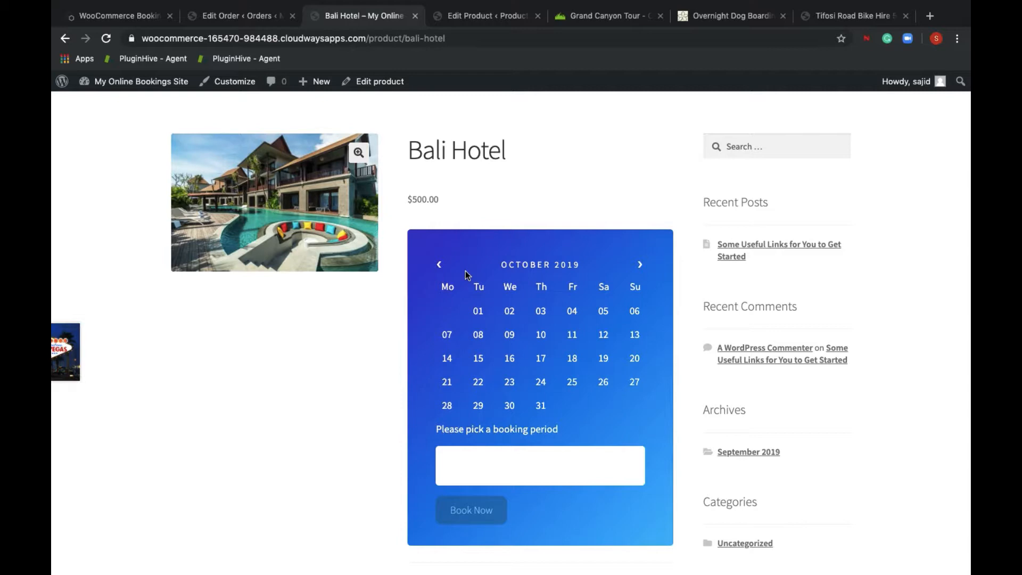
mouse_move(438, 268)
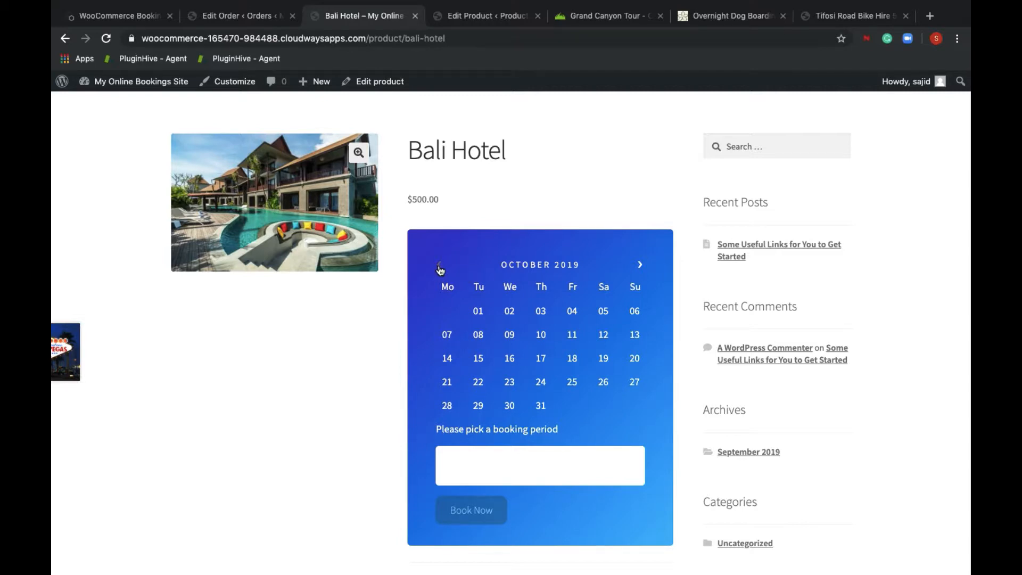
click(478, 311)
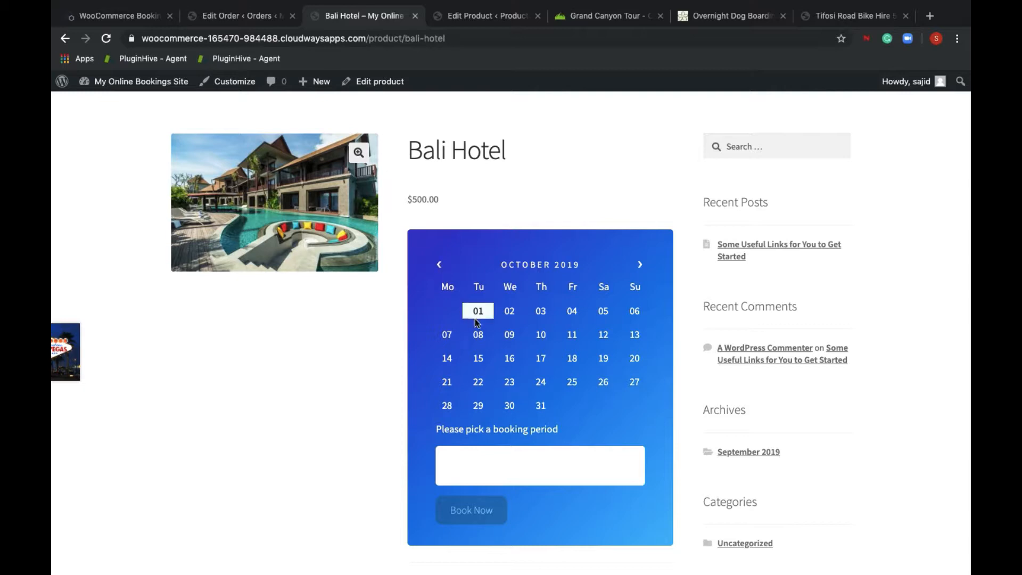
click(602, 311)
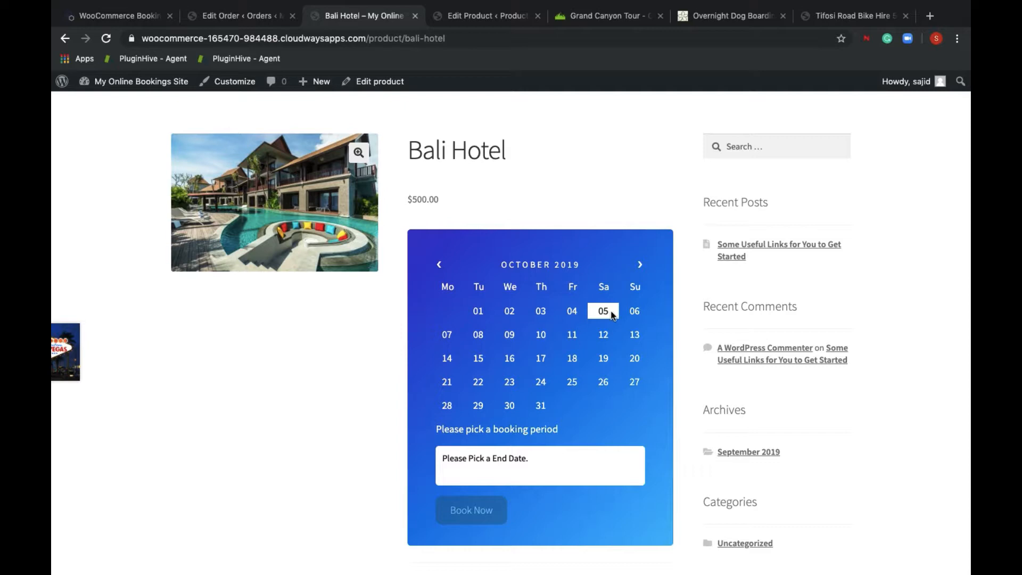
click(508, 334)
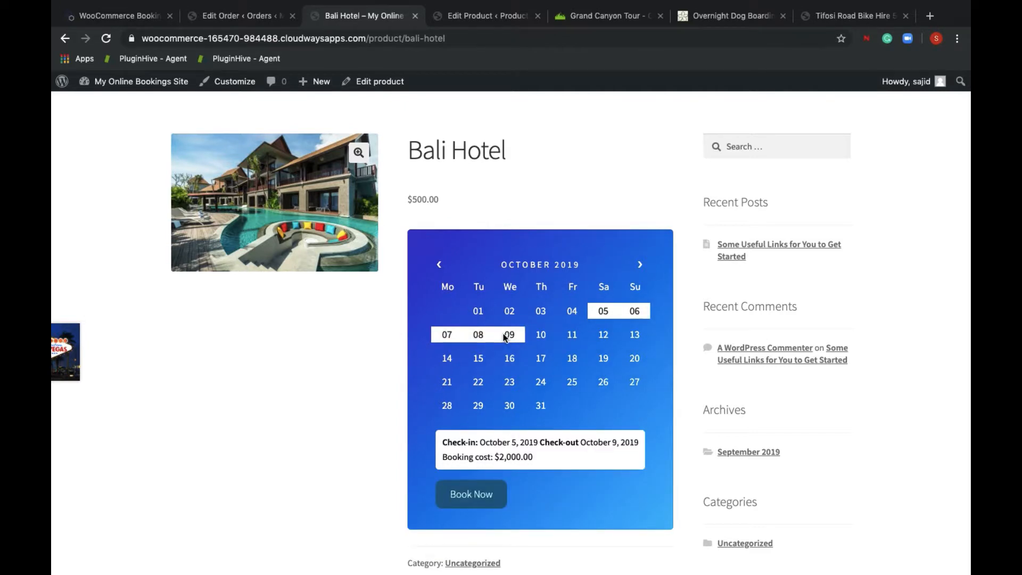
mouse_move(459, 346)
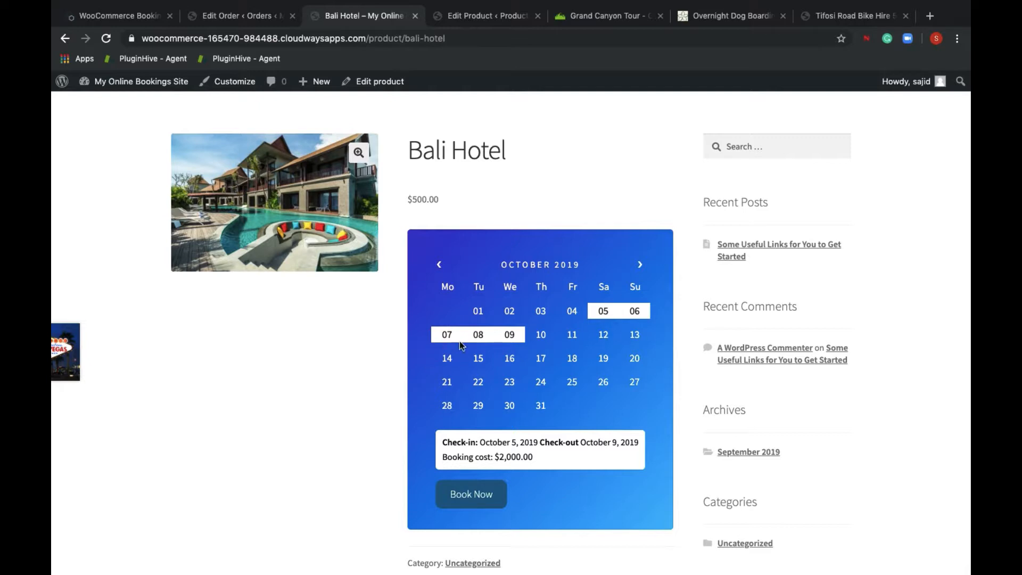
mouse_move(479, 344)
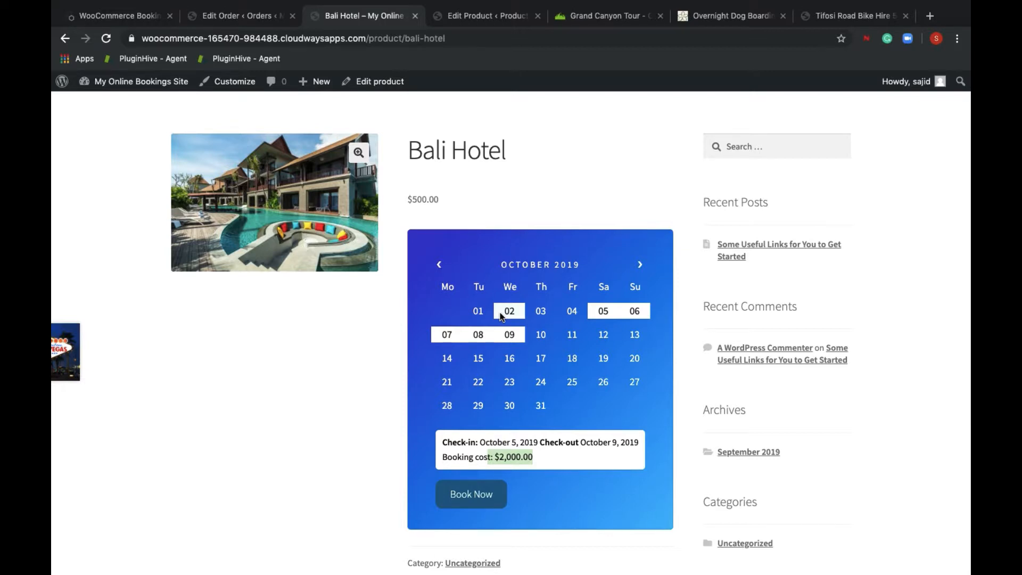
mouse_move(482, 311)
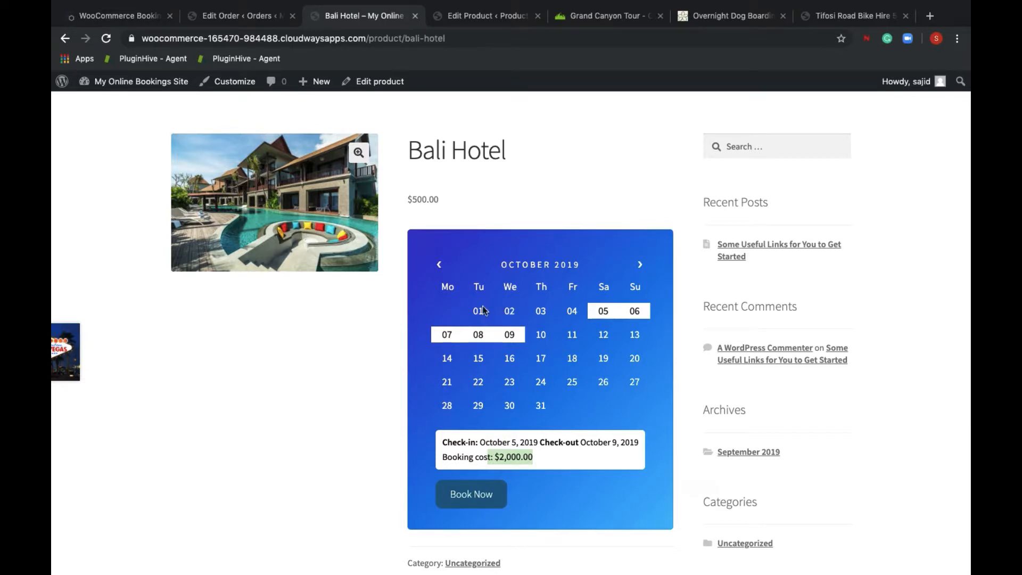
- Pick a September 24–25 Bali Hotel stay quoted at $1,000
click(439, 265)
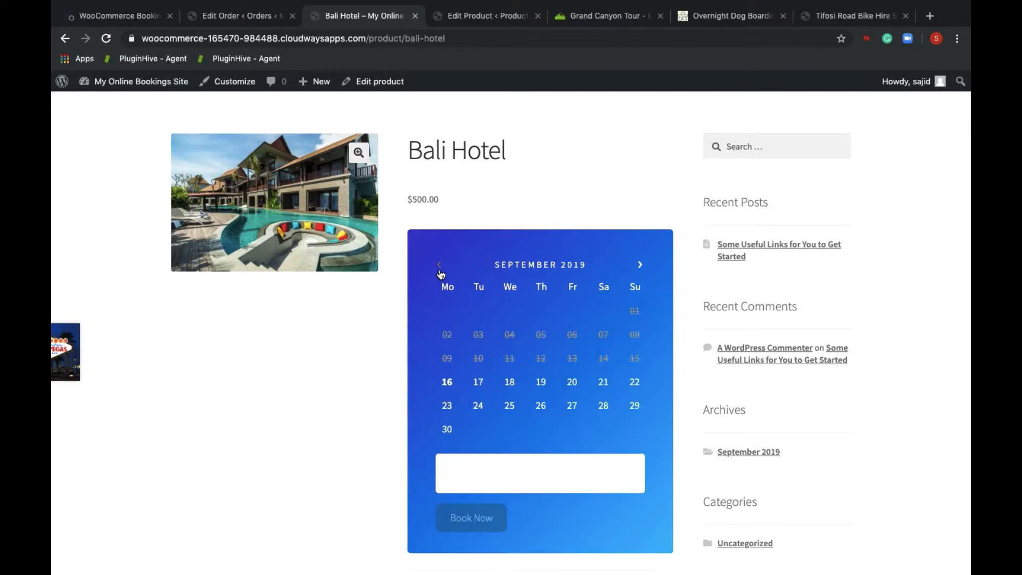
mouse_move(598, 279)
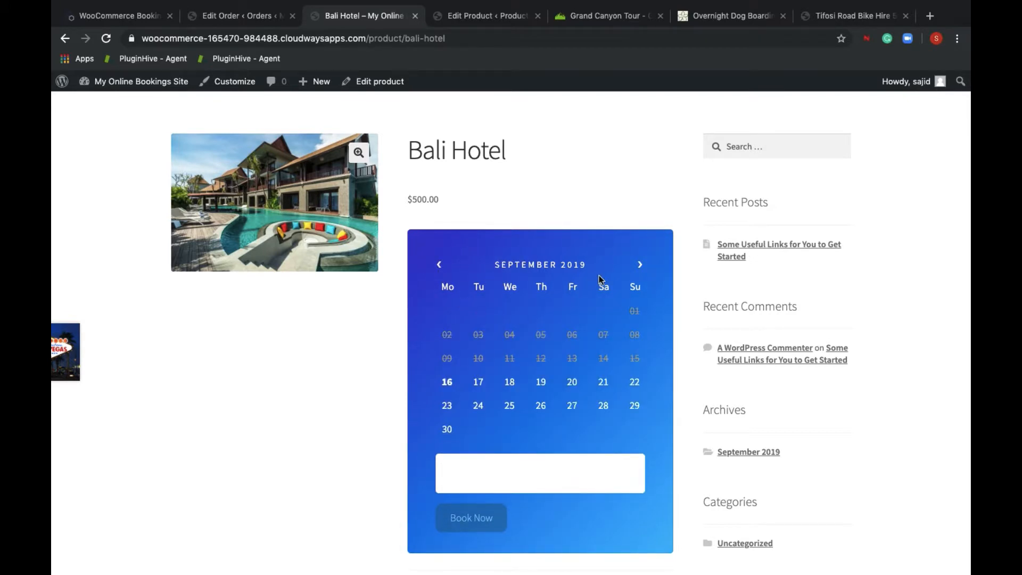
click(478, 404)
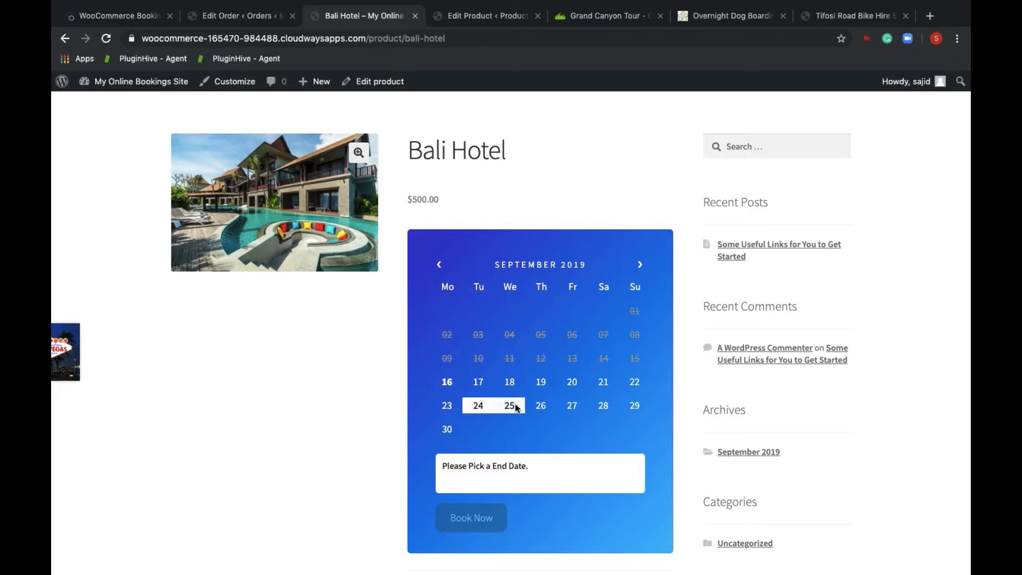
click(510, 405)
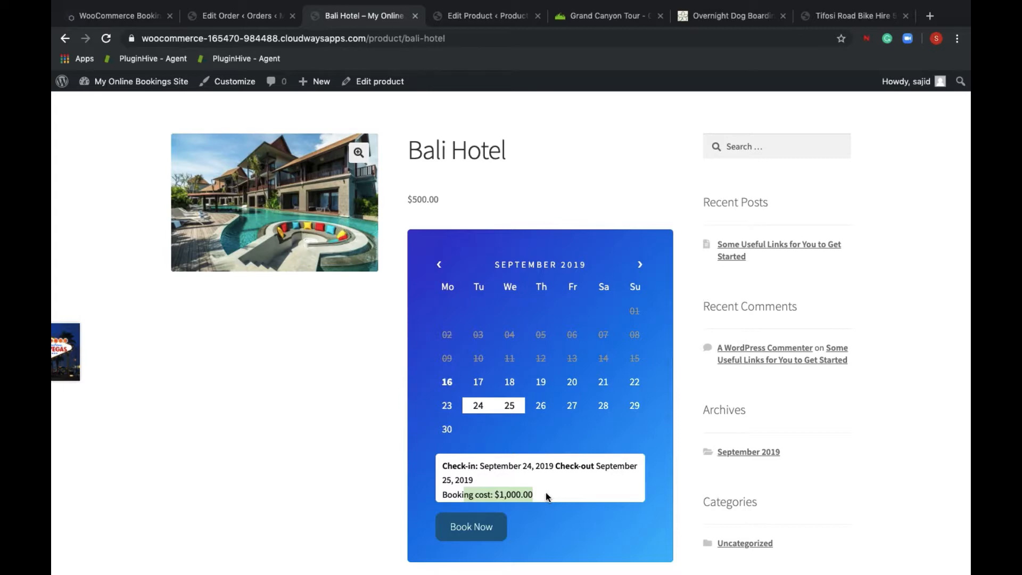
click(360, 15)
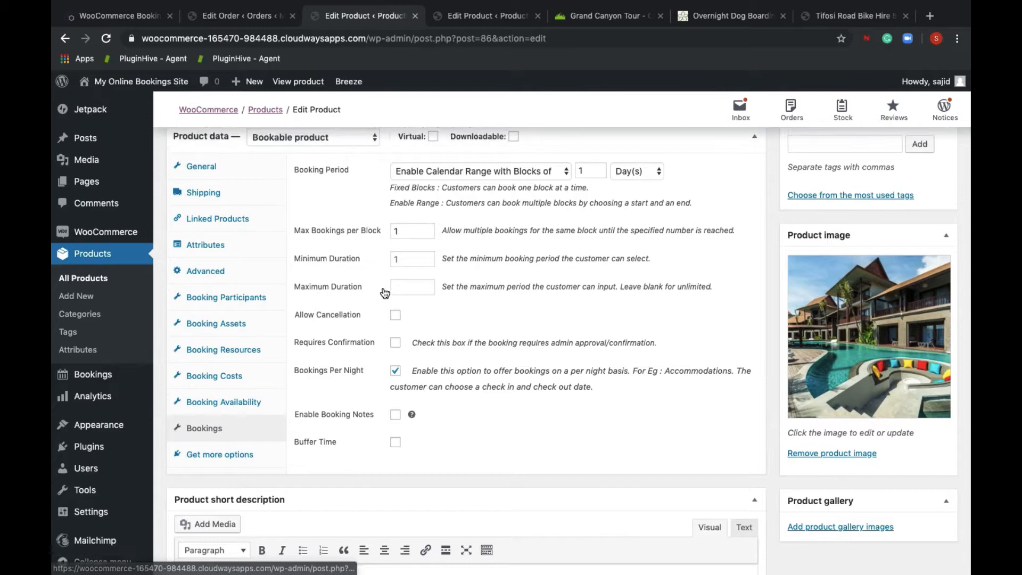
- Keep the hotel's Booking Period on Enable Calendar Range with Blocks of
scroll(up, 3)
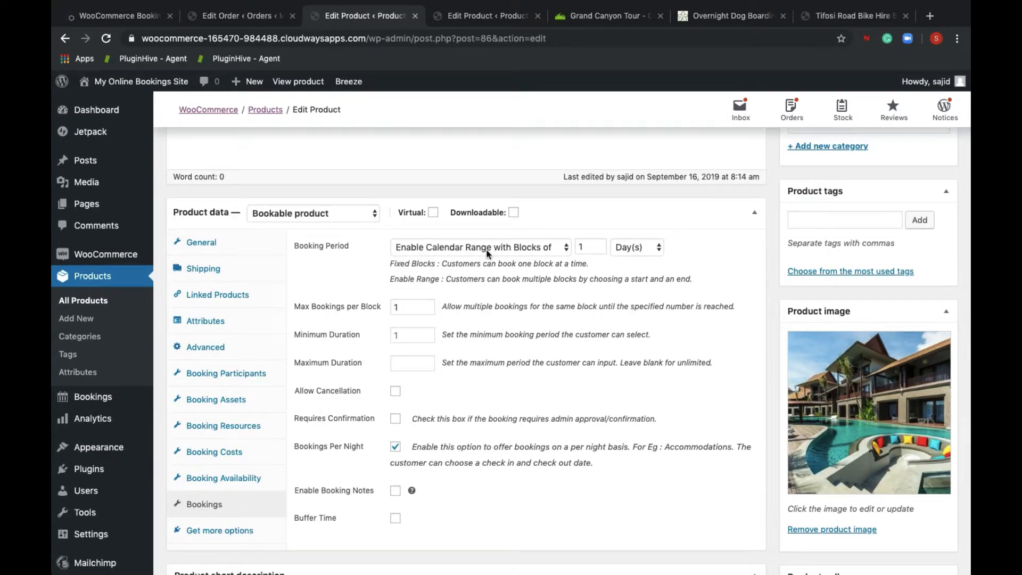
click(475, 247)
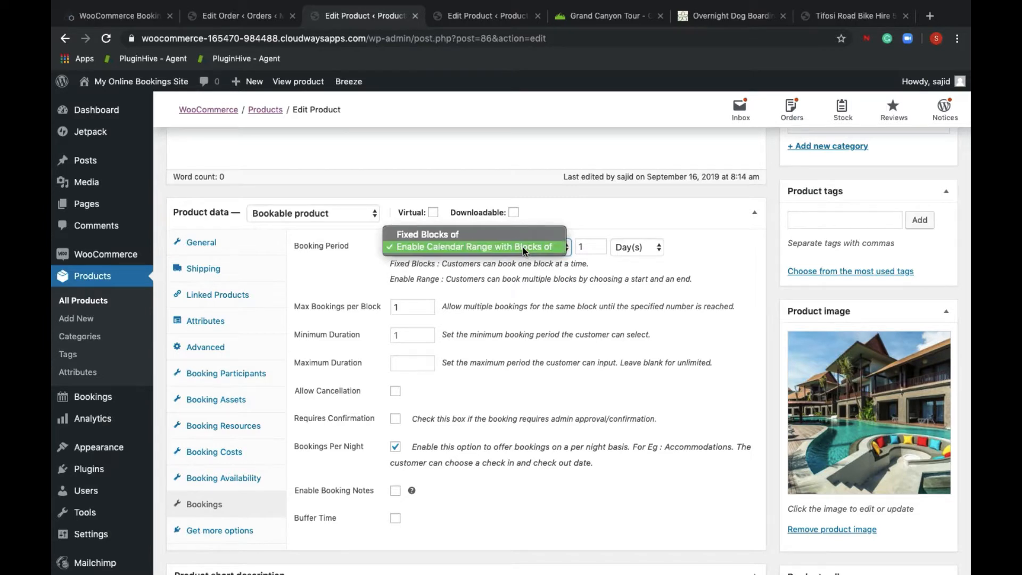
click(479, 246)
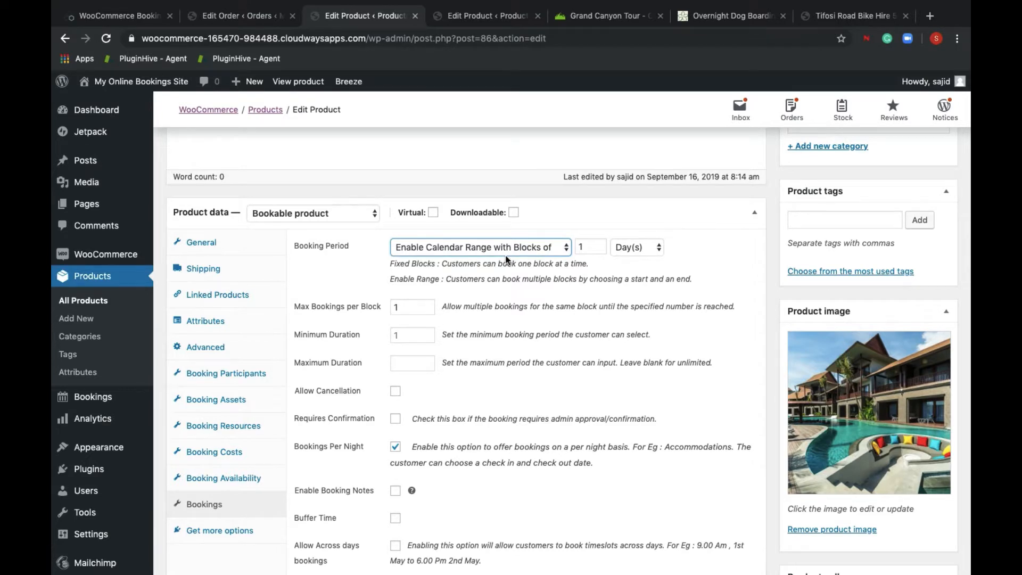
mouse_move(319, 453)
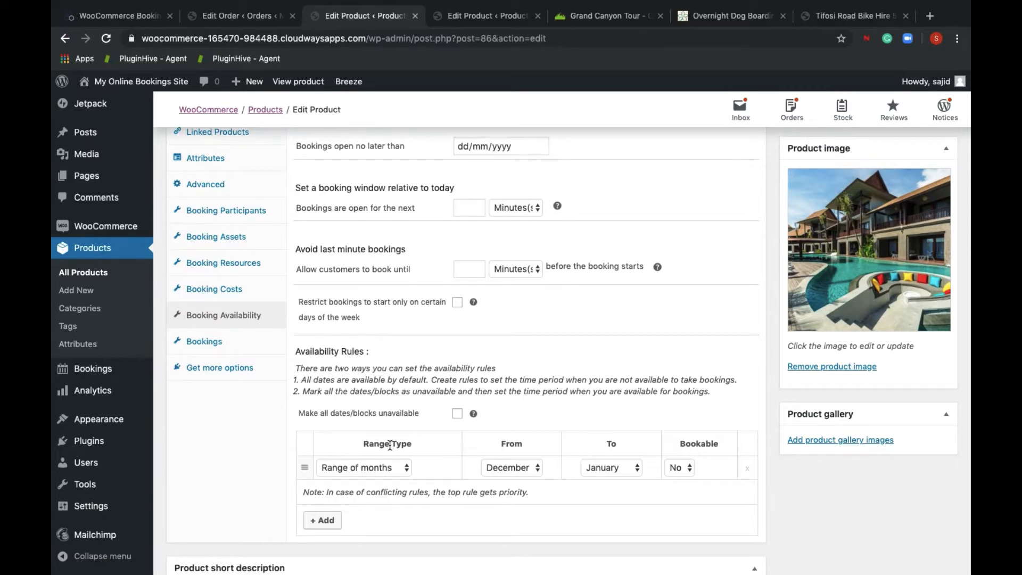
mouse_move(735, 464)
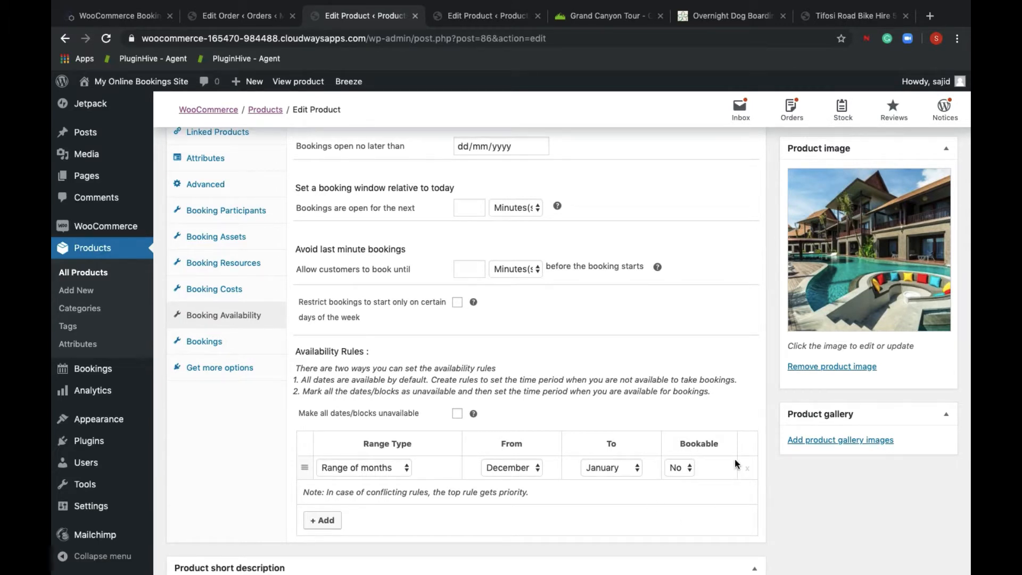
mouse_move(214, 288)
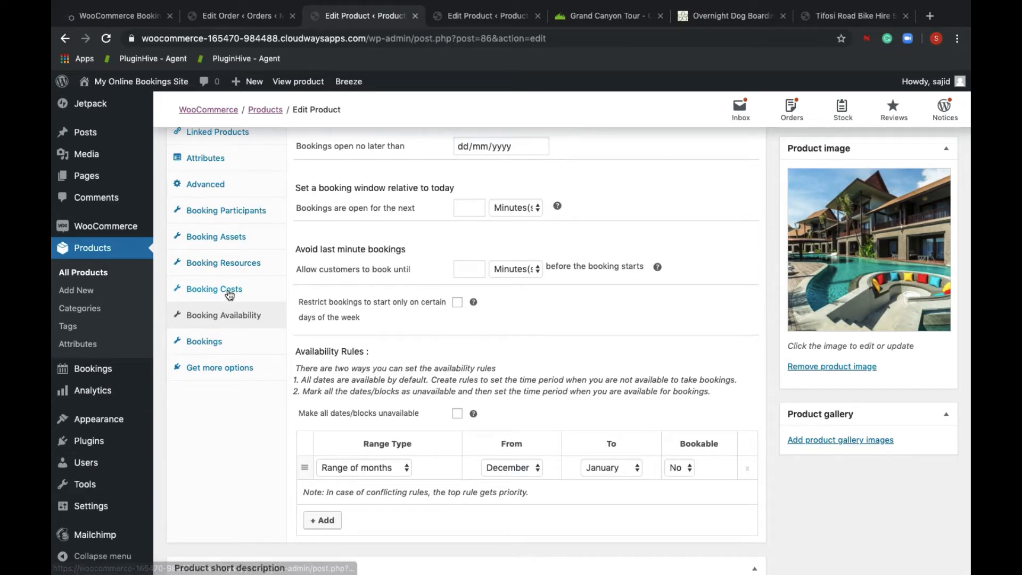
- Review the seasonal cost rules: 1000 for April–September, 500 for October–March
click(214, 288)
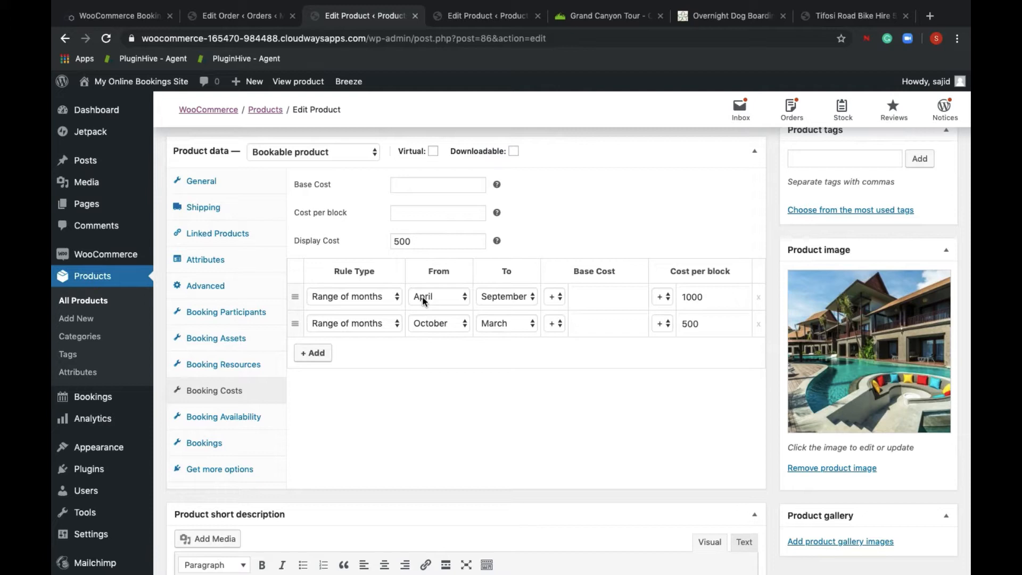
mouse_move(739, 301)
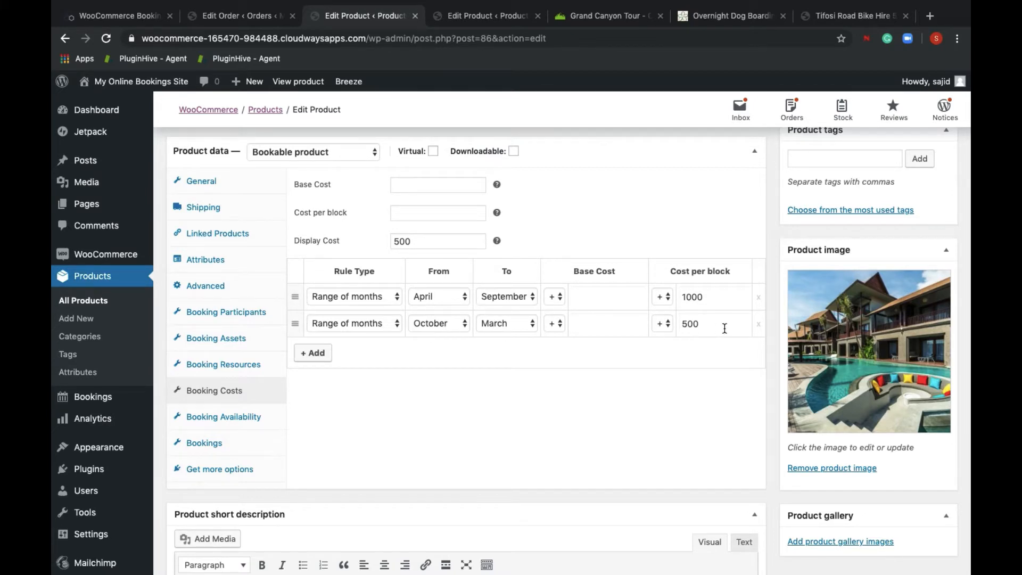
click(118, 16)
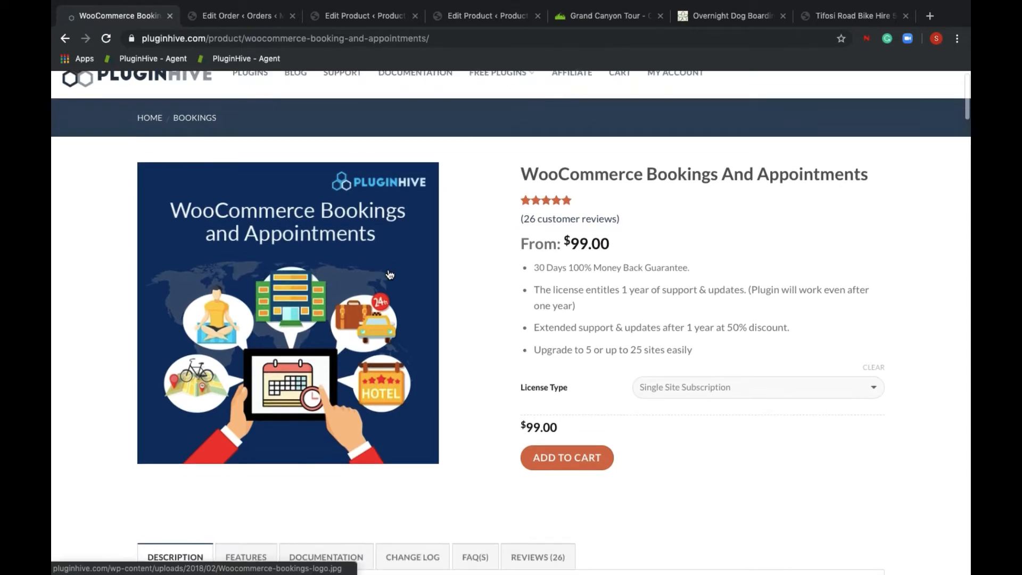
- Scroll through the single-day, multi-day, appointment and start–end time booking demos
scroll(down, 3)
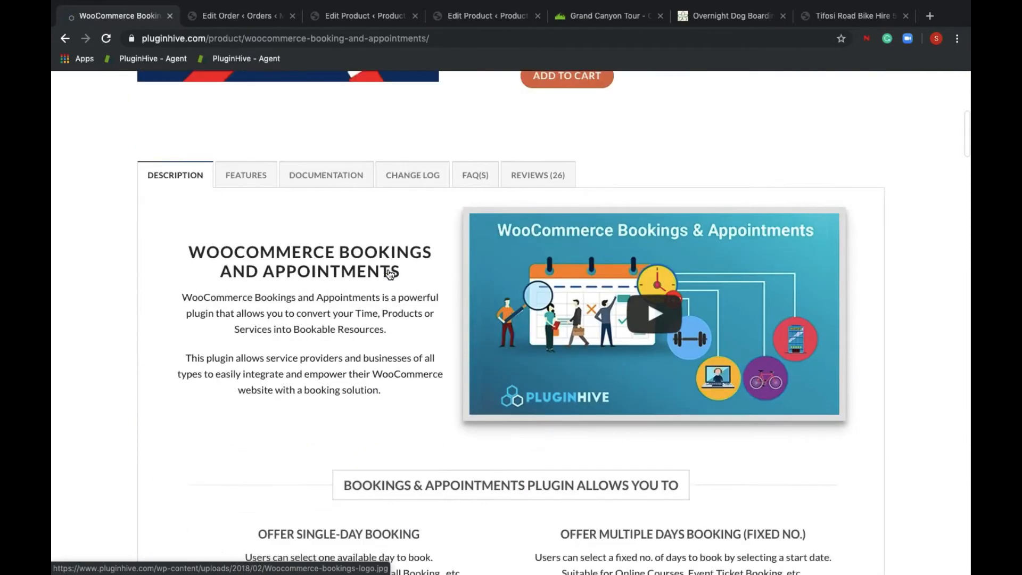
scroll(down, 3)
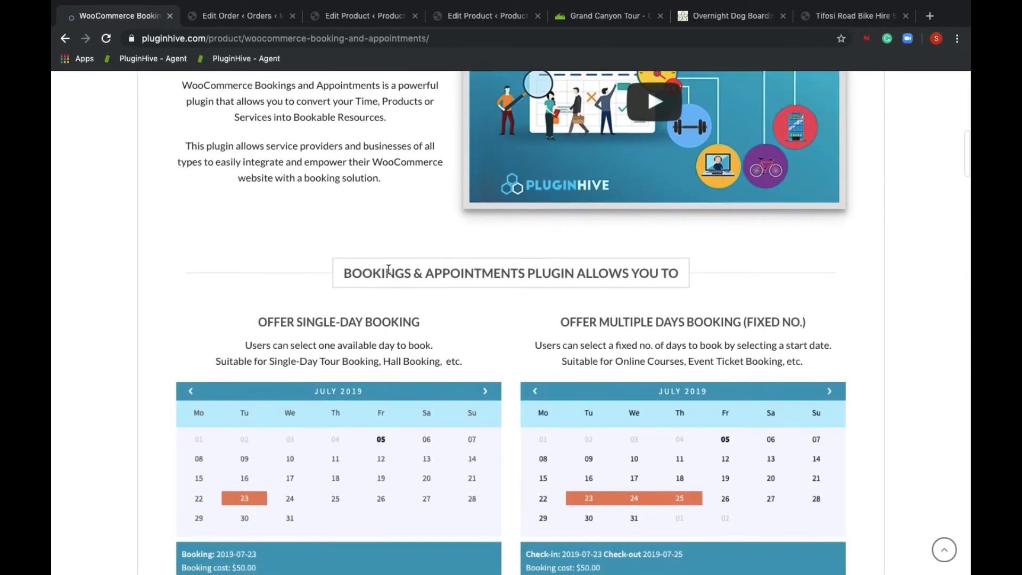
scroll(down, 3)
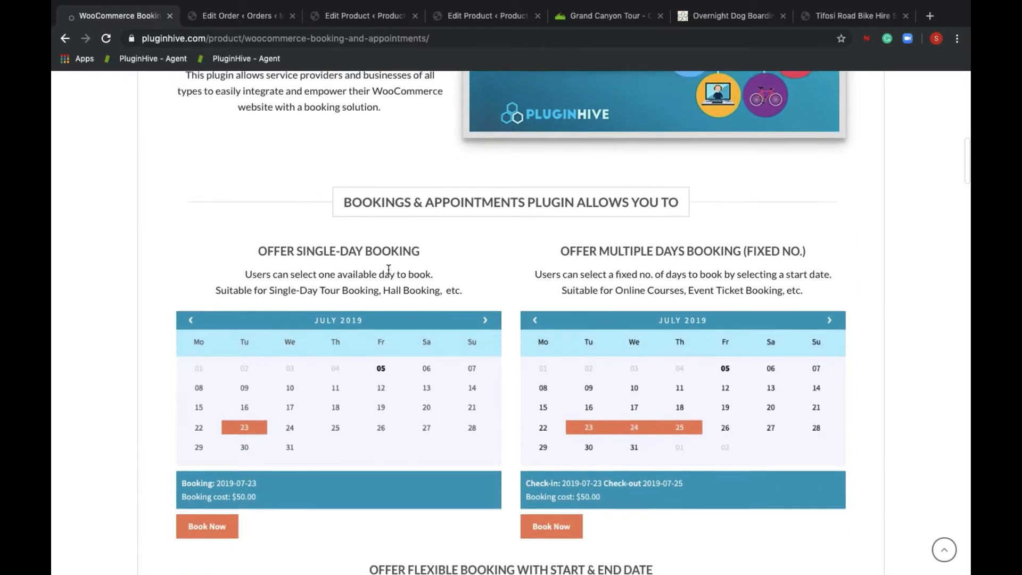
scroll(down, 3)
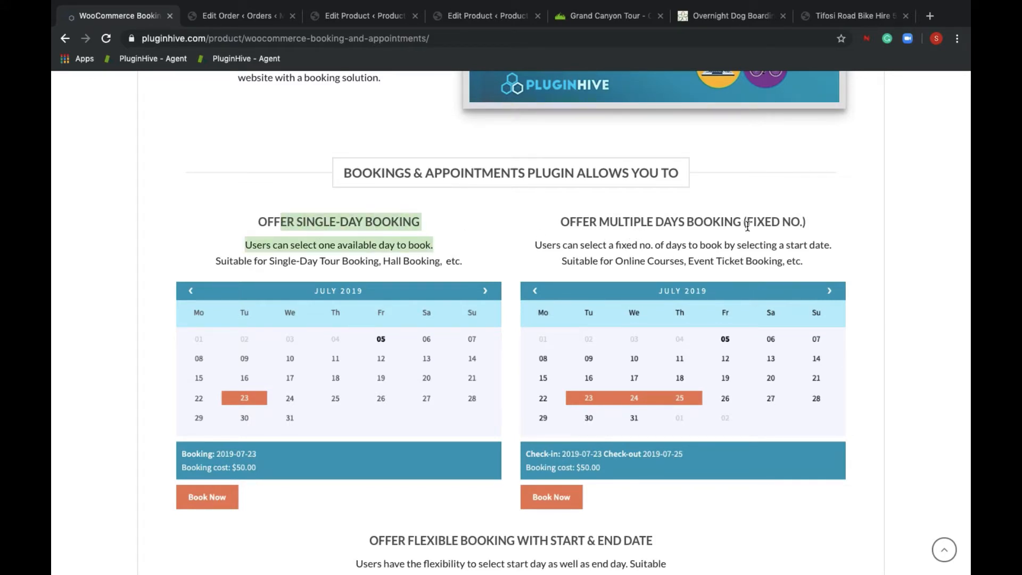
scroll(down, 3)
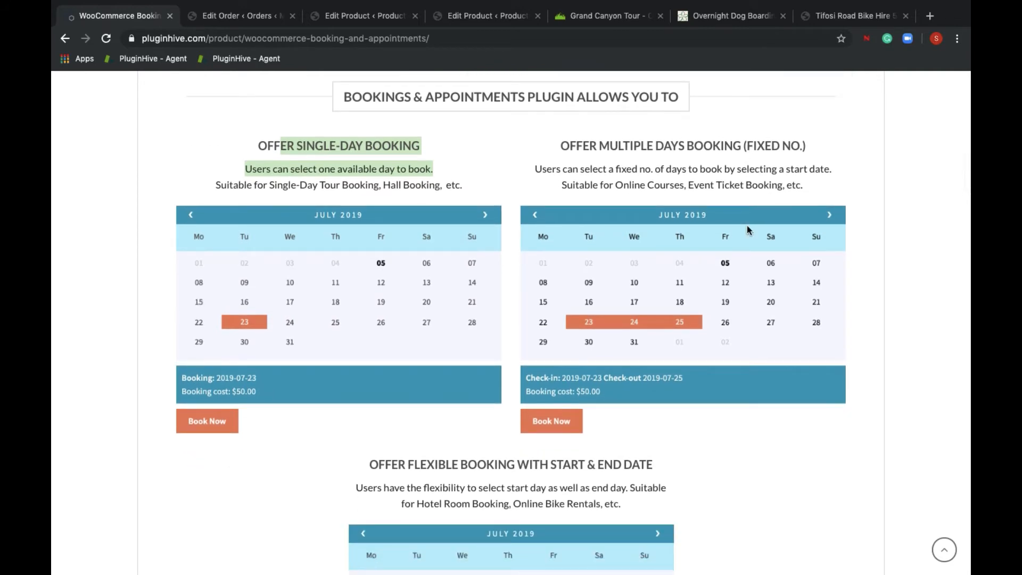
scroll(down, 3)
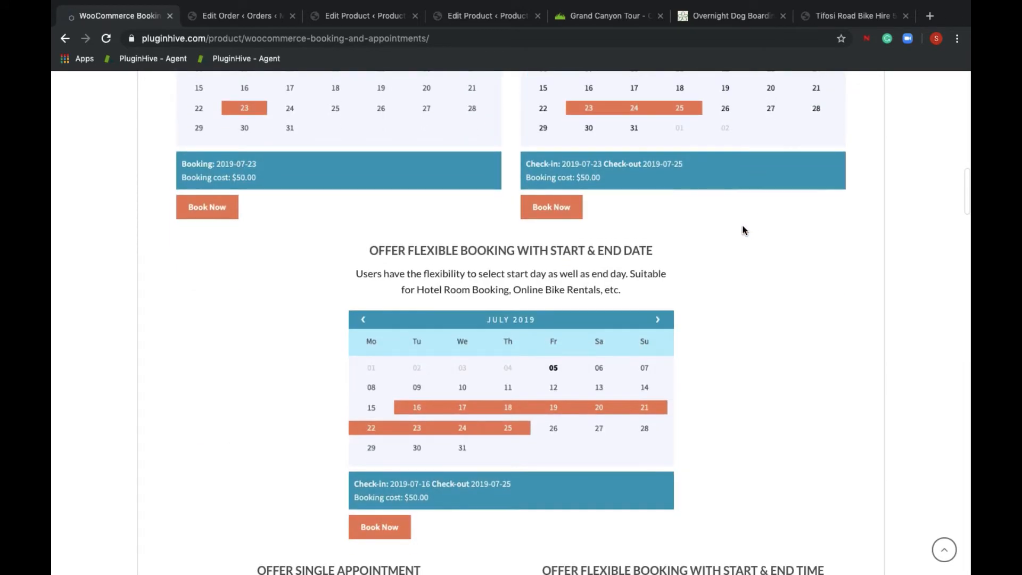
scroll(down, 3)
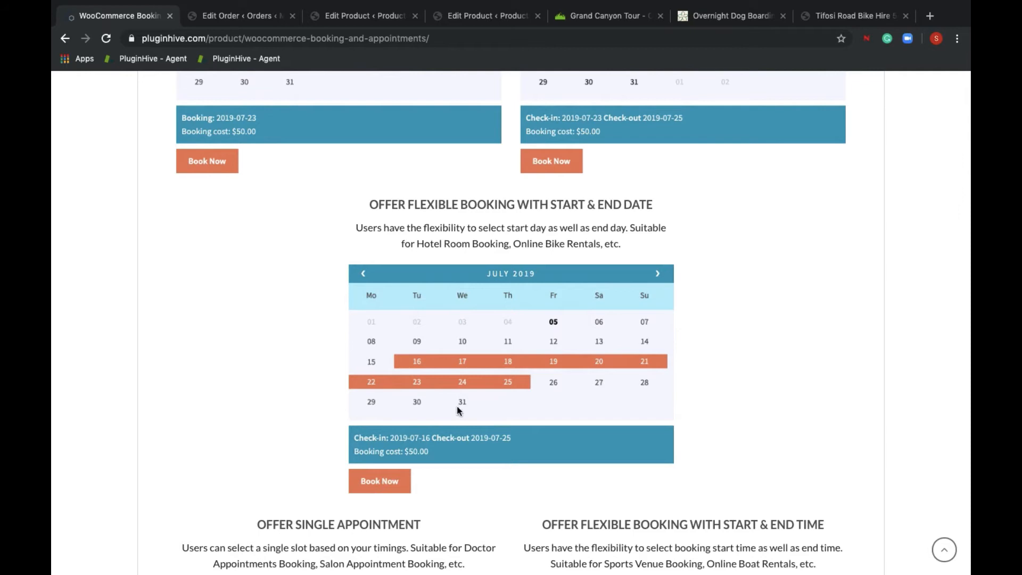
scroll(down, 3)
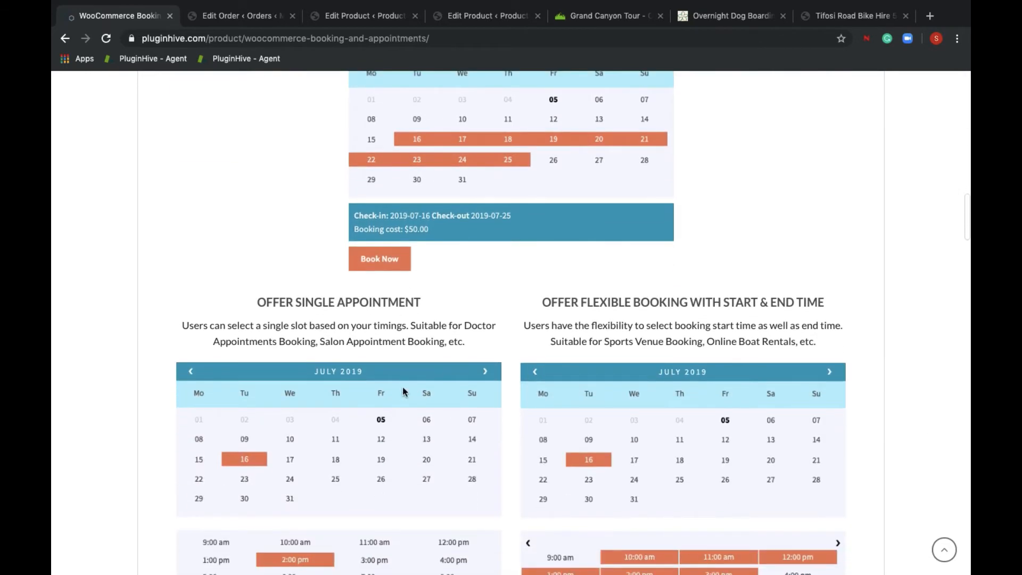
scroll(down, 3)
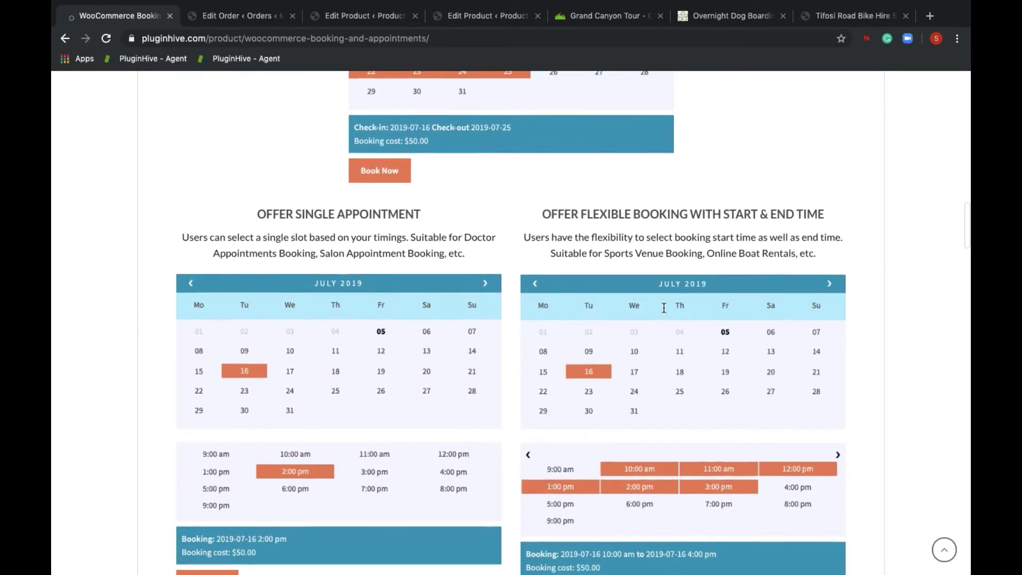
scroll(down, 3)
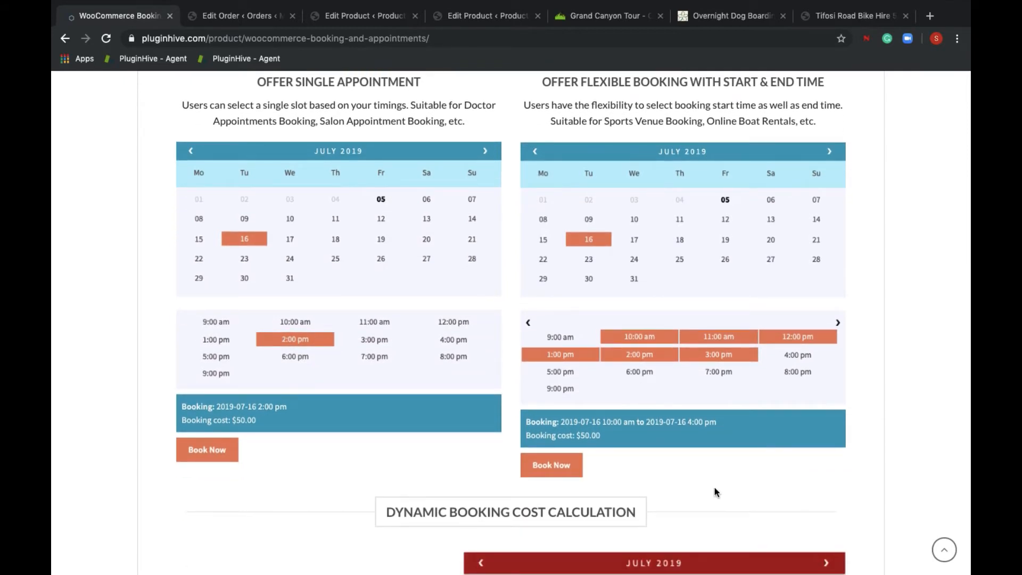
- Browse the dynamic cost demo ($500 to $1,150 with extras), cost and availability rules
scroll(down, 3)
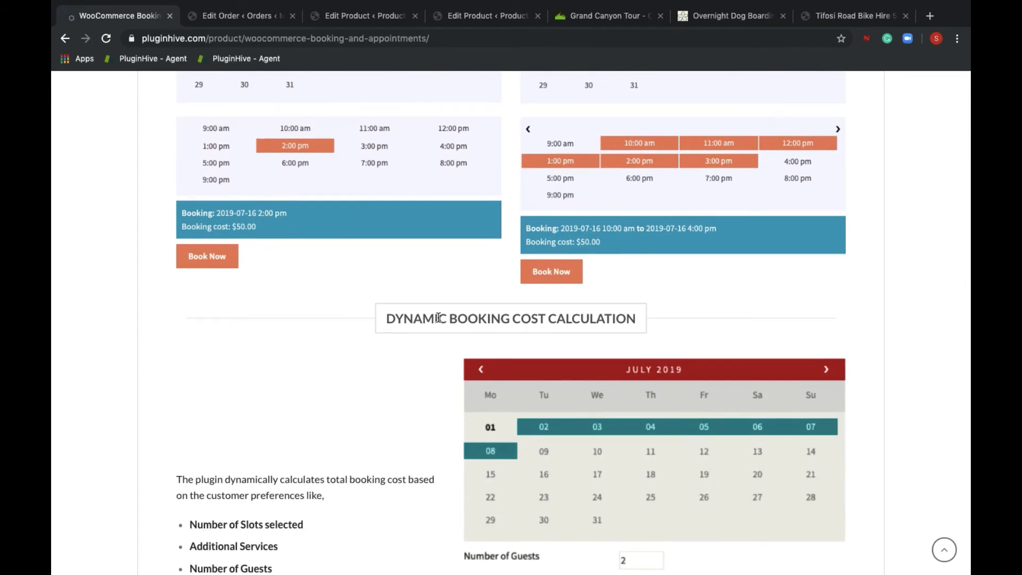
scroll(down, 3)
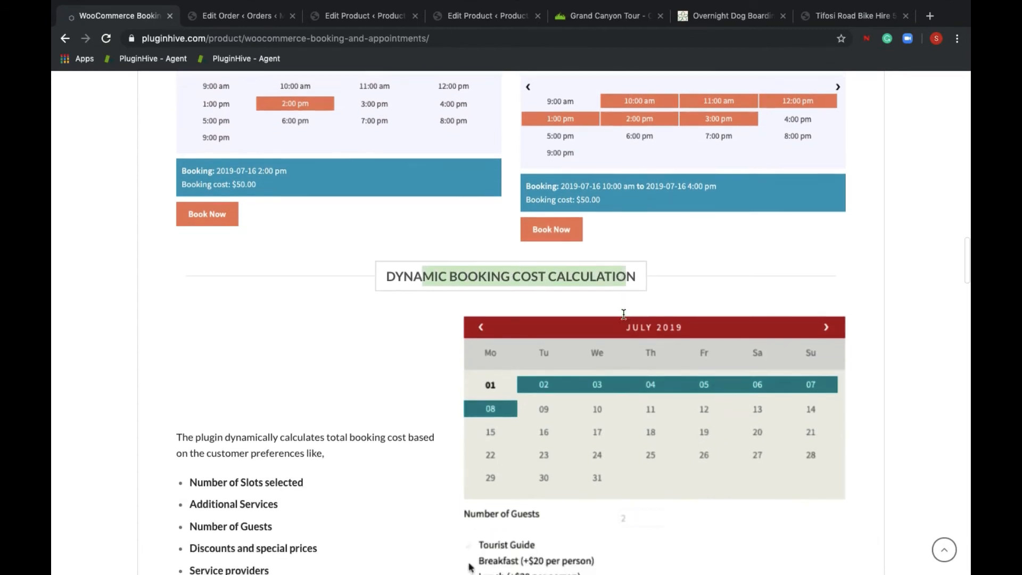
scroll(down, 3)
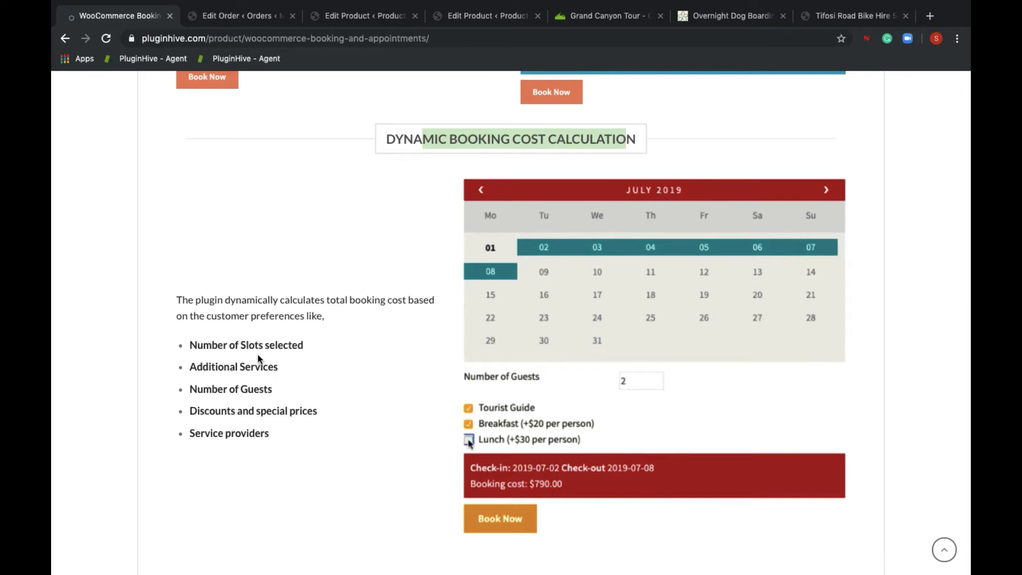
click(468, 438)
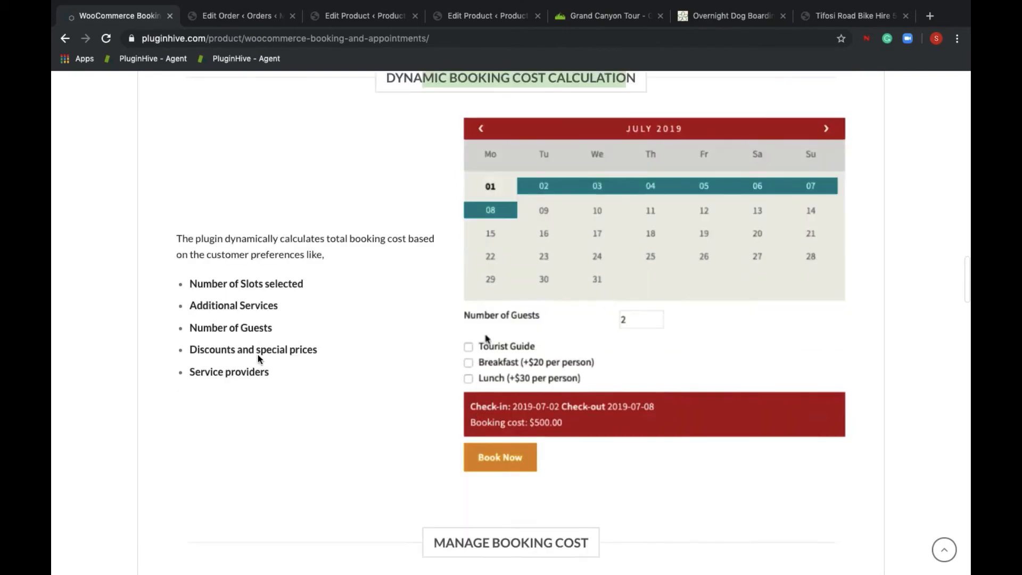
scroll(down, 3)
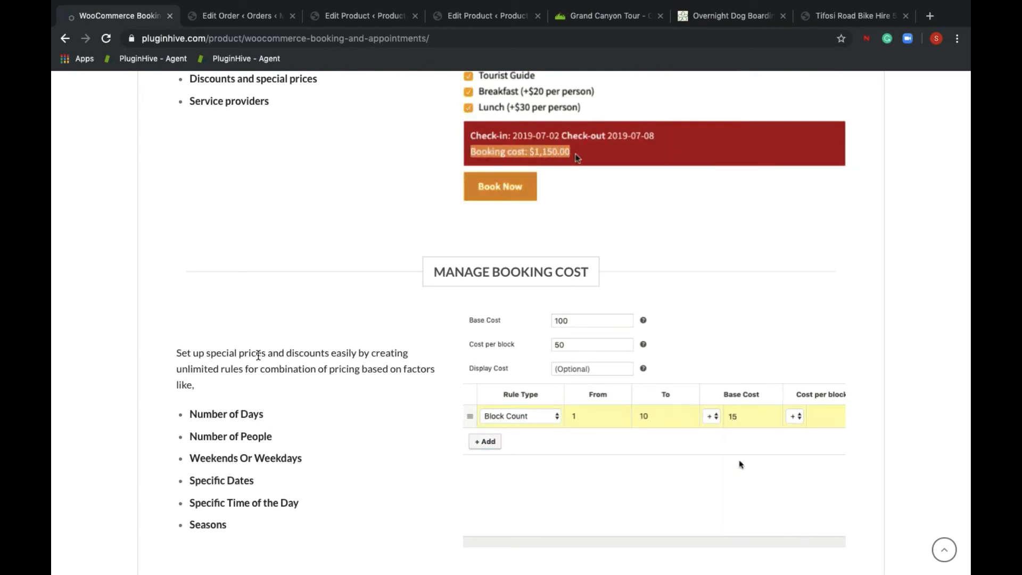
scroll(down, 3)
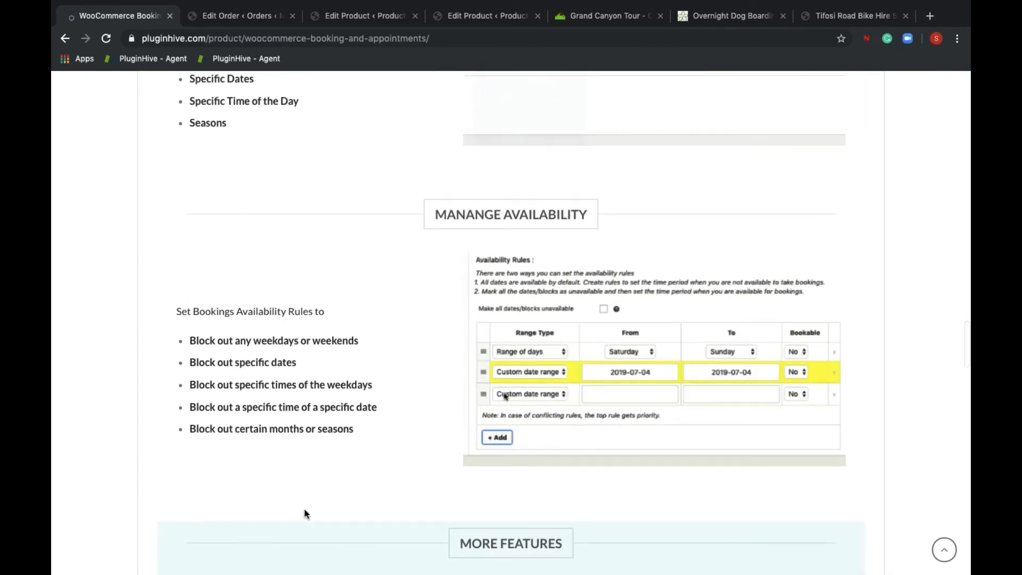
click(530, 393)
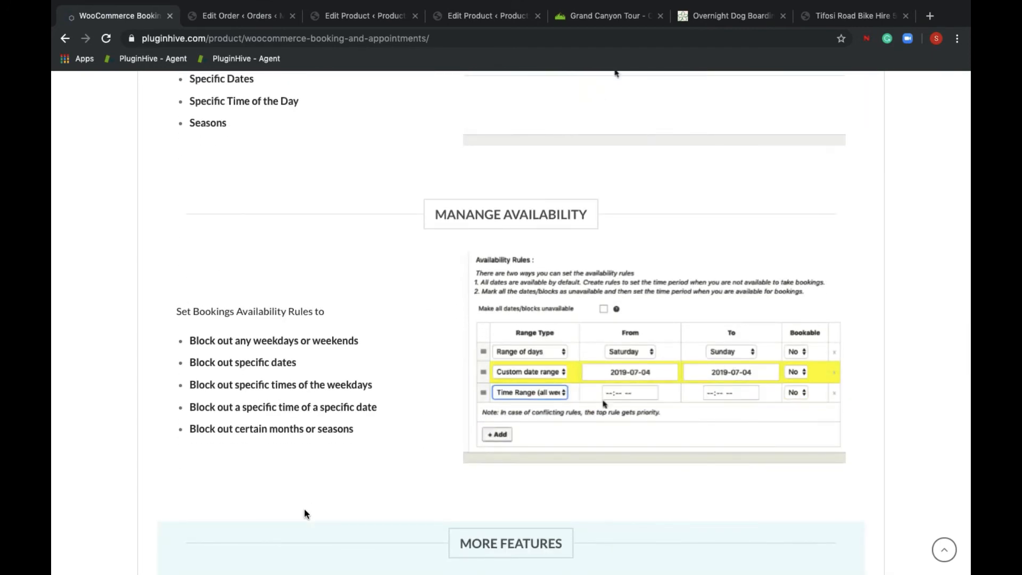
click(628, 392)
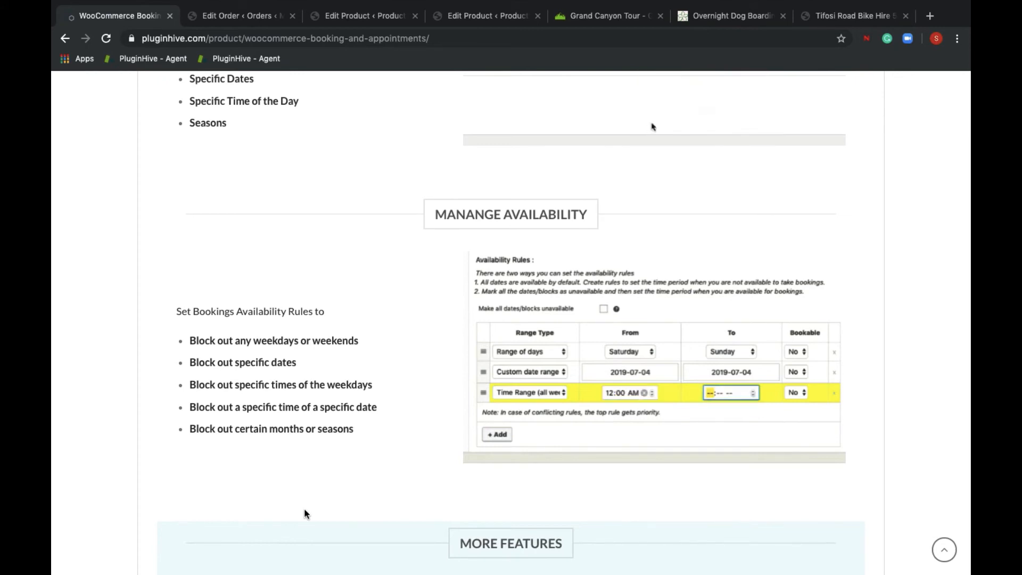
click(728, 392)
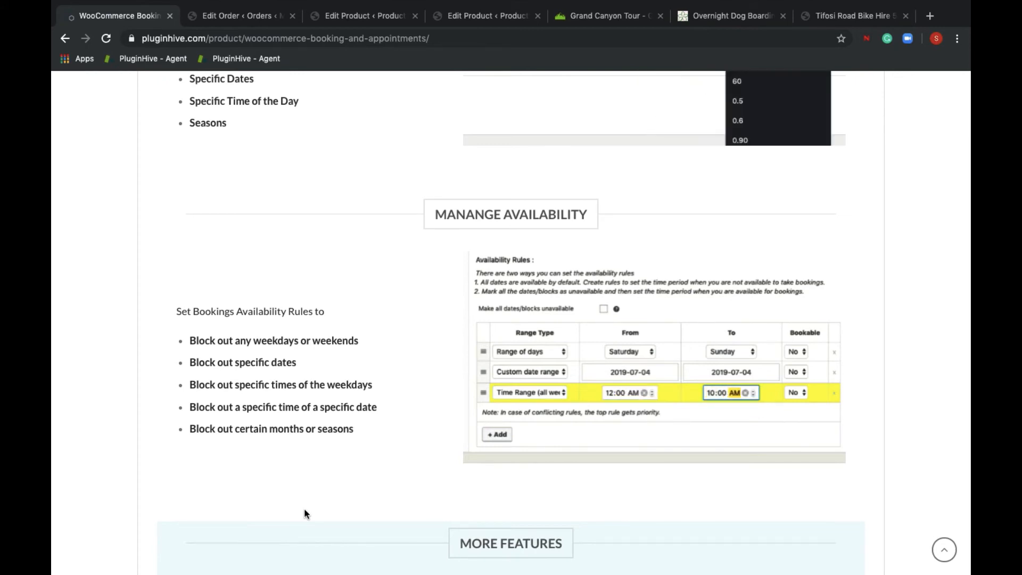
- Scroll through More Features, from email notifications and staff management to group bookings
scroll(down, 3)
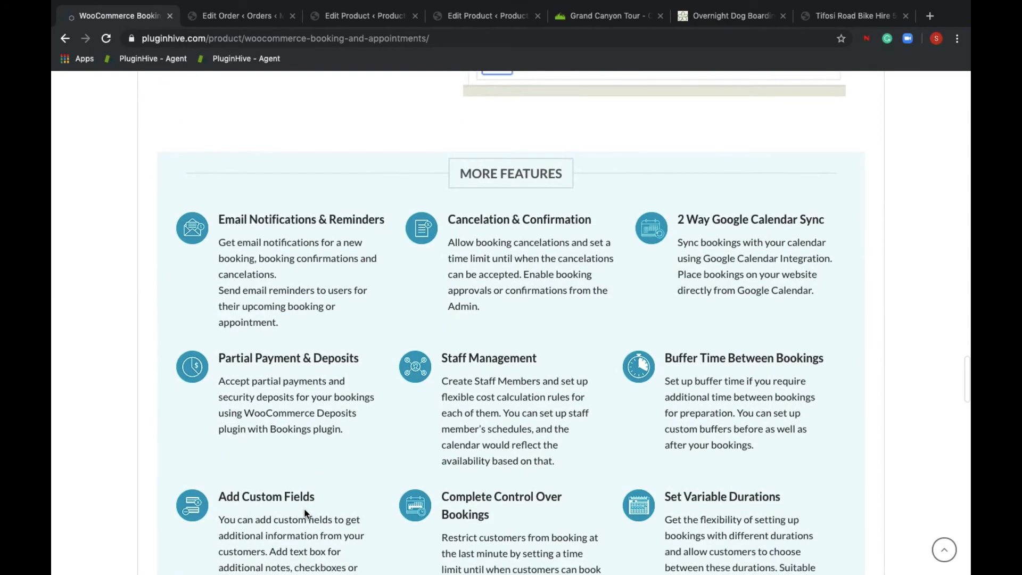
mouse_move(338, 233)
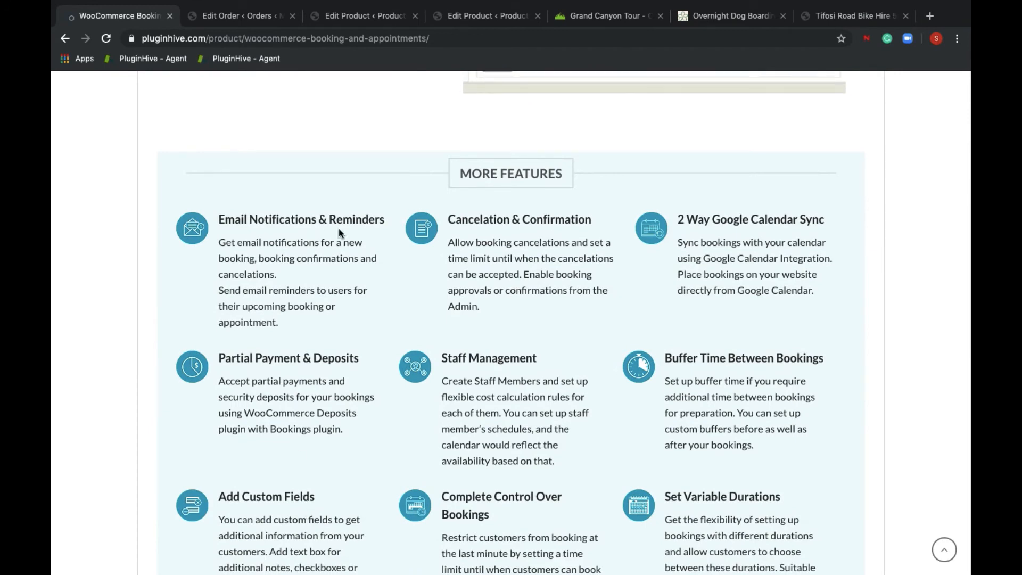
mouse_move(809, 236)
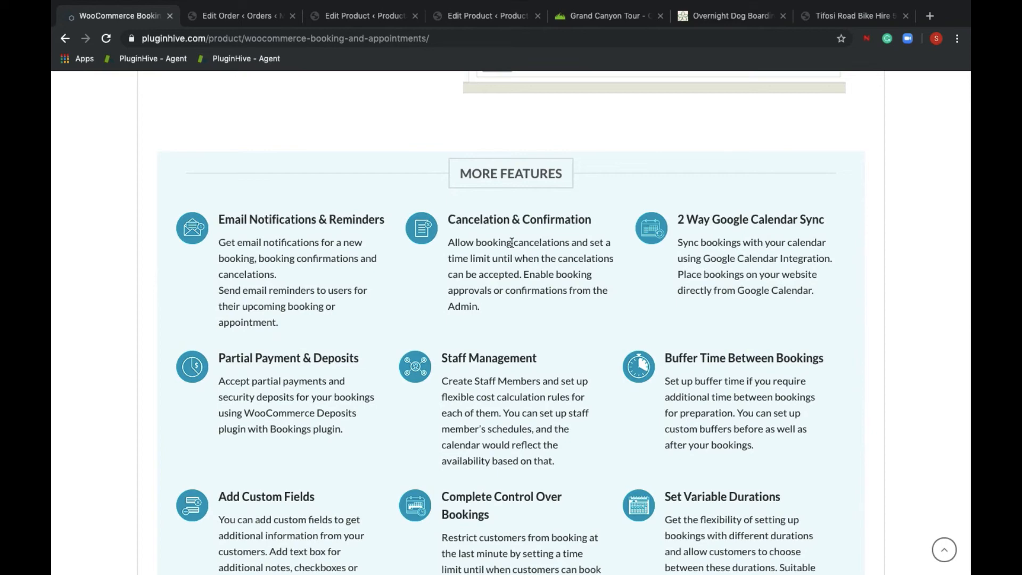
scroll(down, 3)
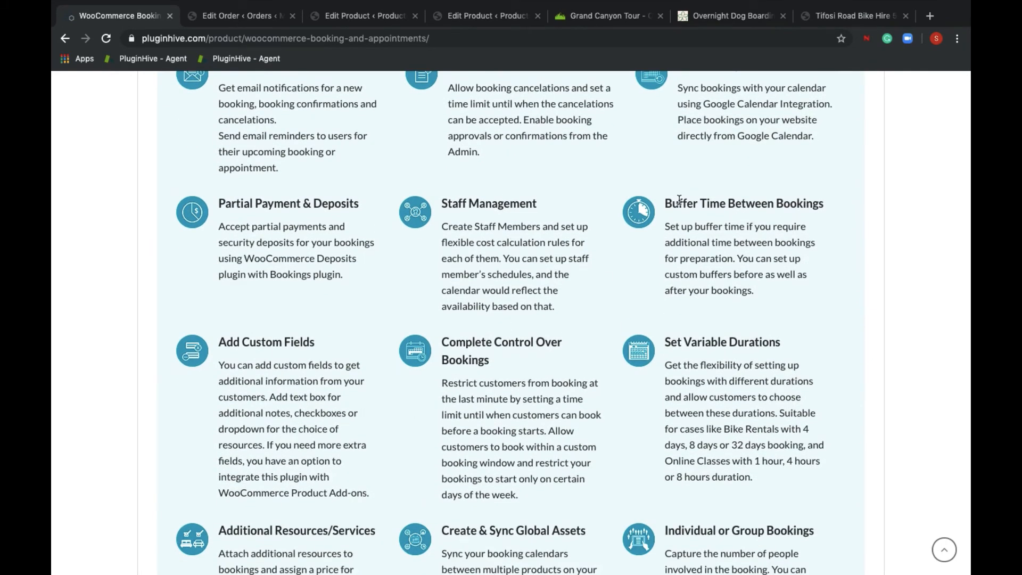
scroll(down, 3)
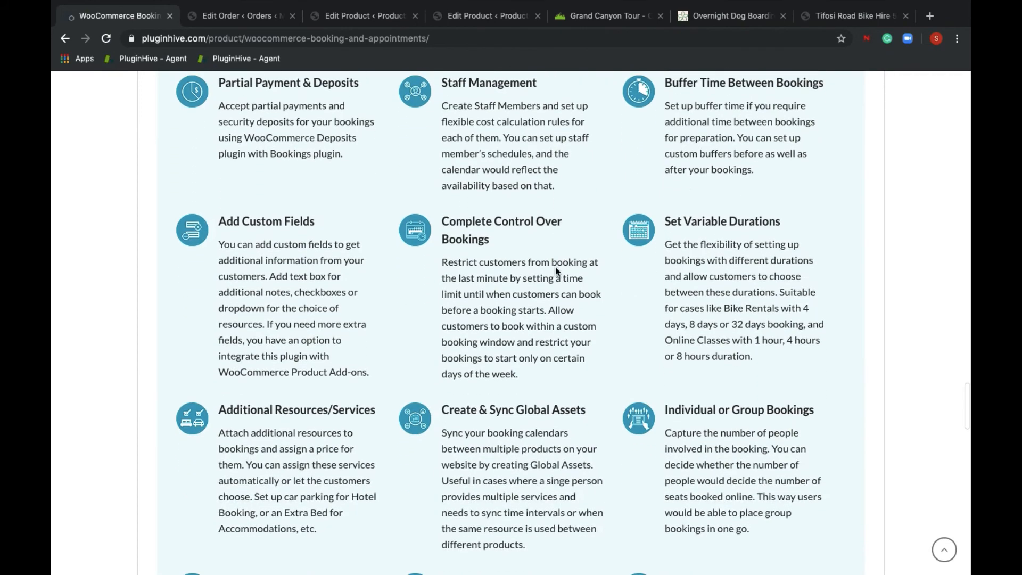